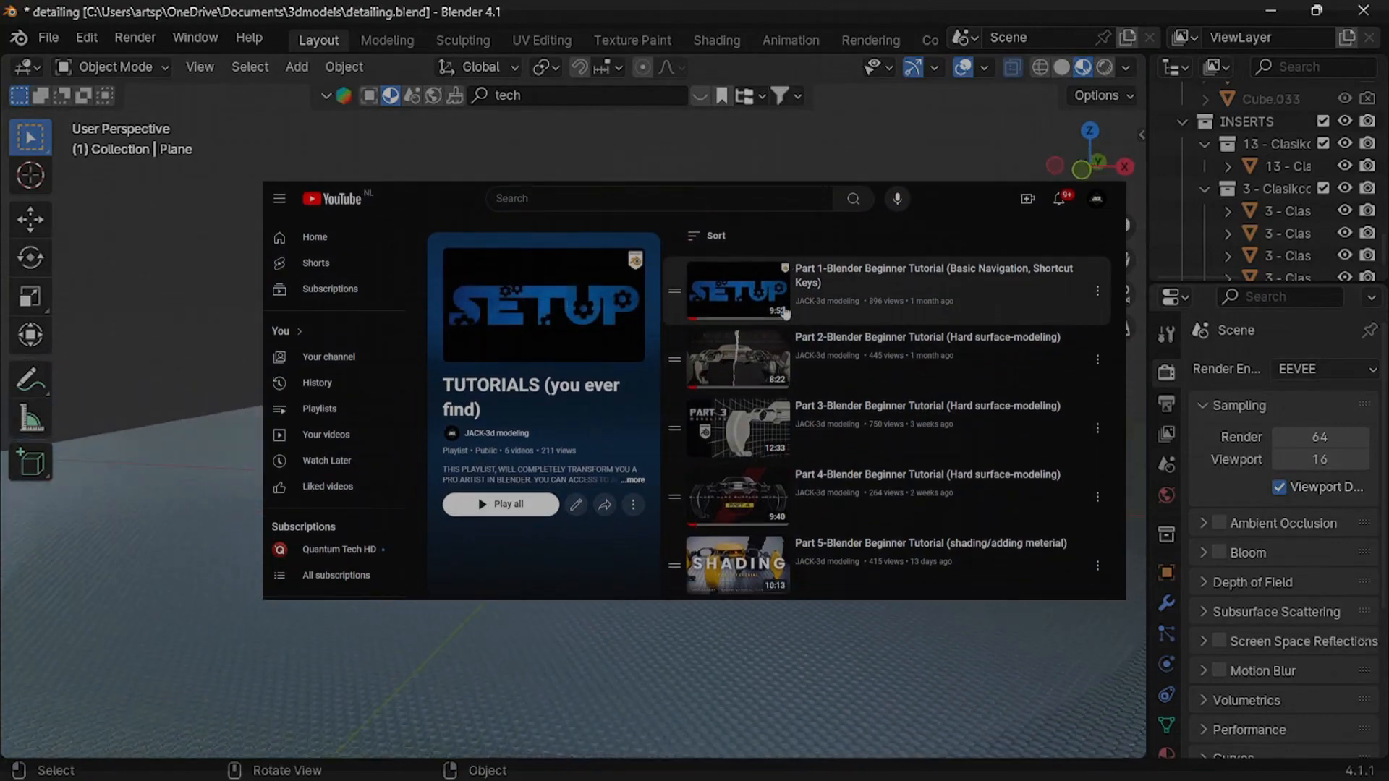
Switch to rendered shading and add an area light raised about 9.7 m above the robot
scroll(down, 3)
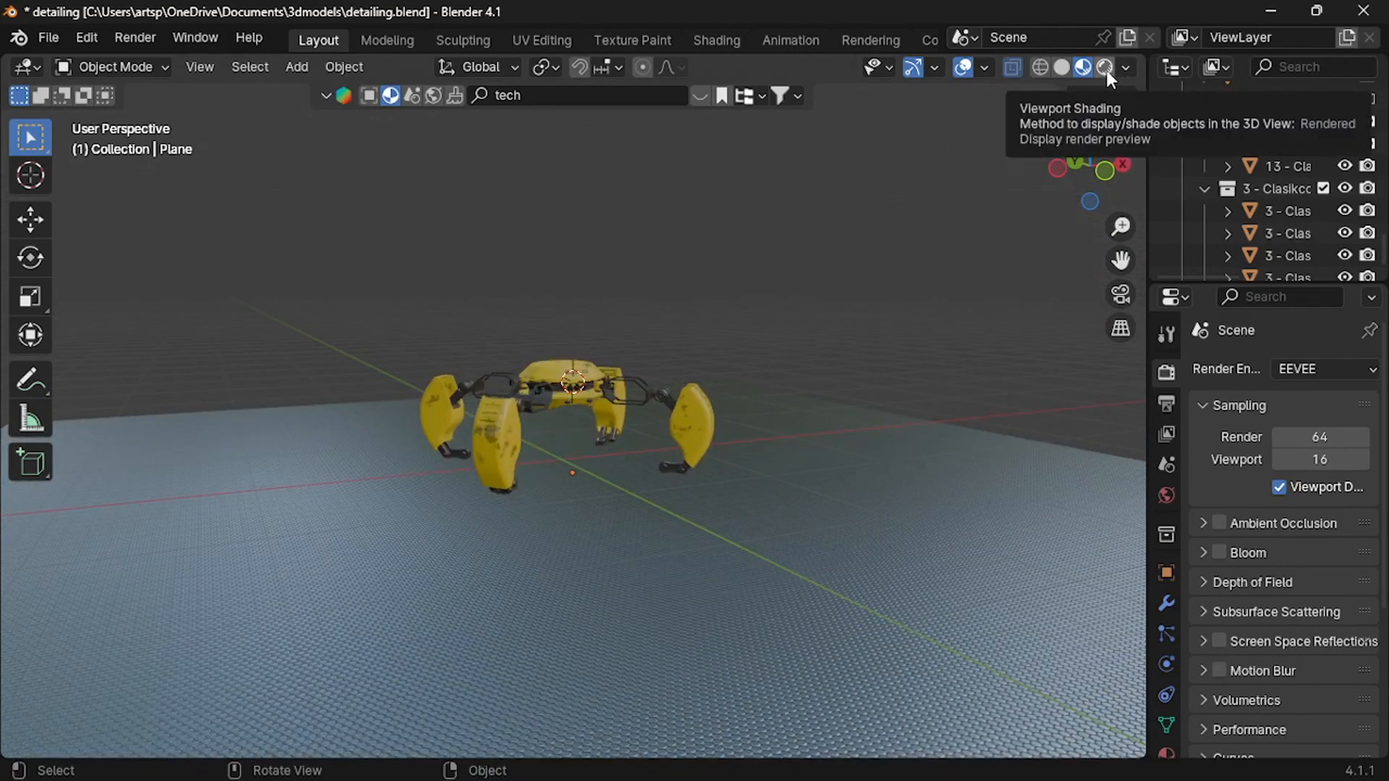
click(1082, 67)
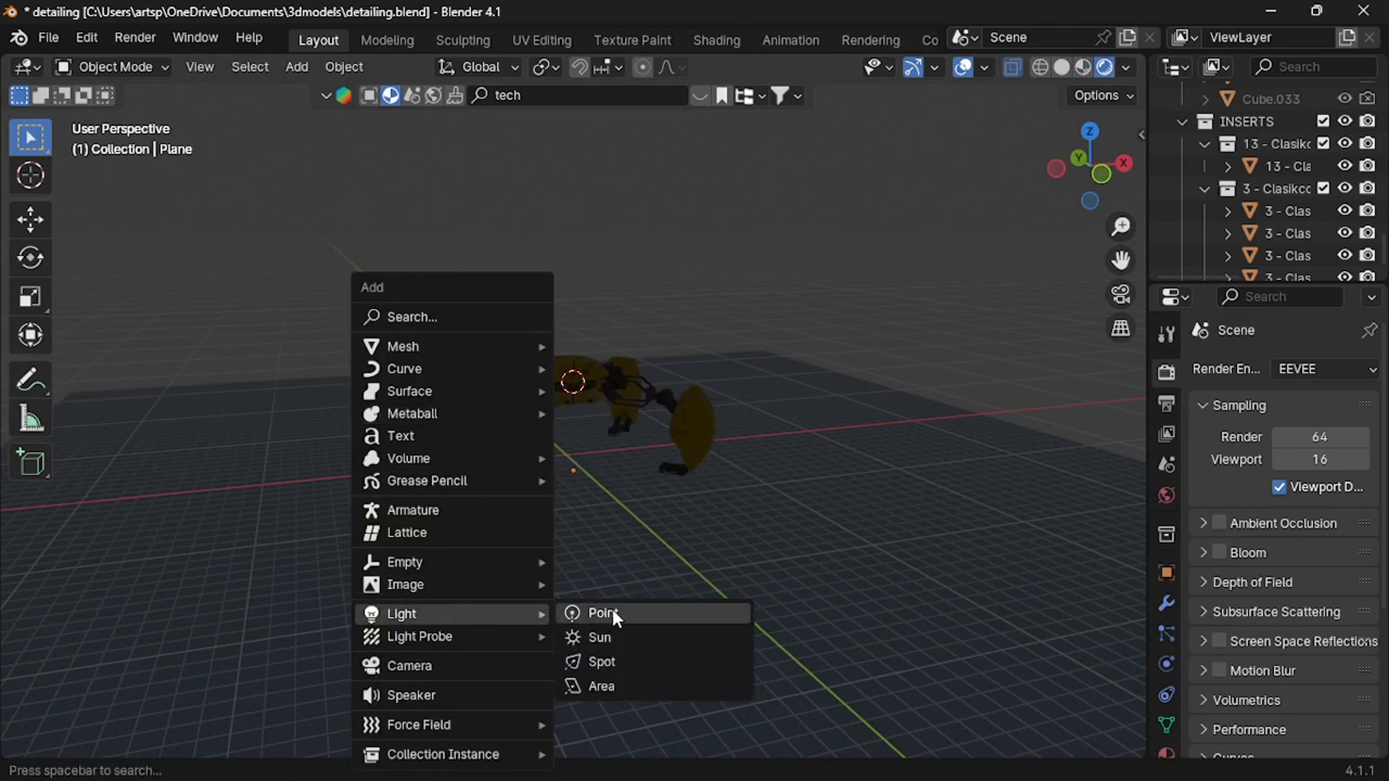
mouse_move(607, 686)
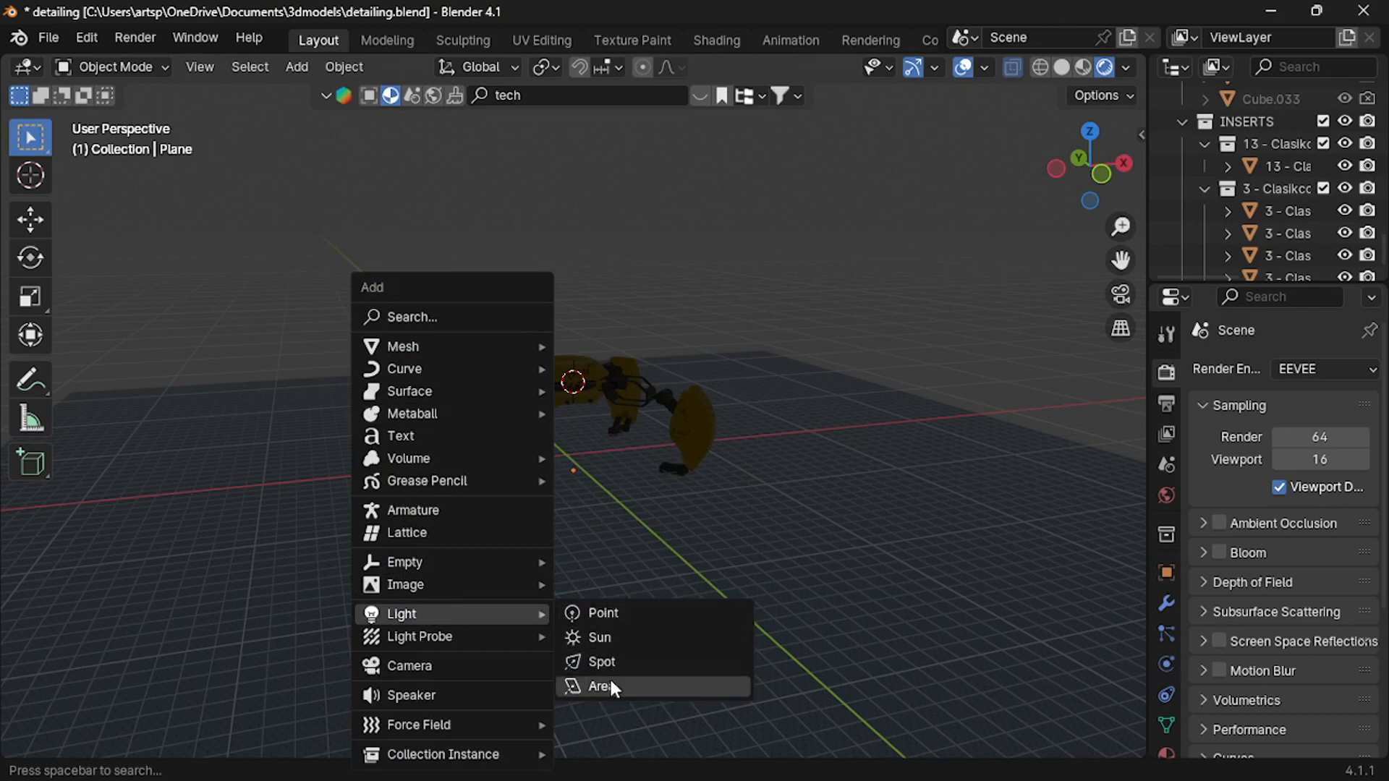
click(601, 636)
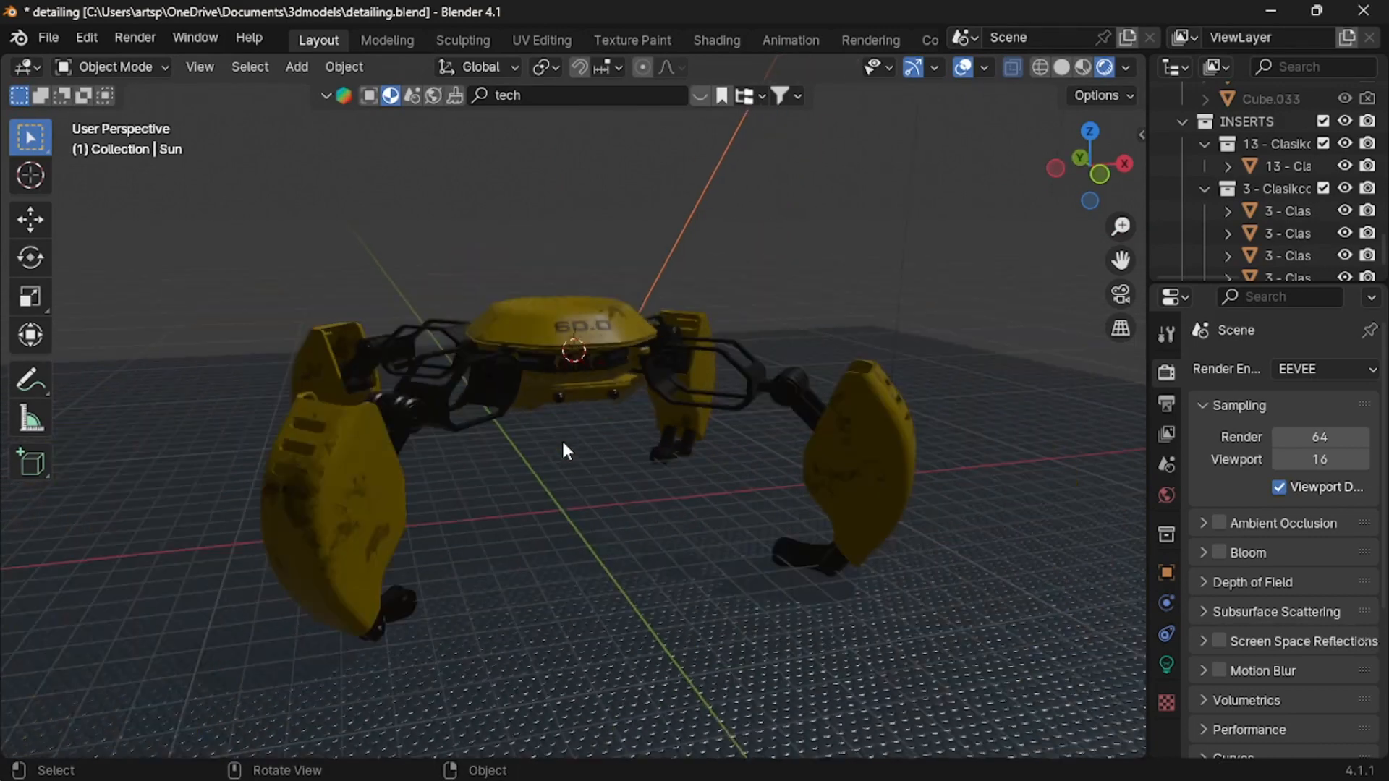
scroll(down, 3)
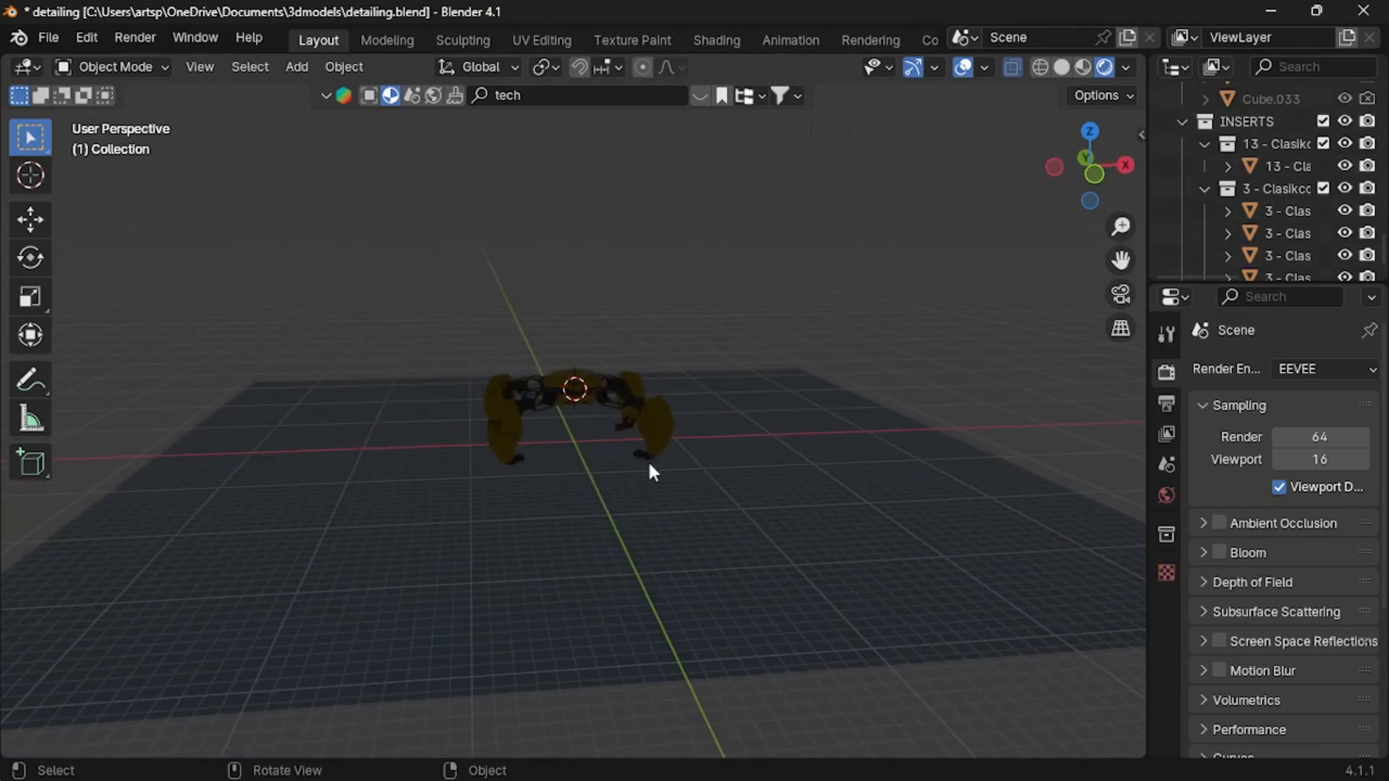
click(295, 66)
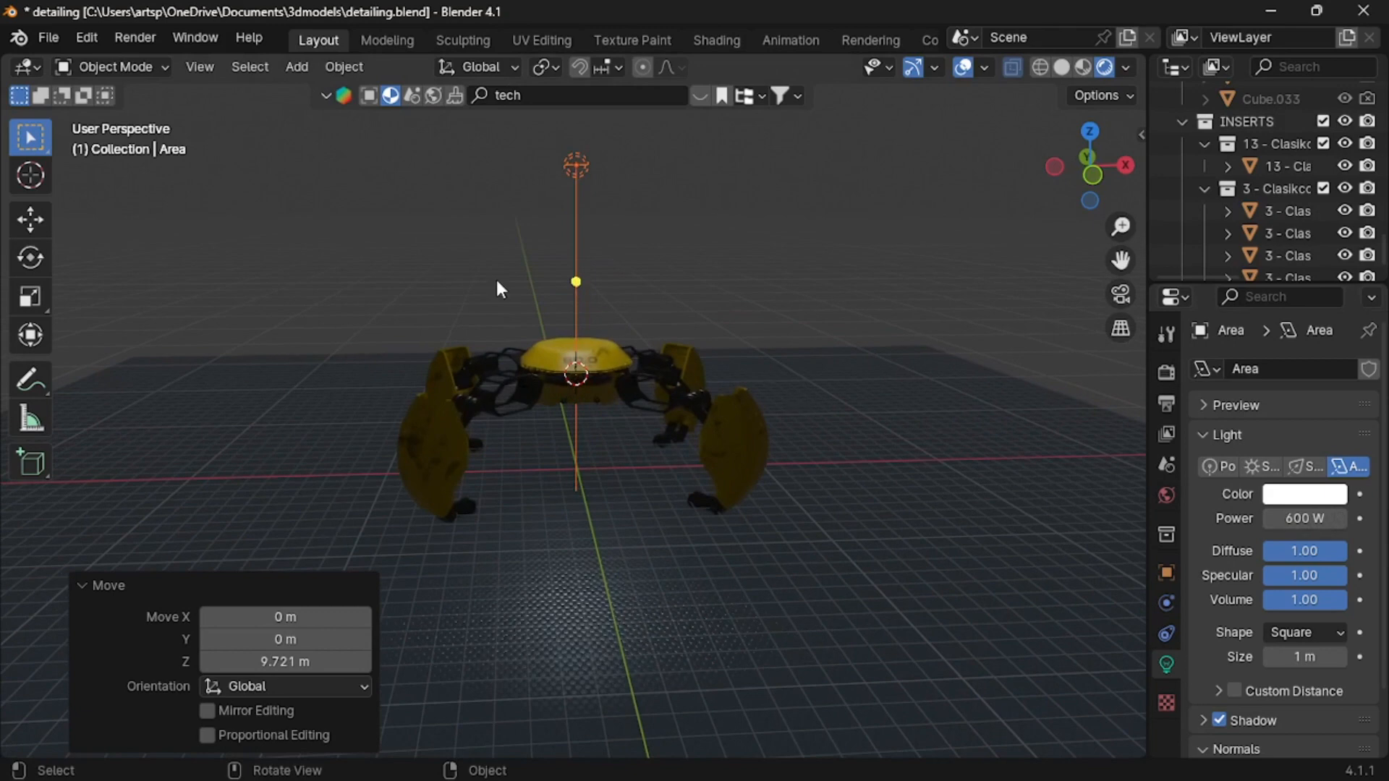
click(1165, 495)
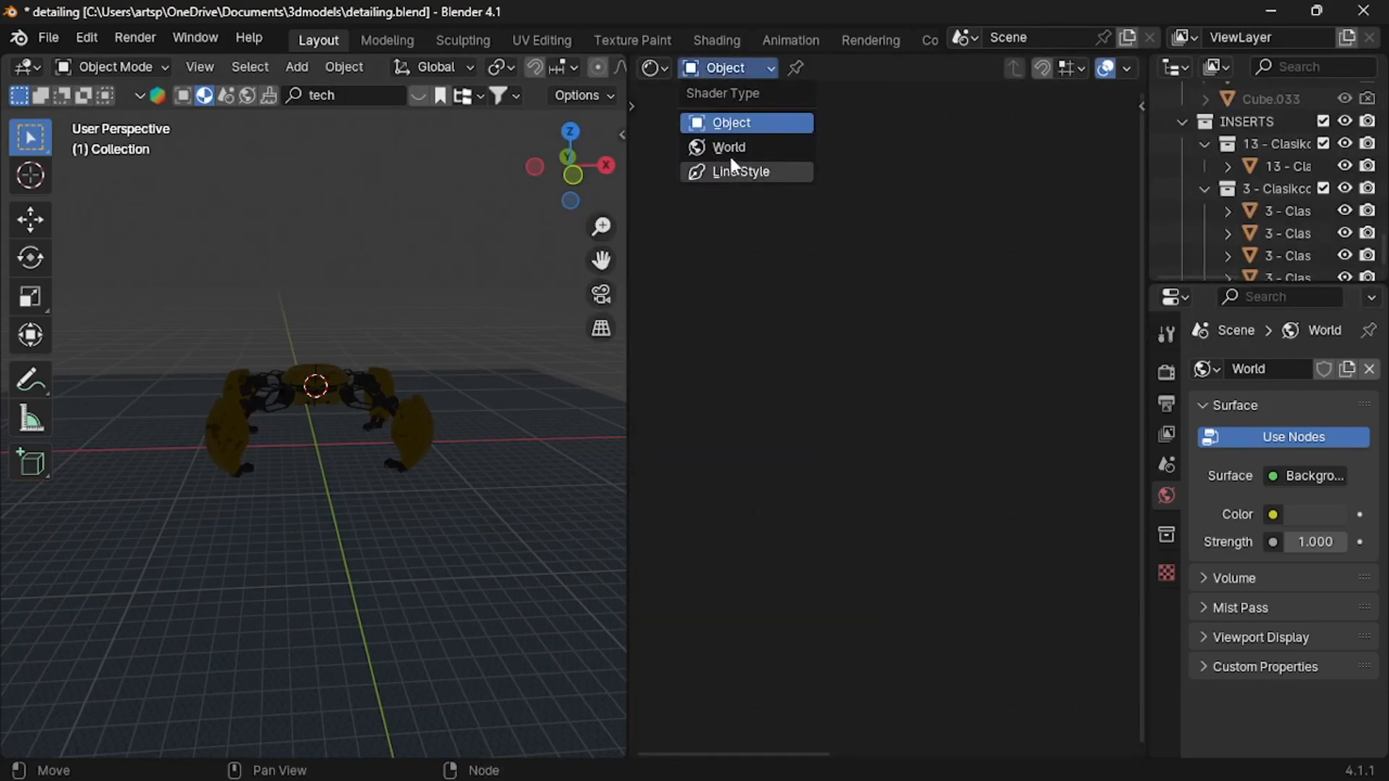
Show the world's shader nodes and set the background strength to 1
click(726, 147)
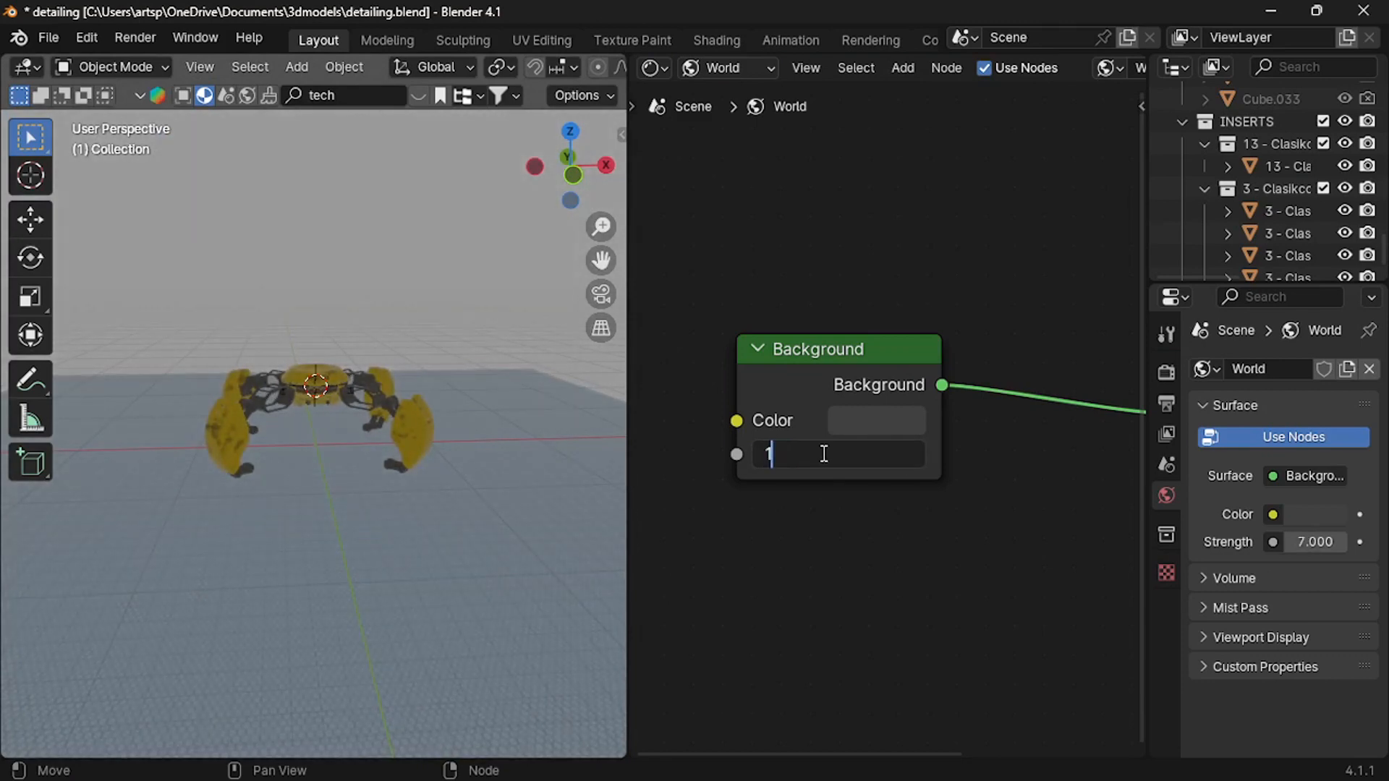
text(1)
text(nod)
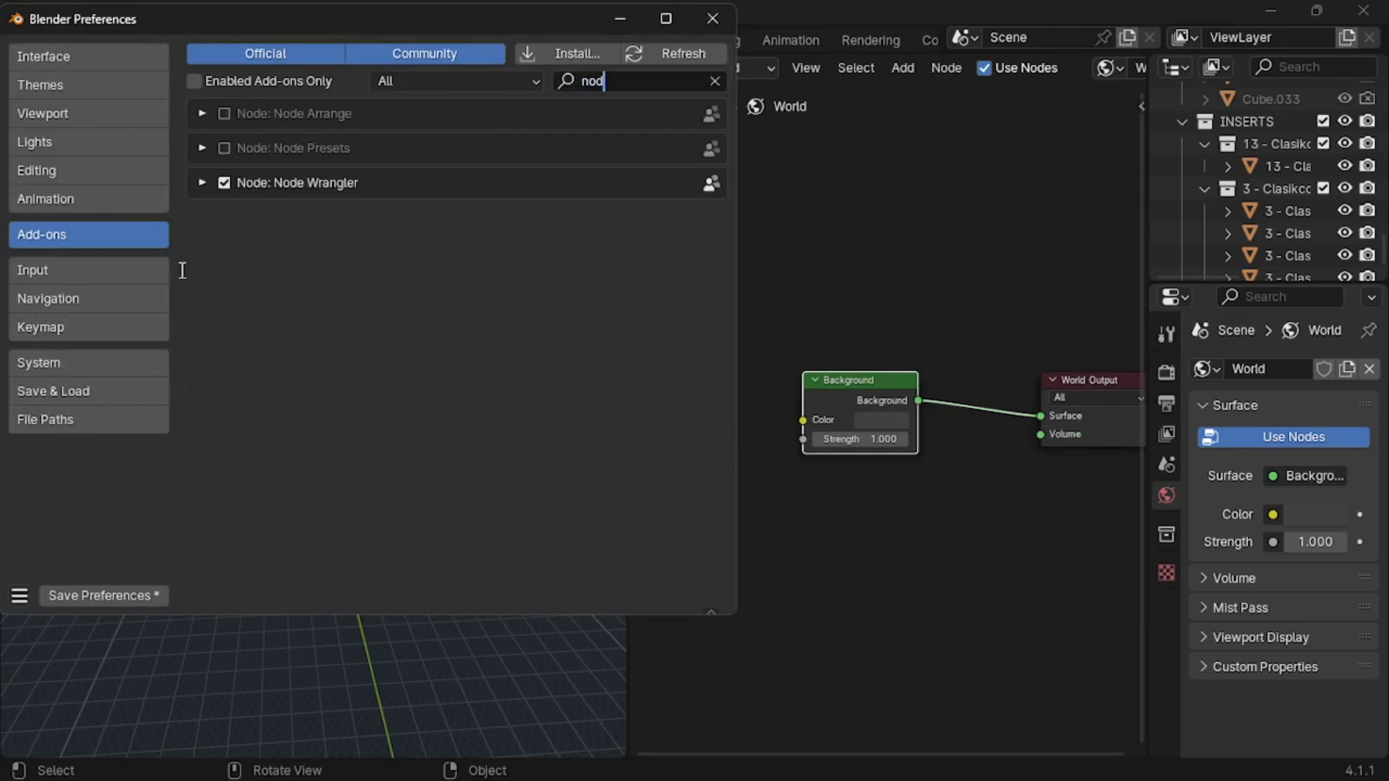
Close Preferences and browse the image folders for the environment texture's HDRI
click(711, 17)
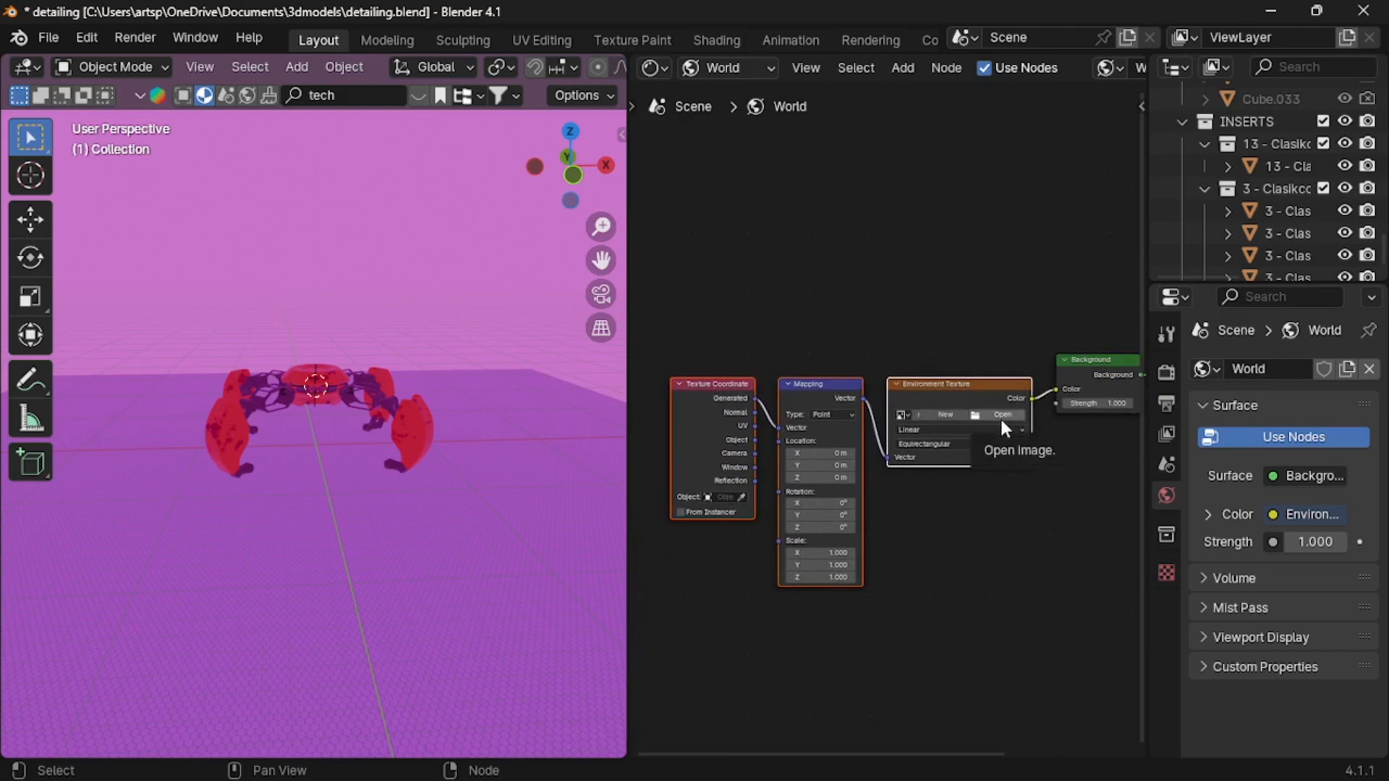
mouse_move(995, 427)
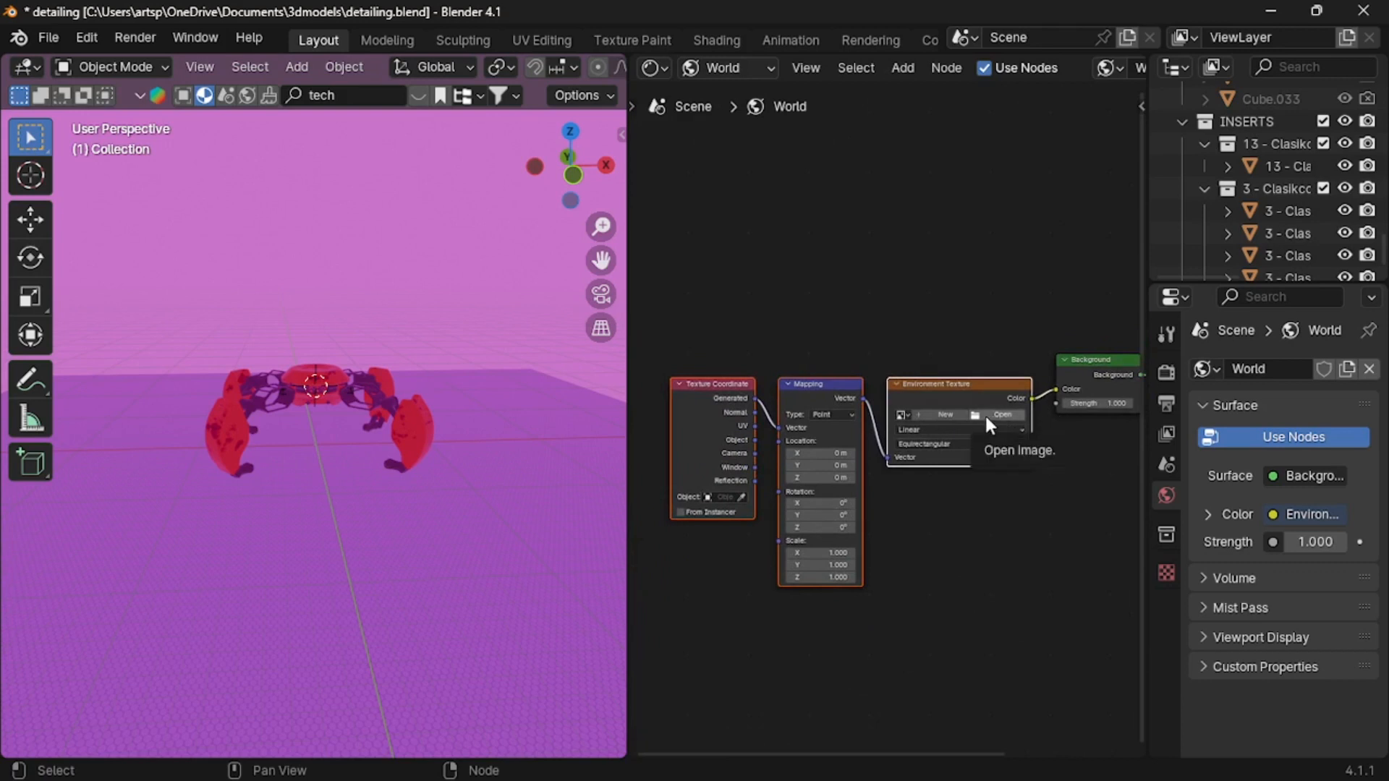
click(1001, 414)
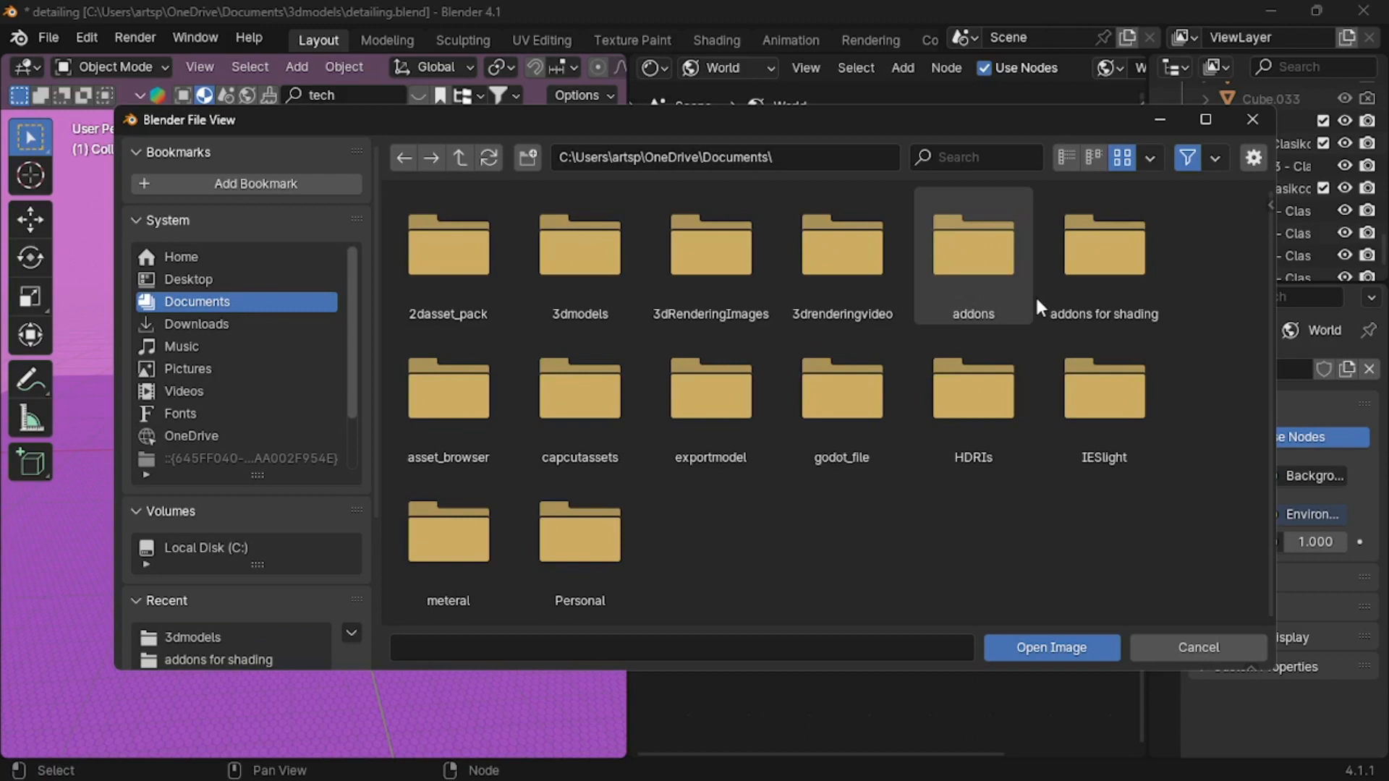
double_click(971, 387)
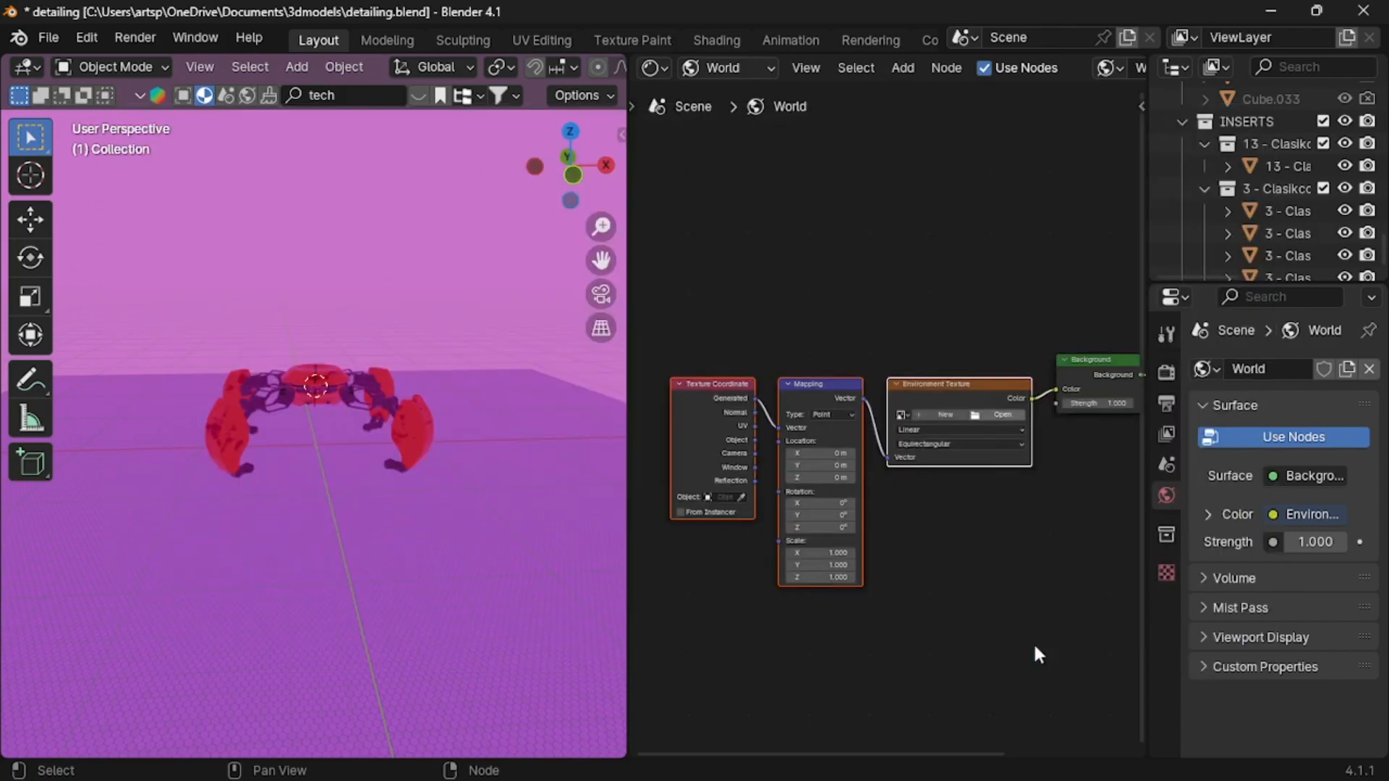
click(1003, 414)
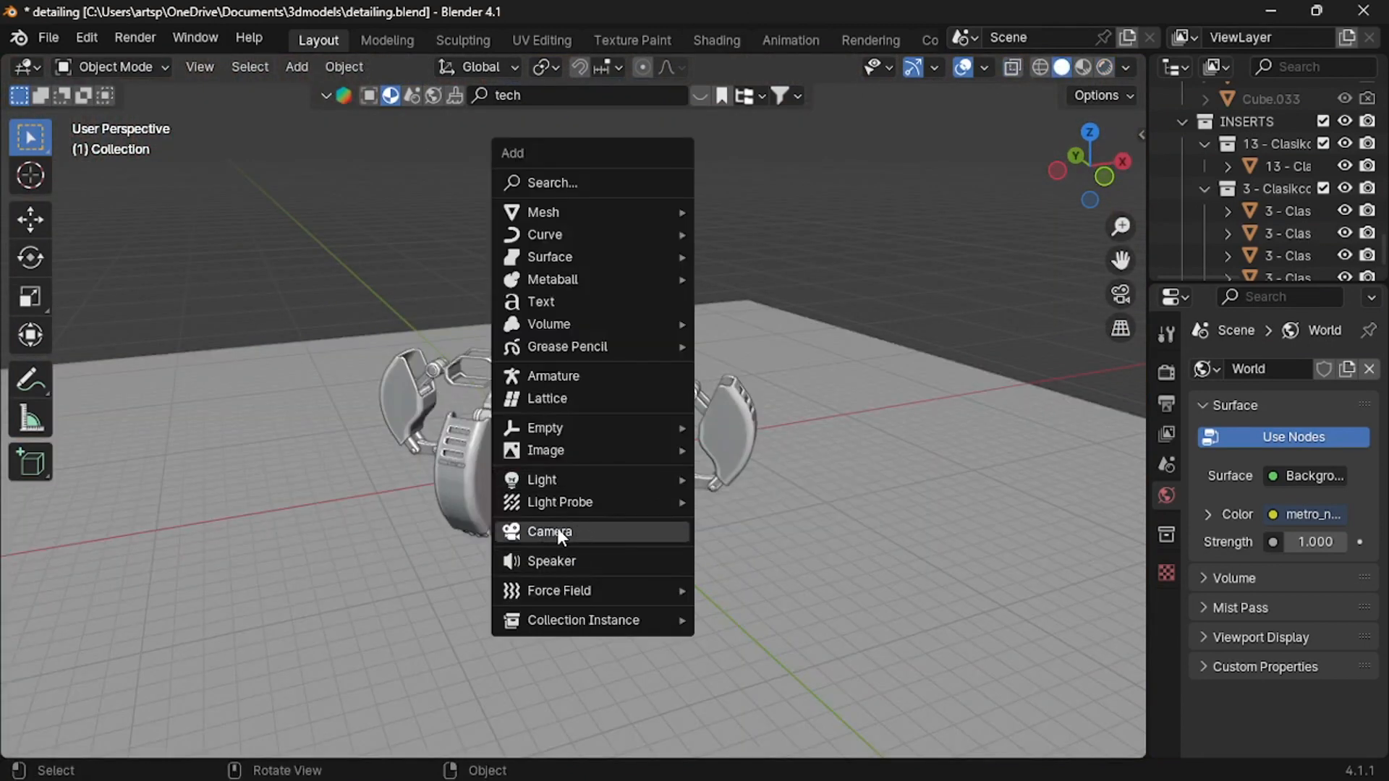
Add a camera to the scene and remove it again
click(549, 532)
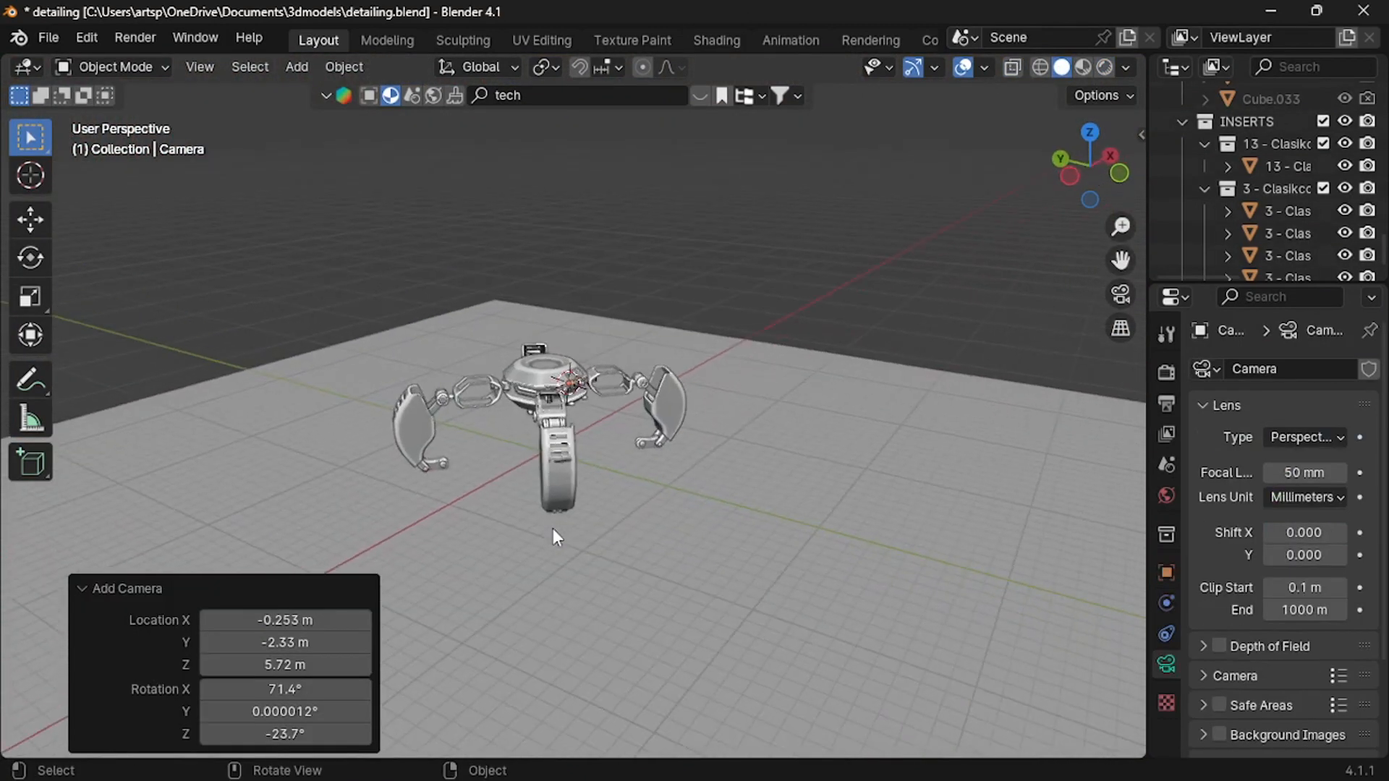
key(g)
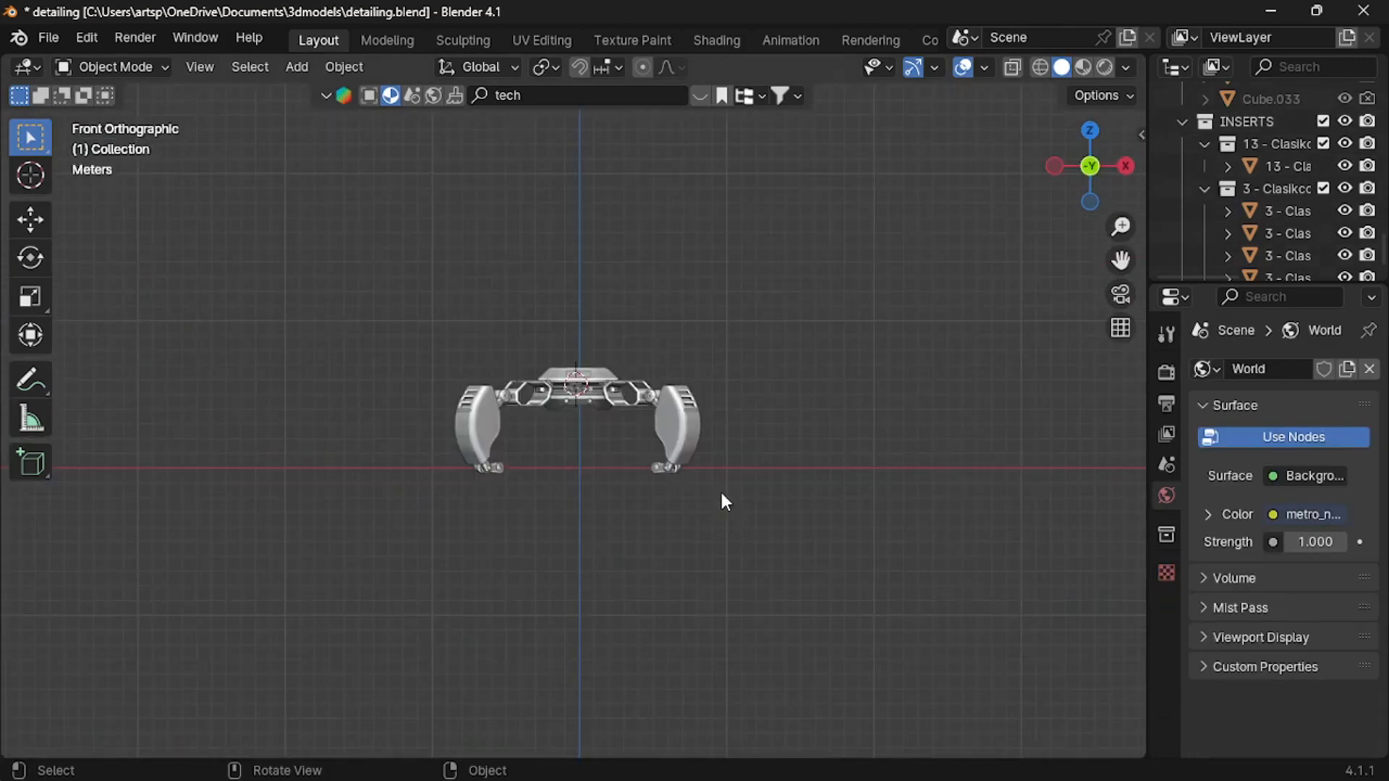
Add a new camera and align it to the current view of the robot
click(295, 67)
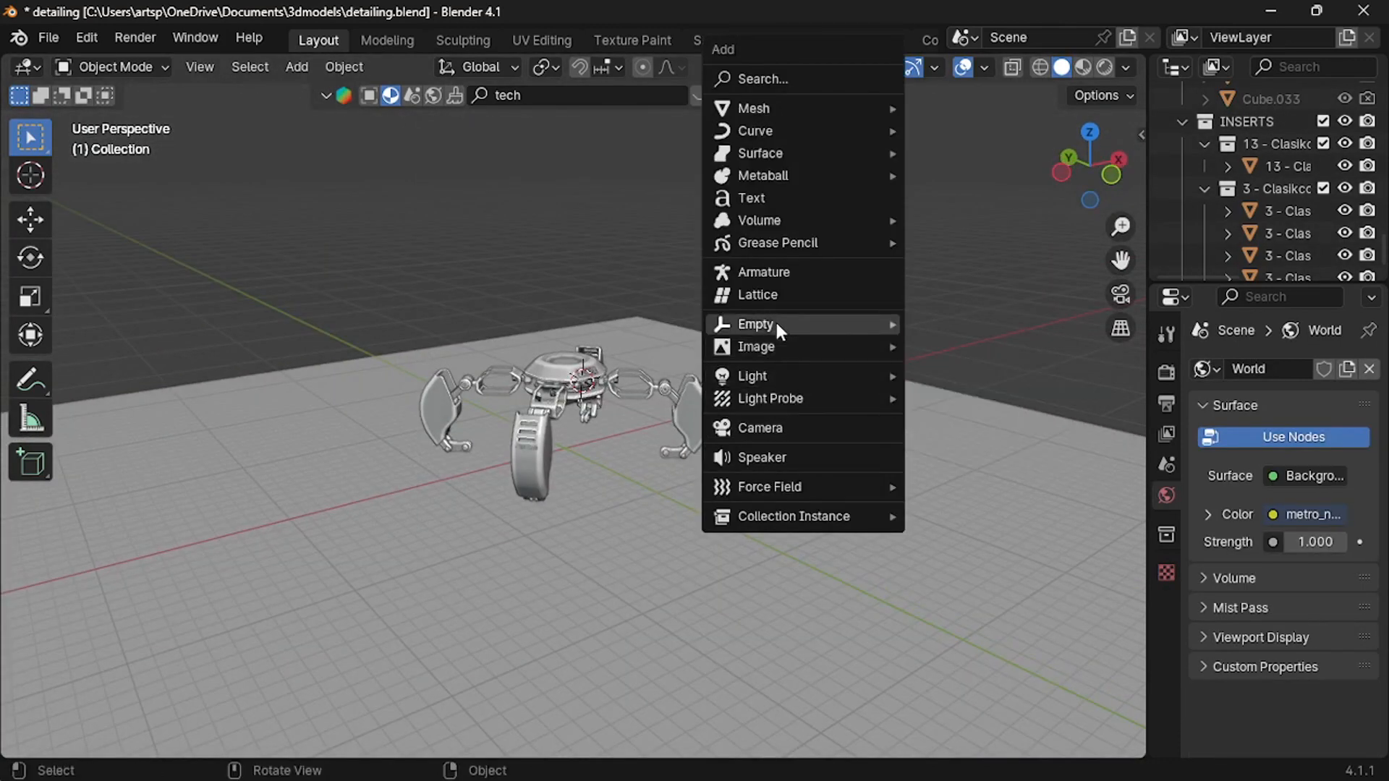
click(760, 427)
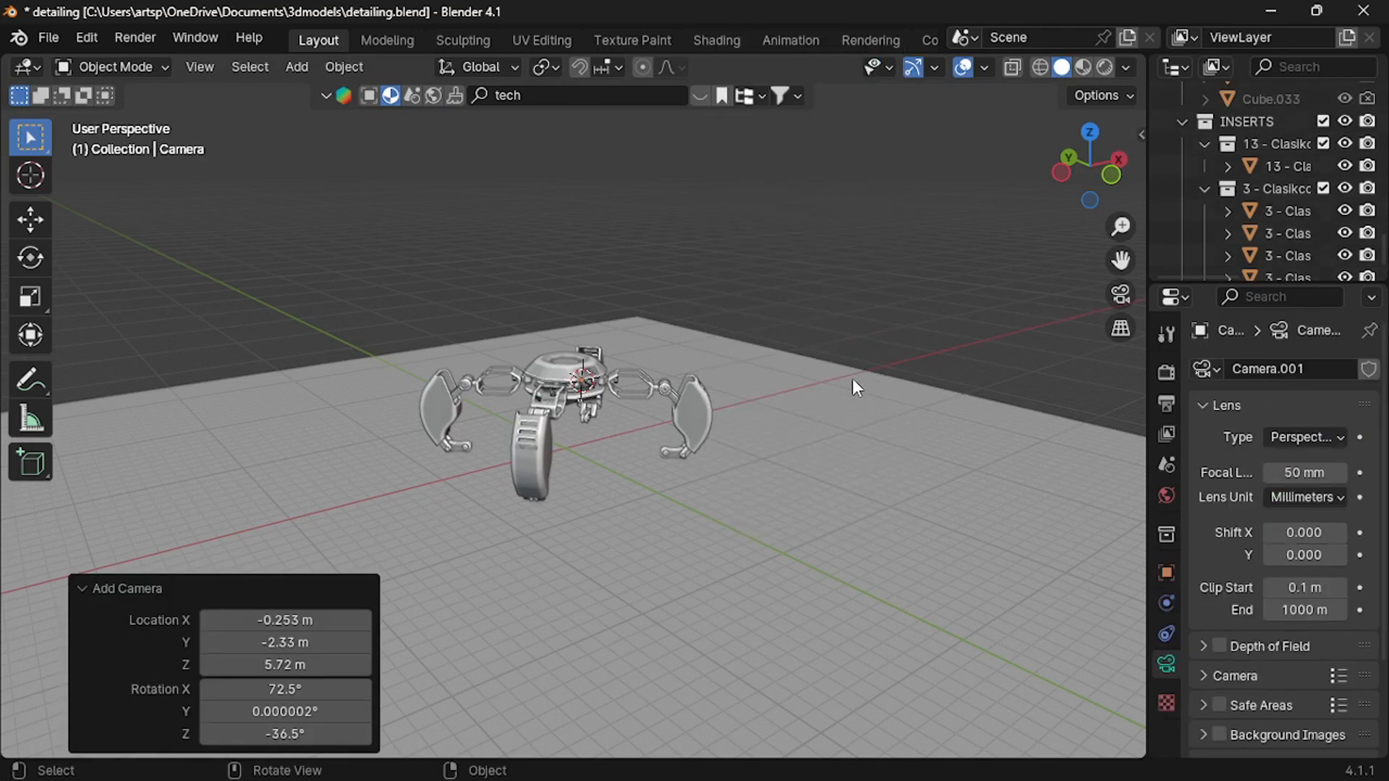
click(198, 66)
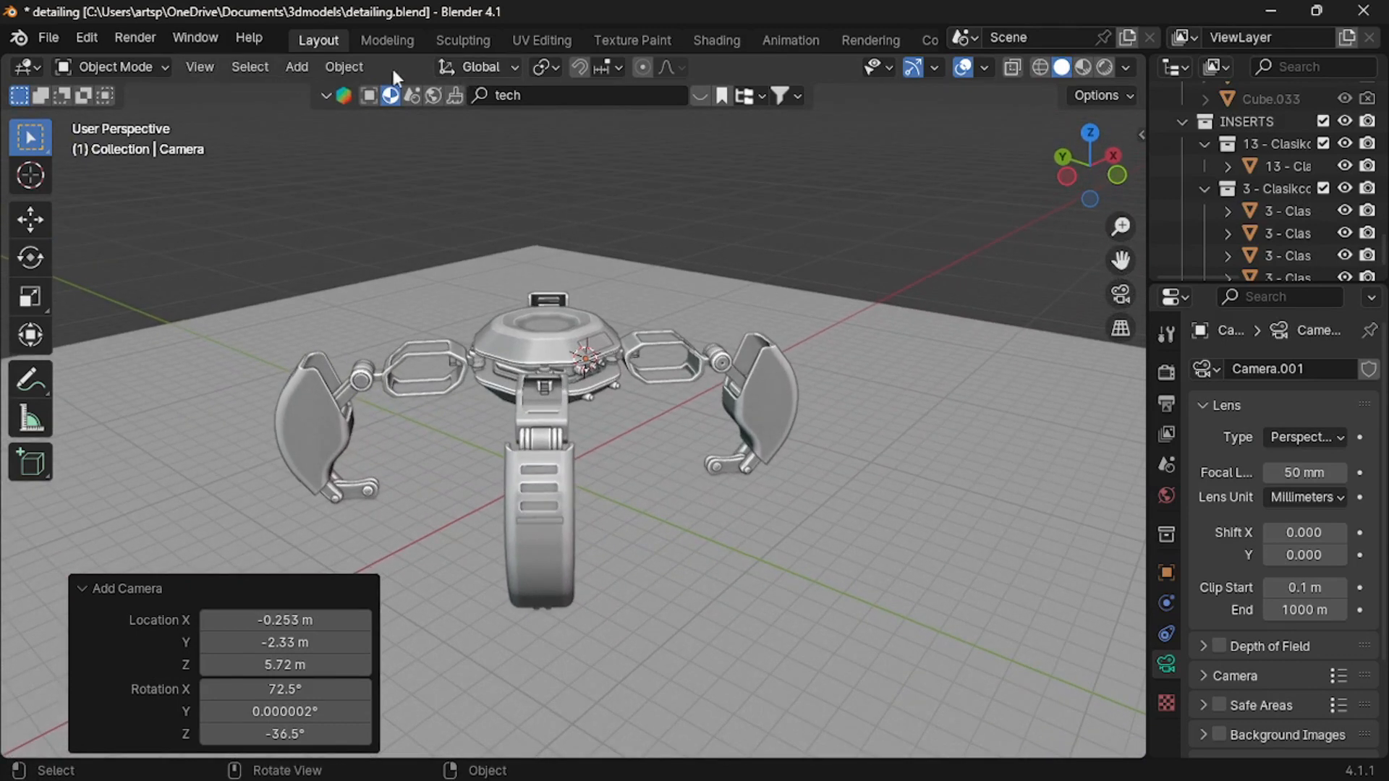
click(198, 66)
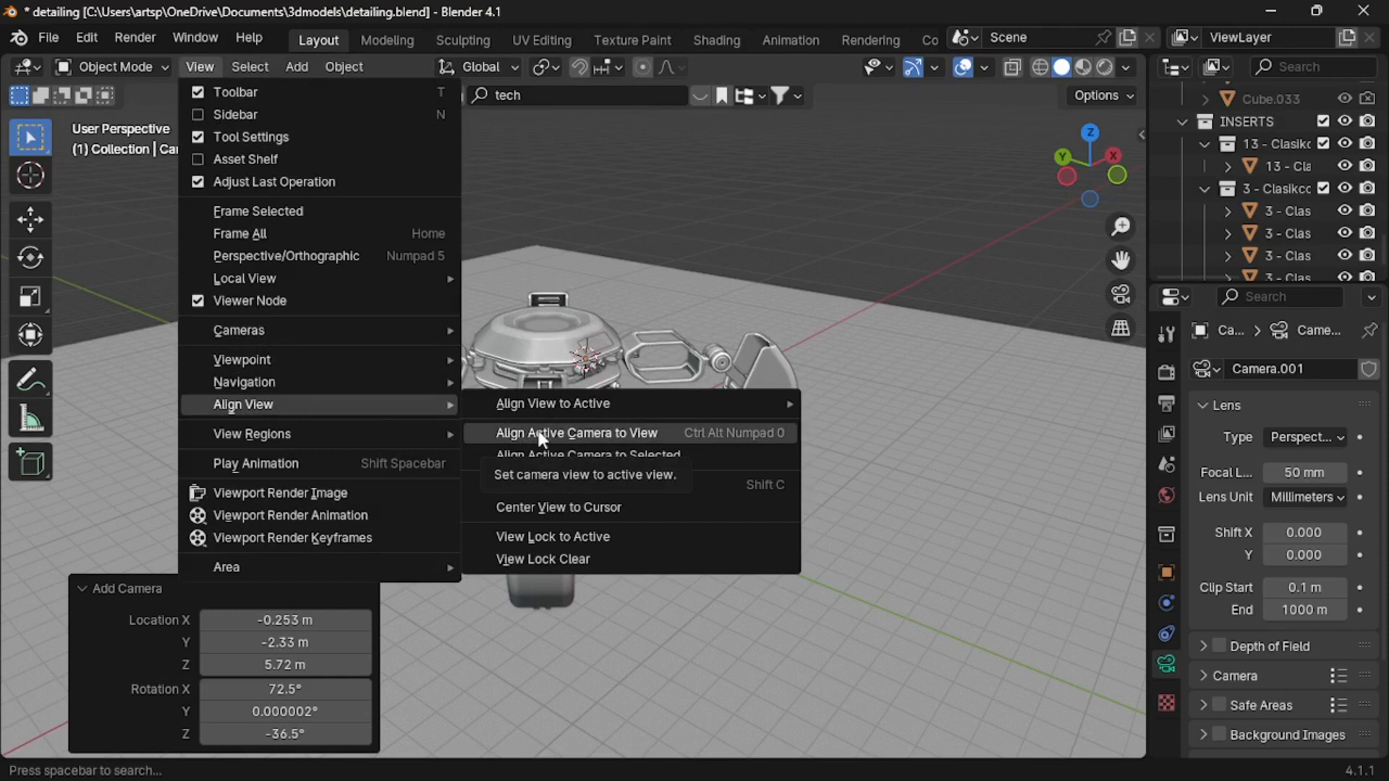
click(576, 432)
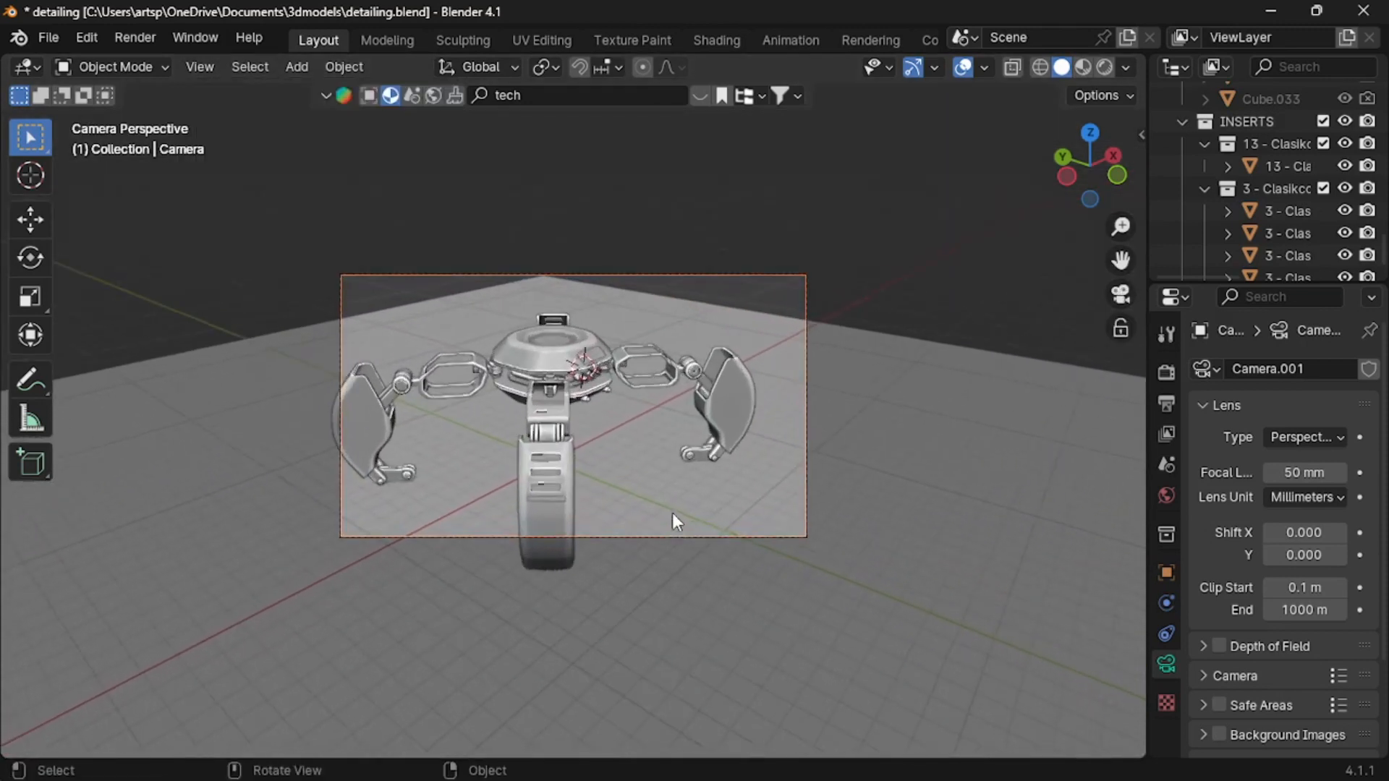
click(1167, 404)
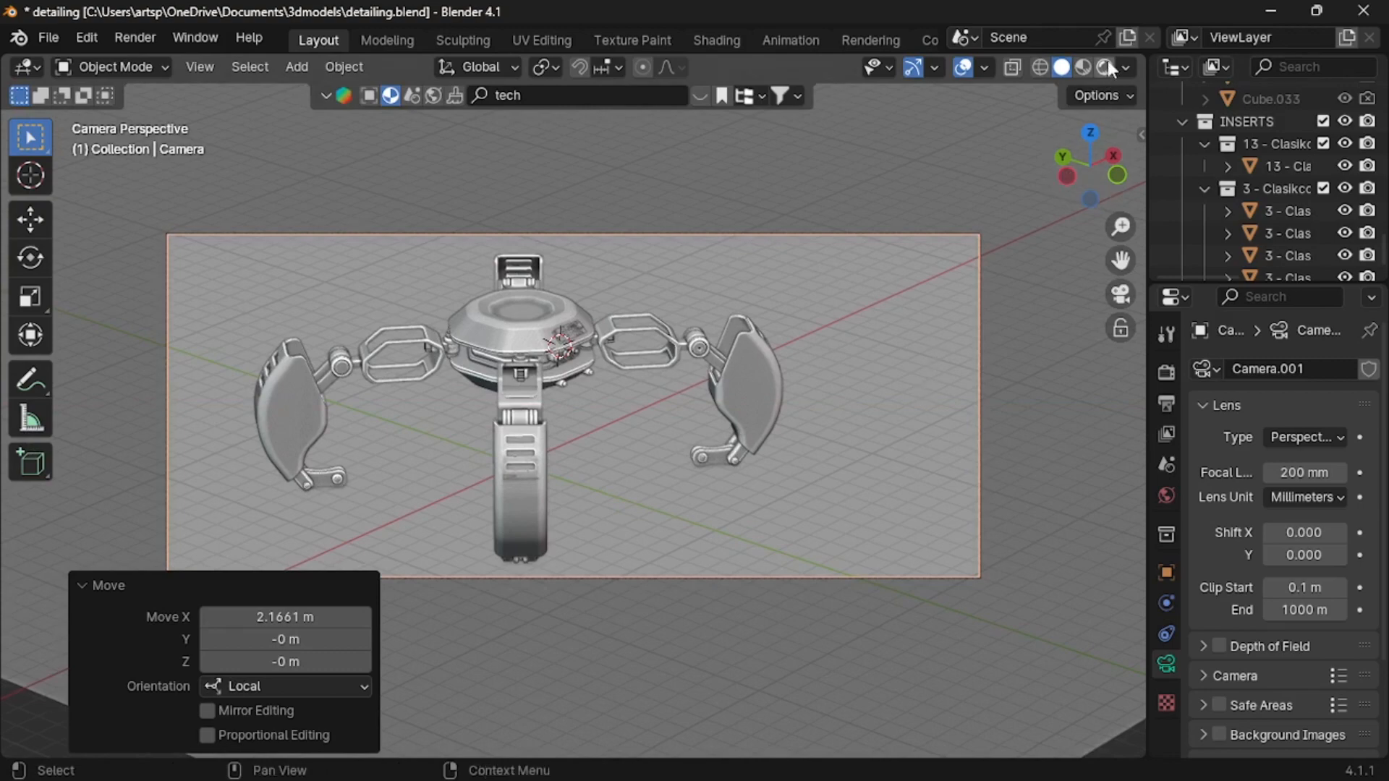
Preview the 200 mm camera shot with rendered viewport shading
click(1105, 67)
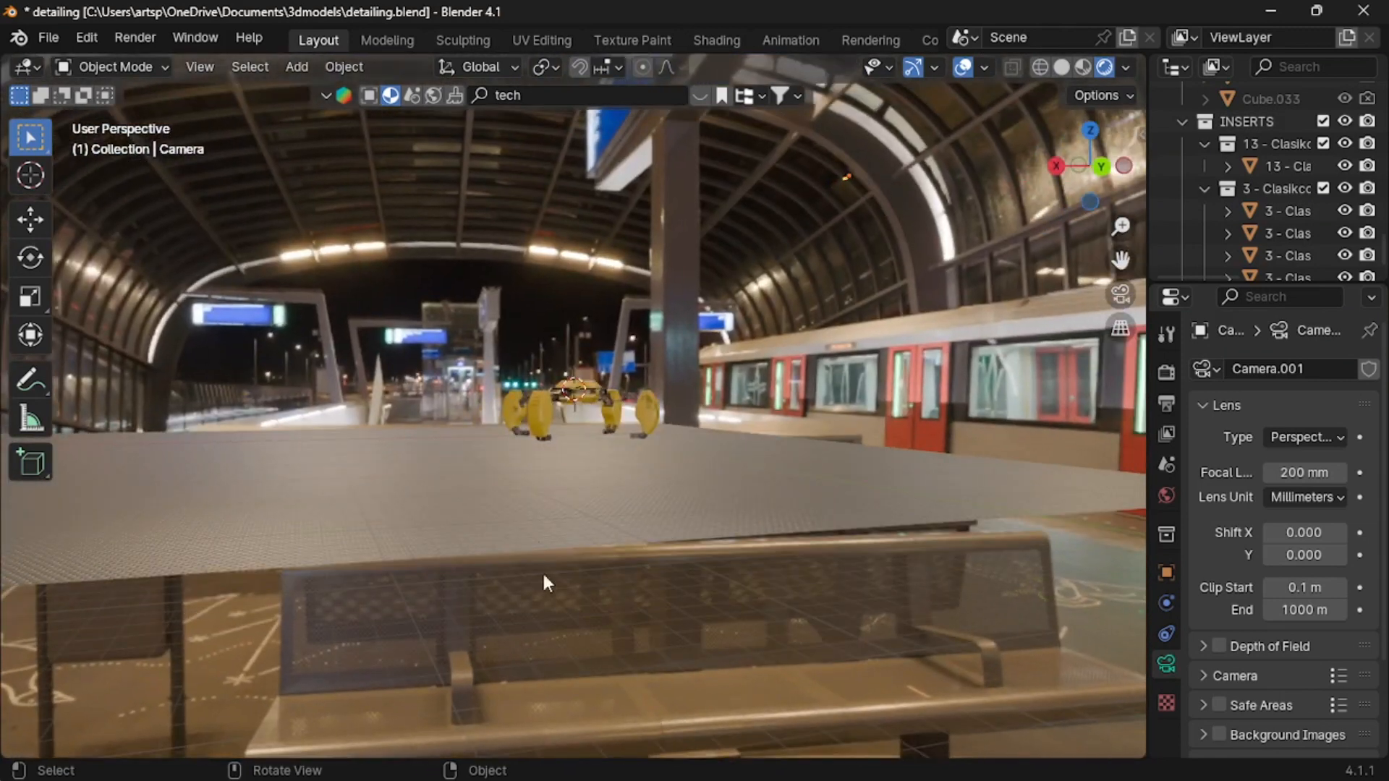
Set the world environment mapping Rotation Z to 24 and return to solid shading
click(1167, 496)
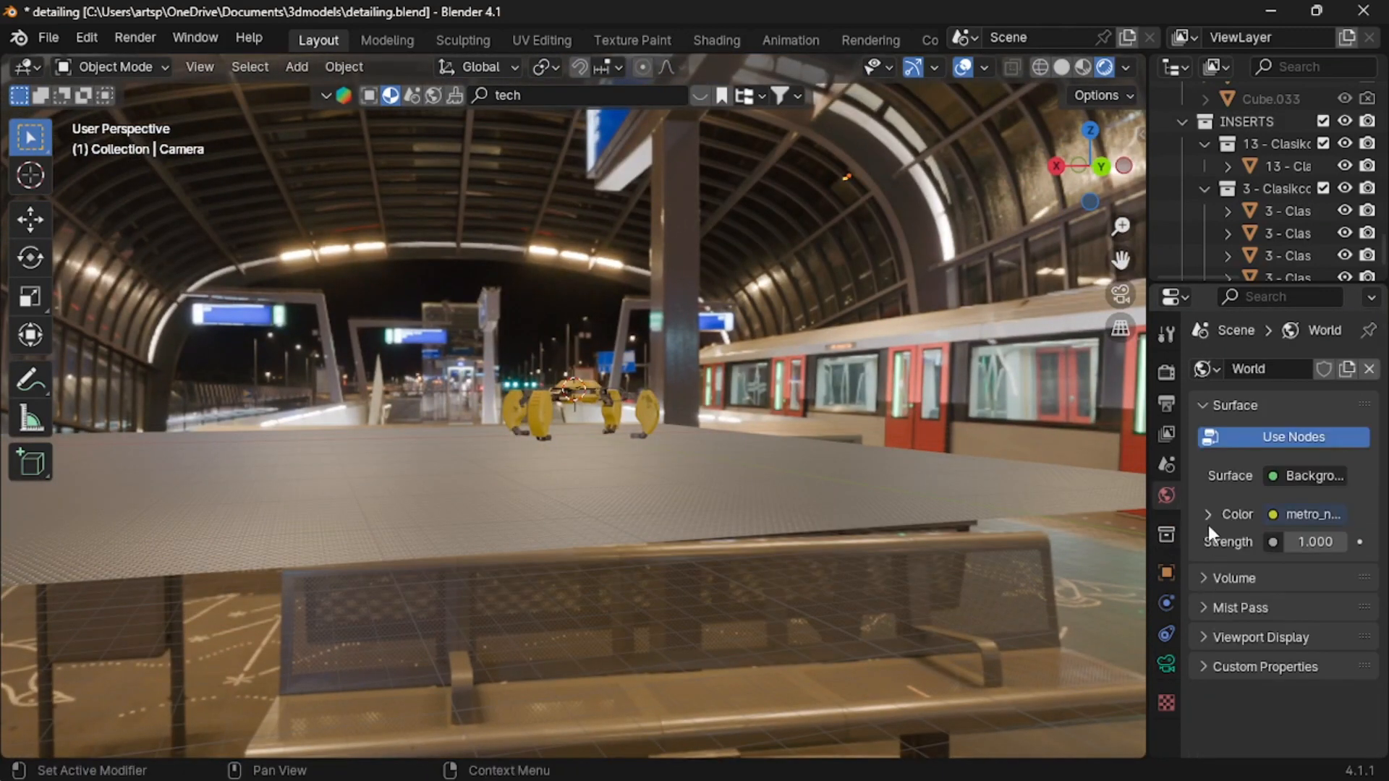
click(1207, 515)
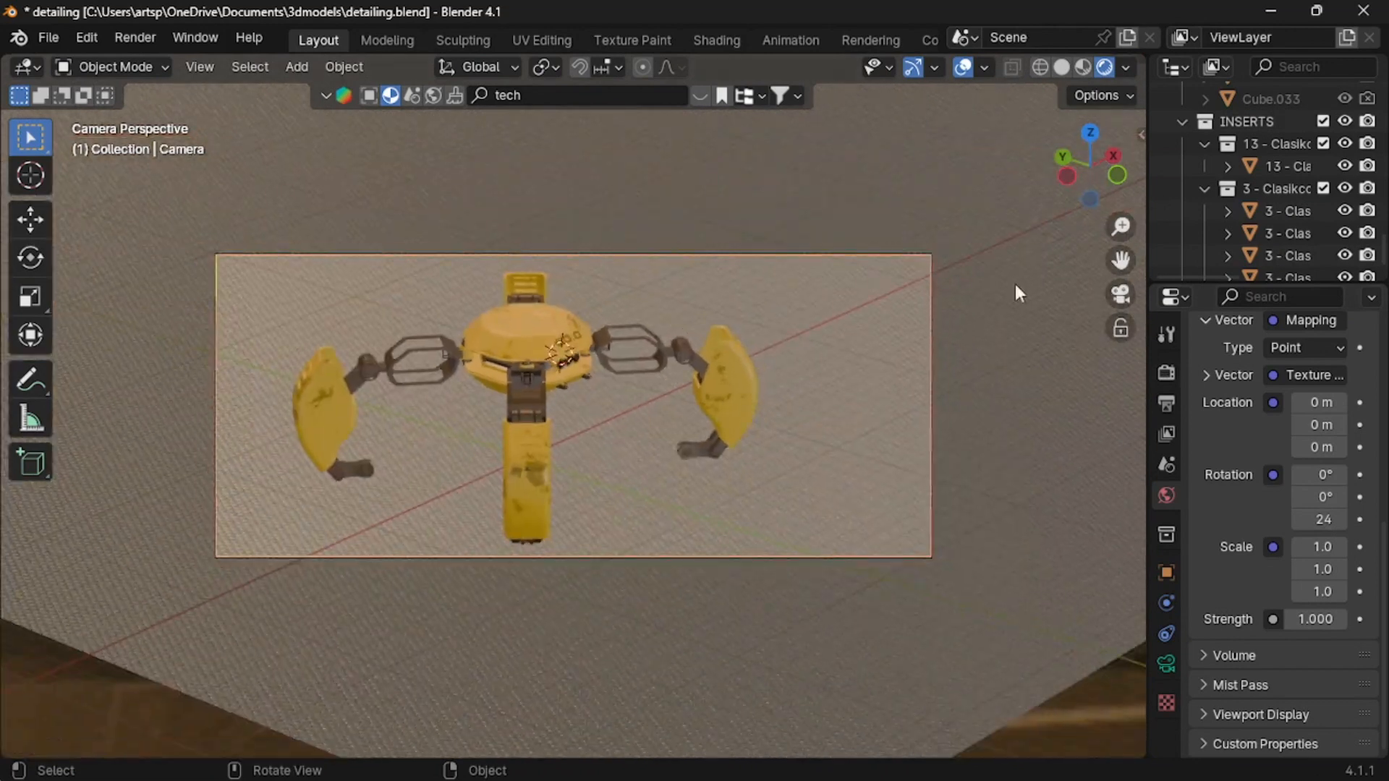
click(1041, 67)
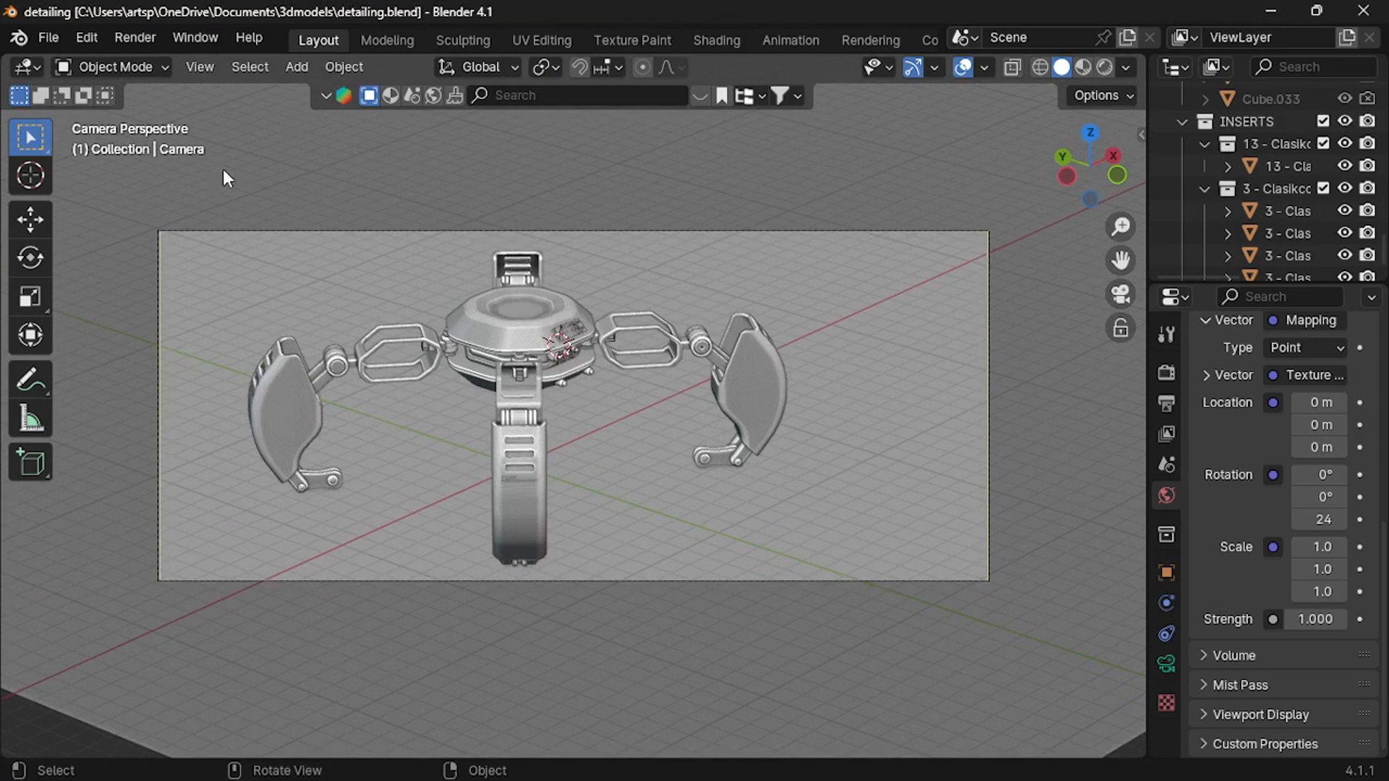
Search BlenderKit for 'human' and import the standing Woman 01 model
click(576, 95)
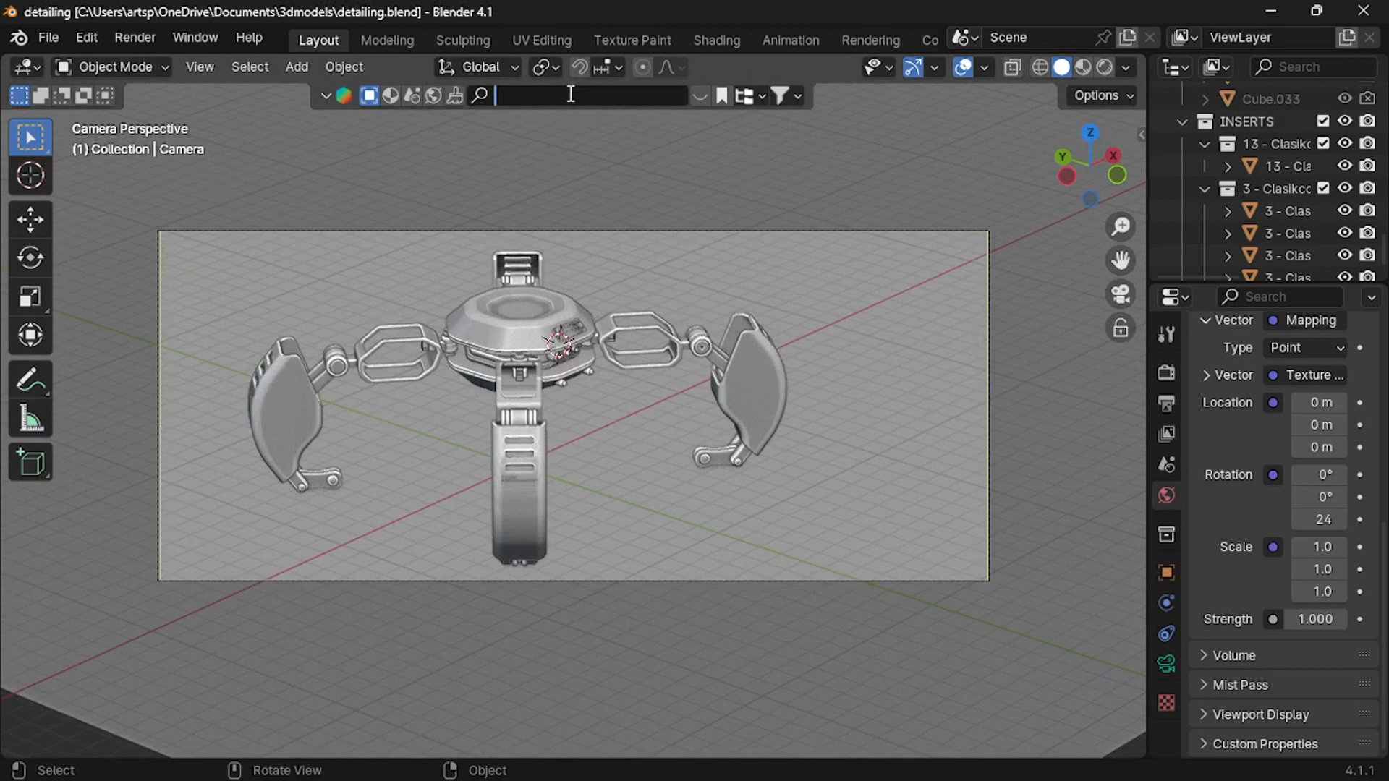
text(huma)
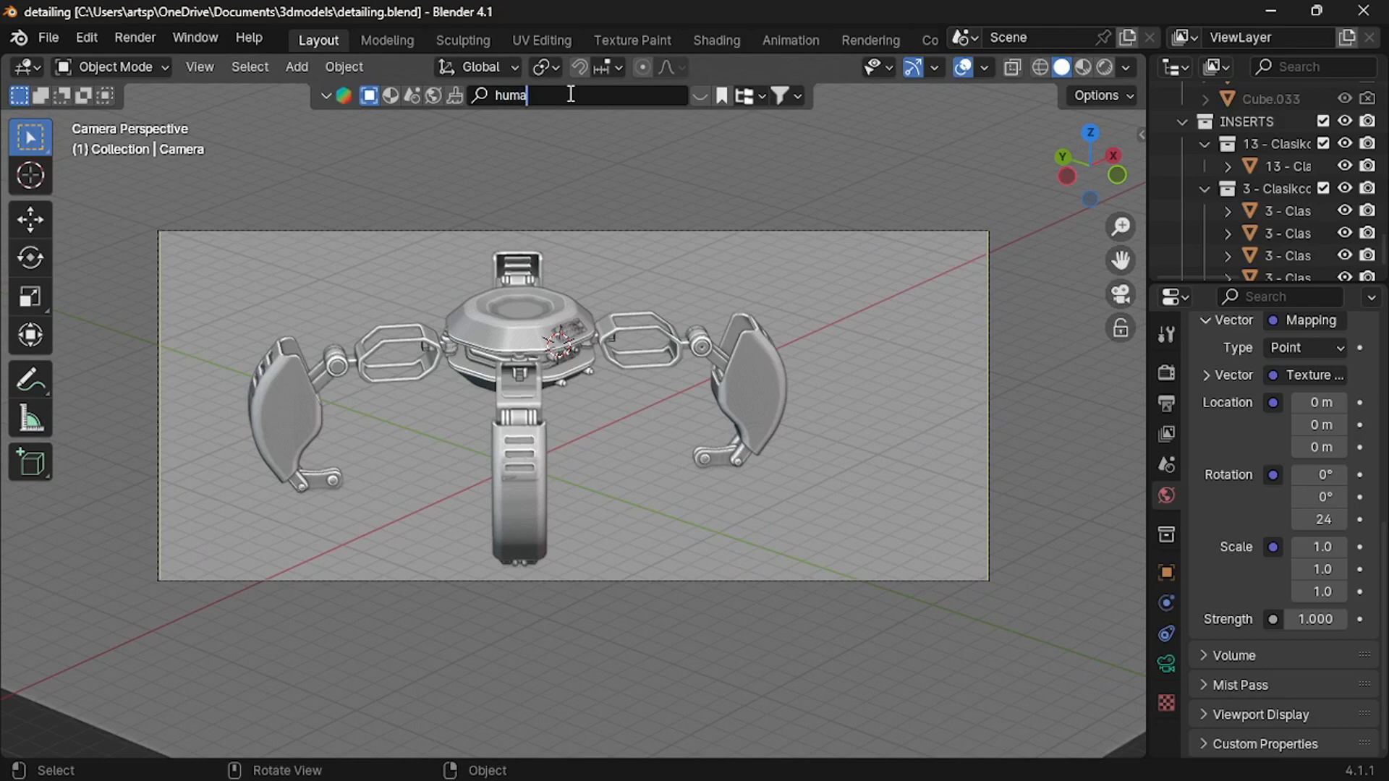
text(n)
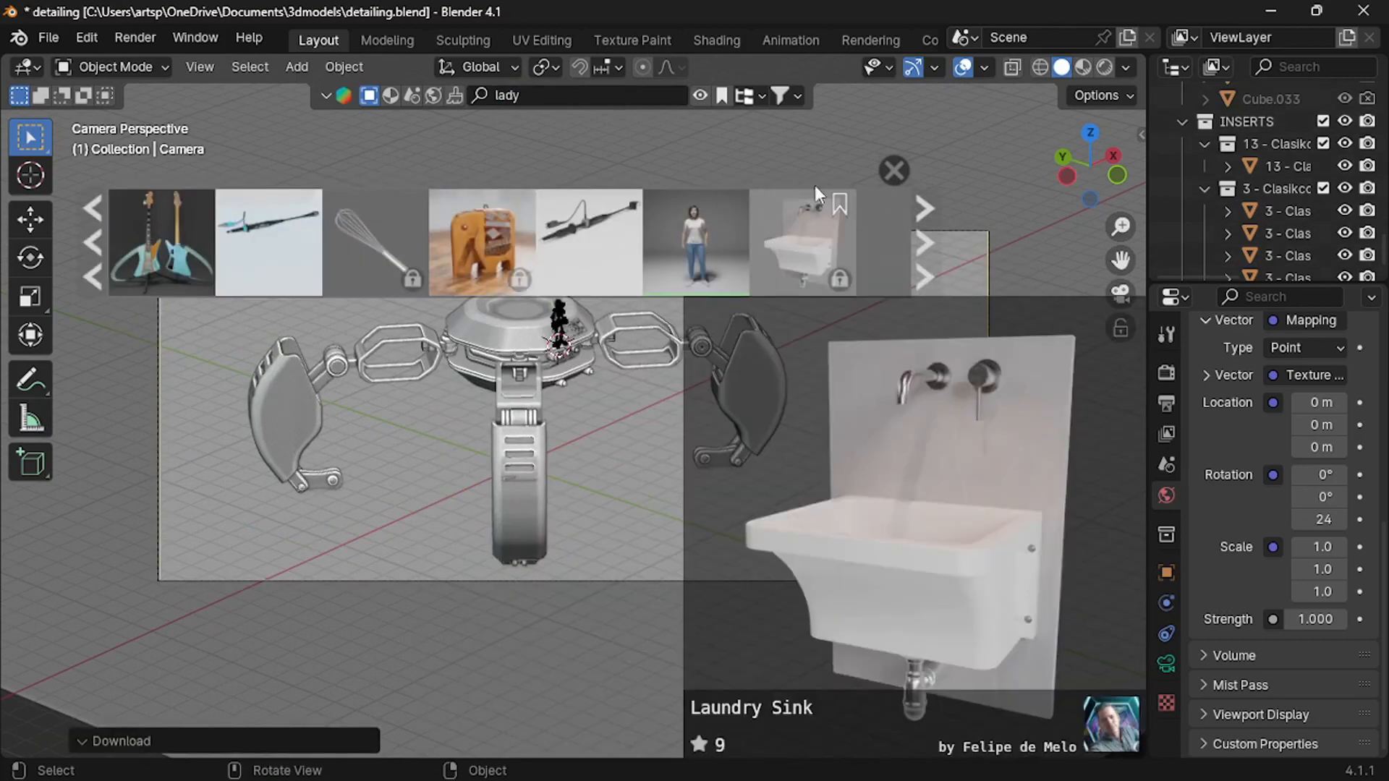
click(893, 170)
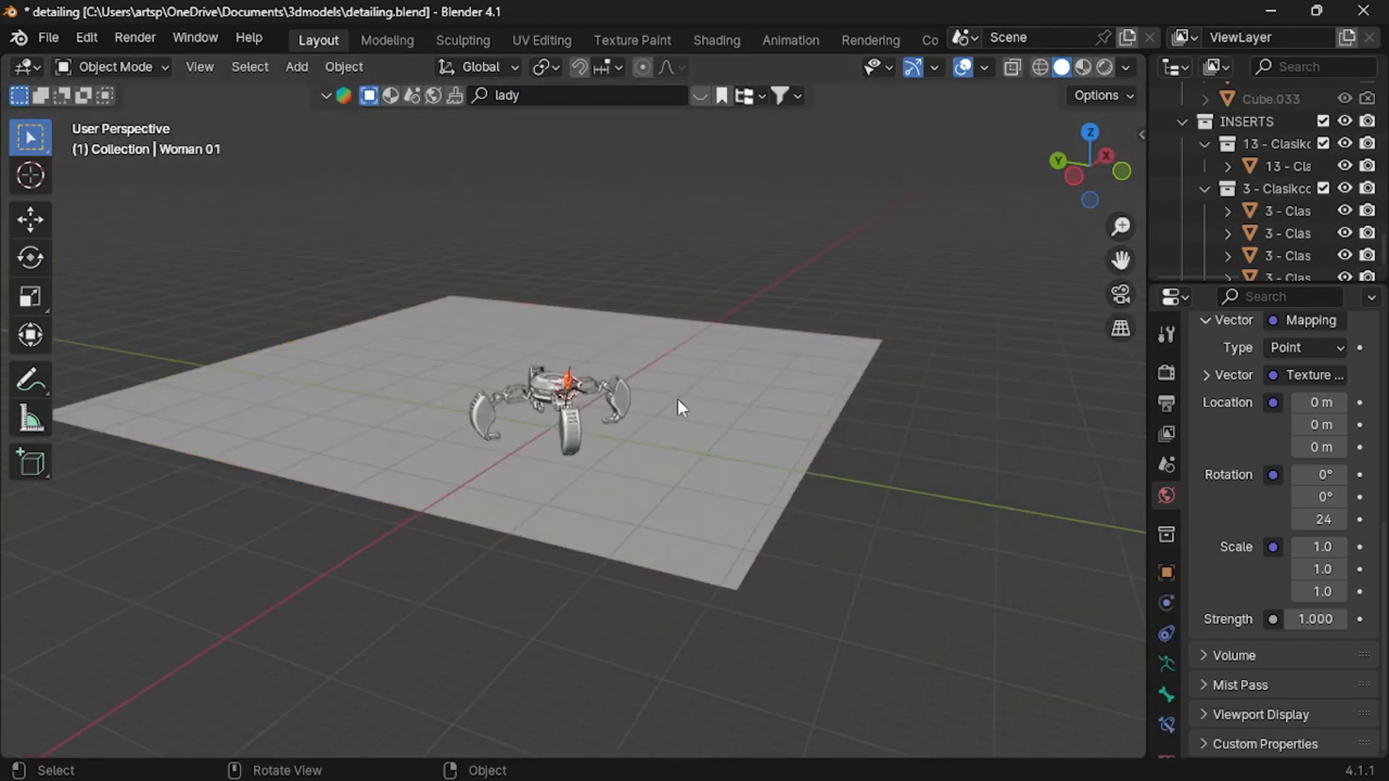
Scale and place the Woman 01 rig behind the robot in the camera shot
key(s)
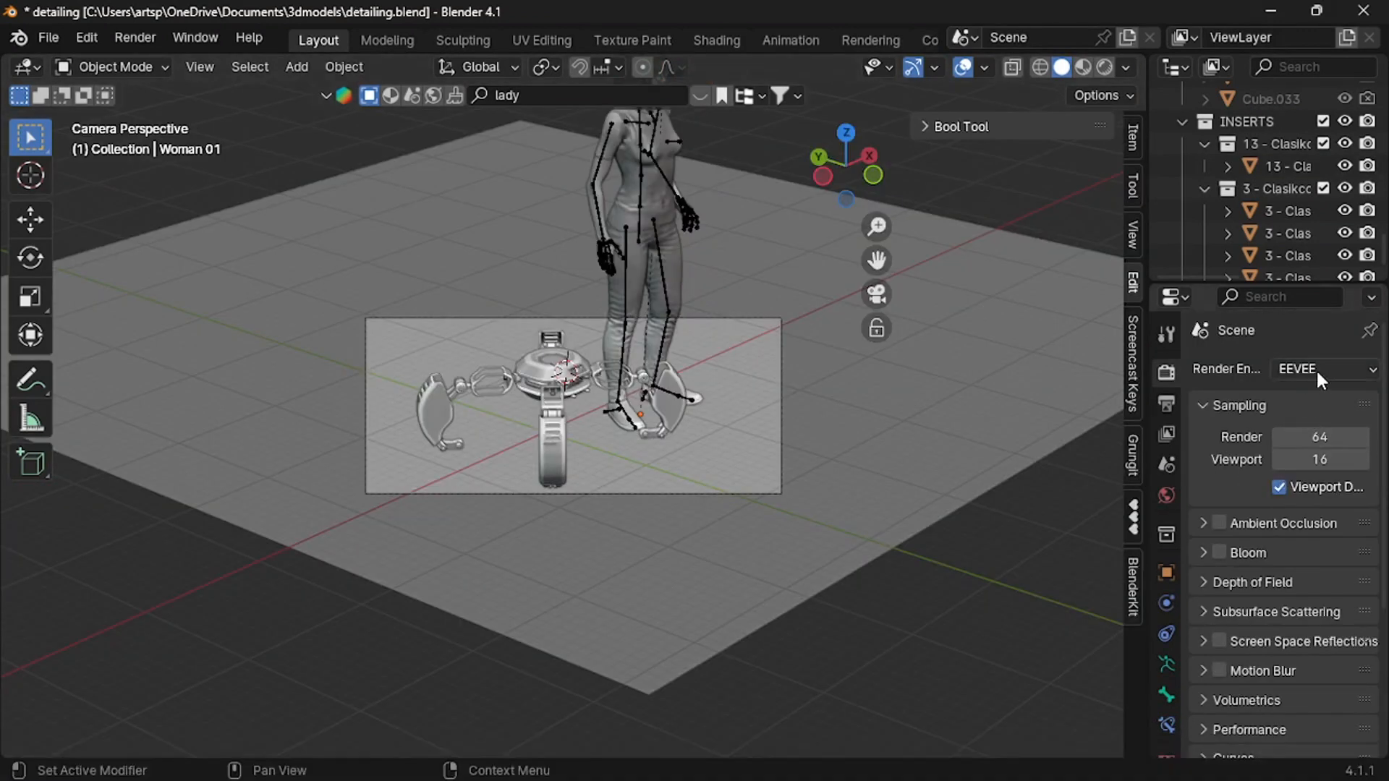
Set the render engine to Cycles
click(1319, 368)
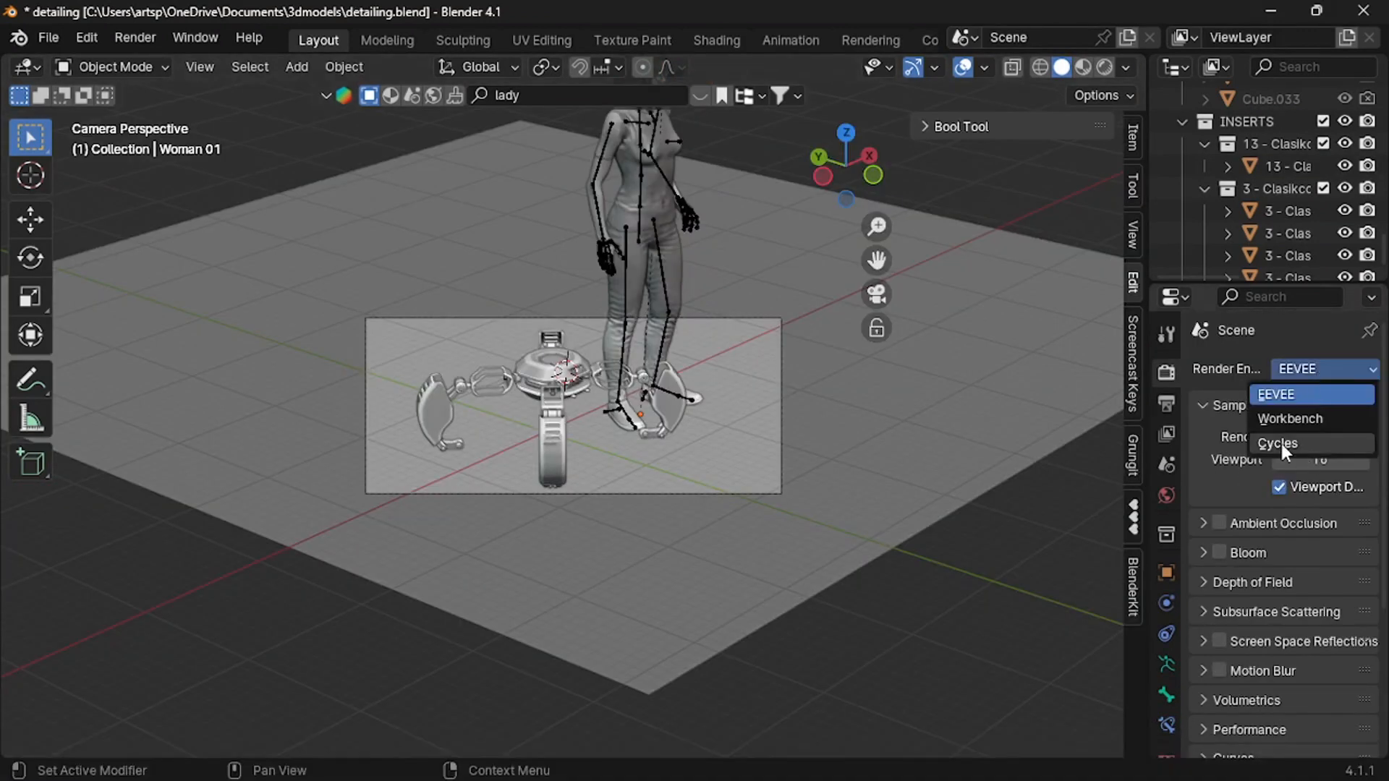
click(1275, 442)
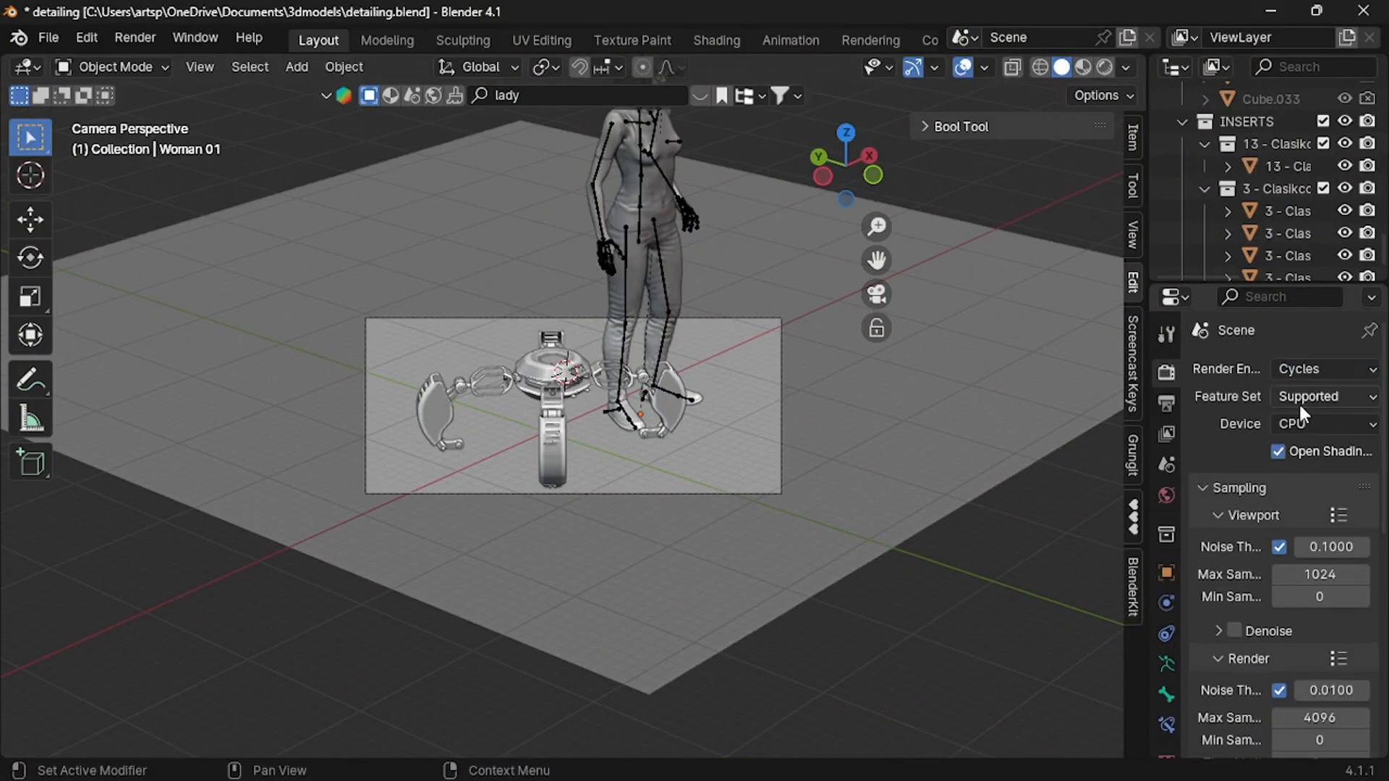
scroll(down, 3)
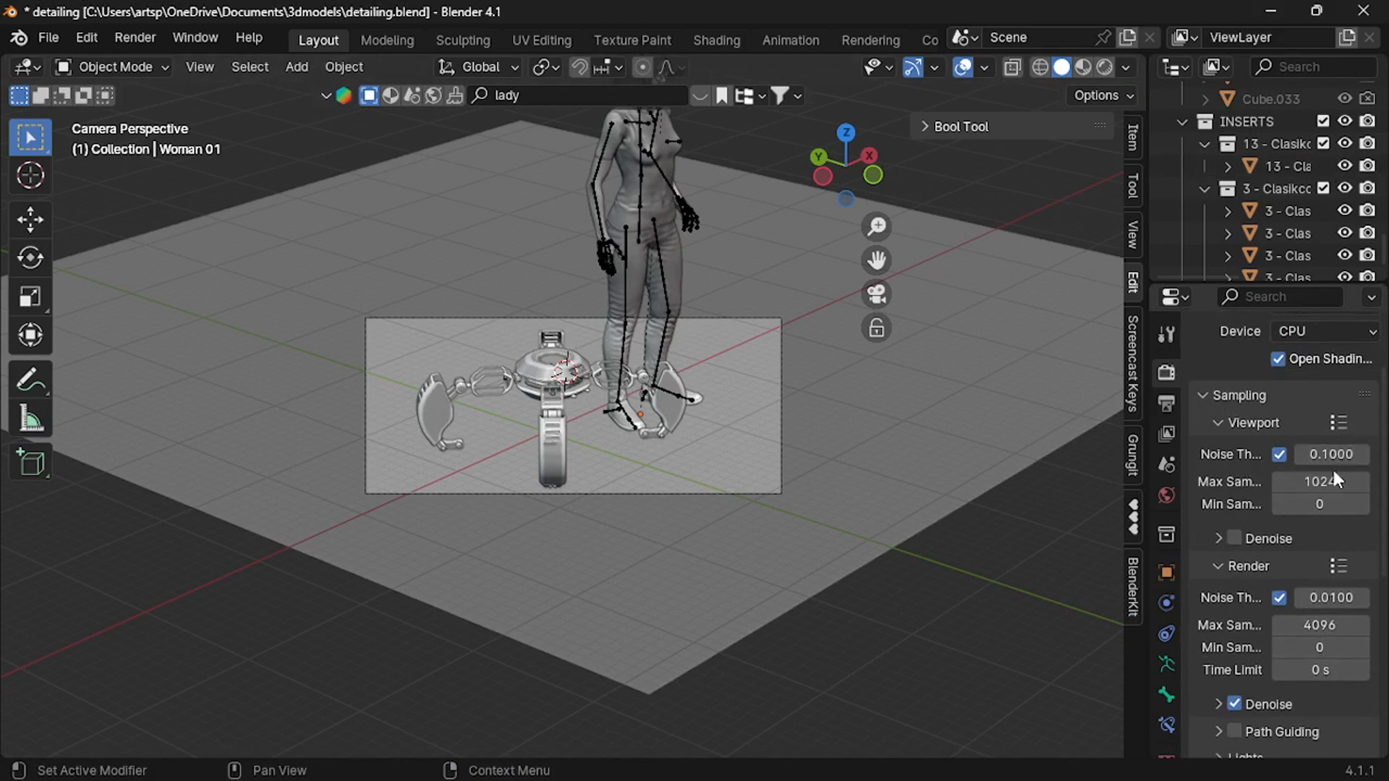
Set viewport samples to 120 with denoising on and render samples to 240
double_click(1318, 481)
text(120)
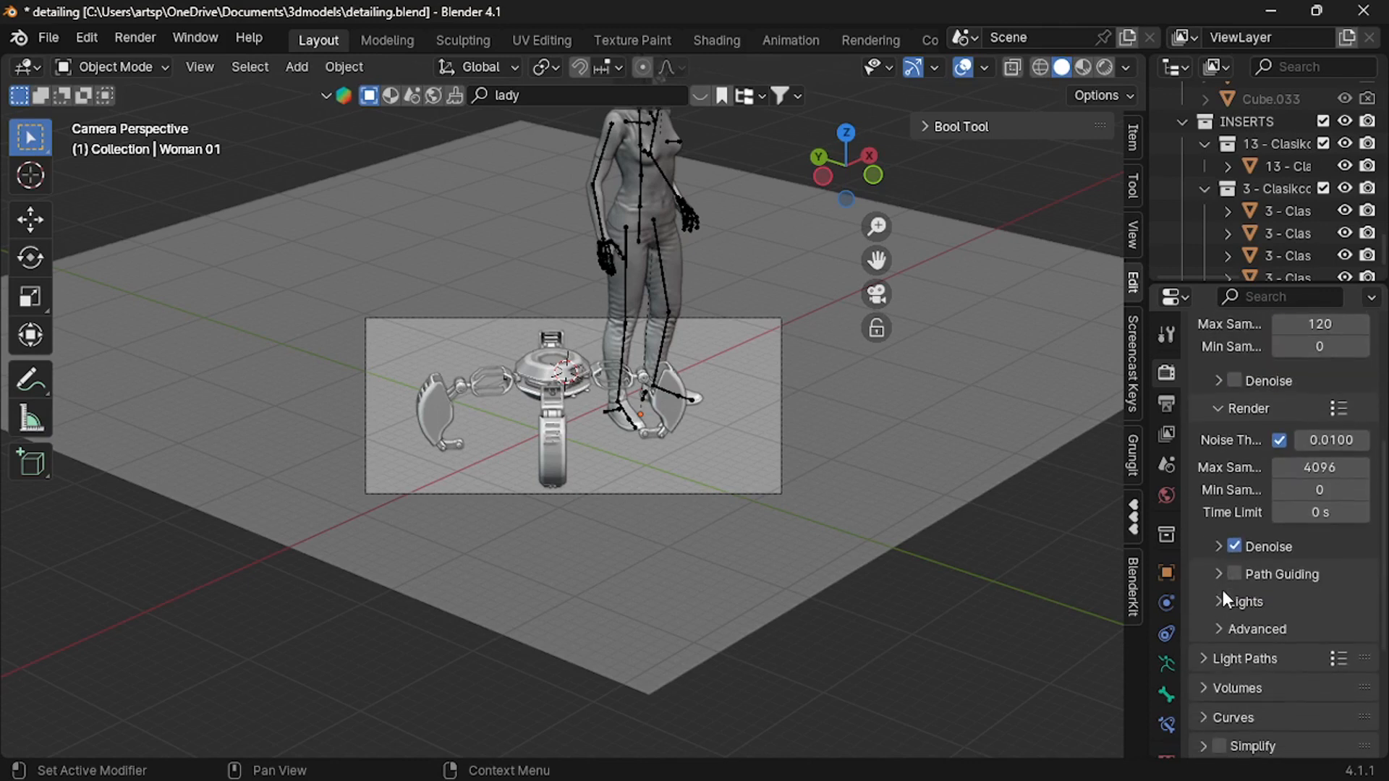
double_click(1318, 466)
text(240)
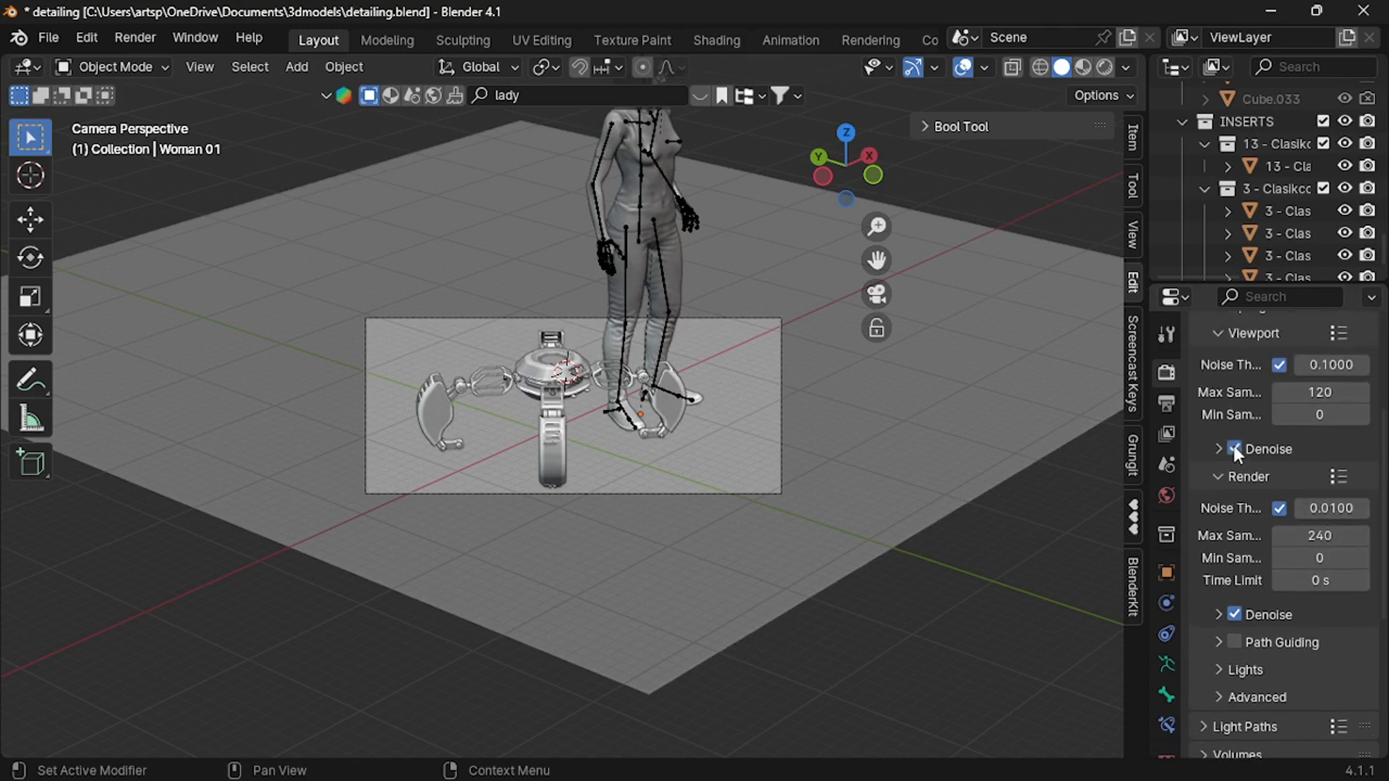
click(1220, 449)
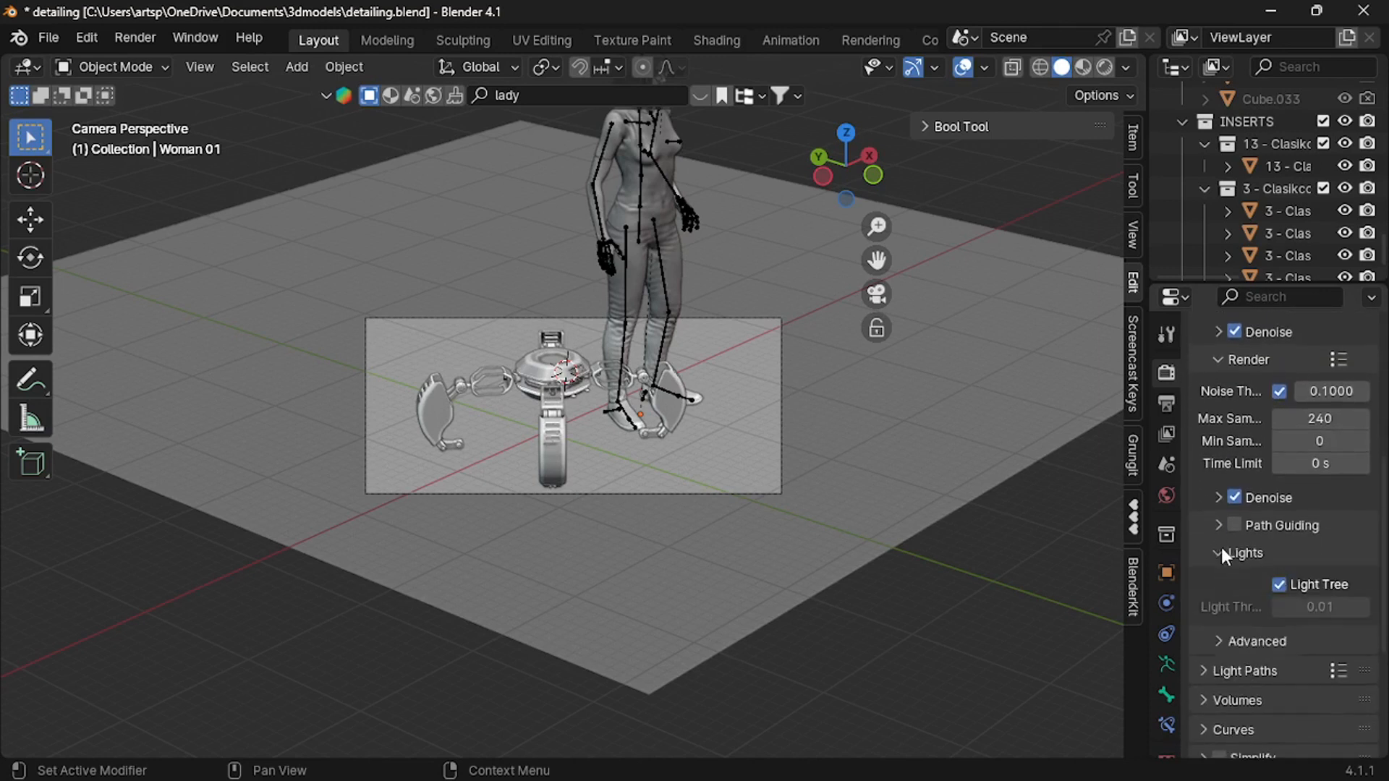
click(1219, 552)
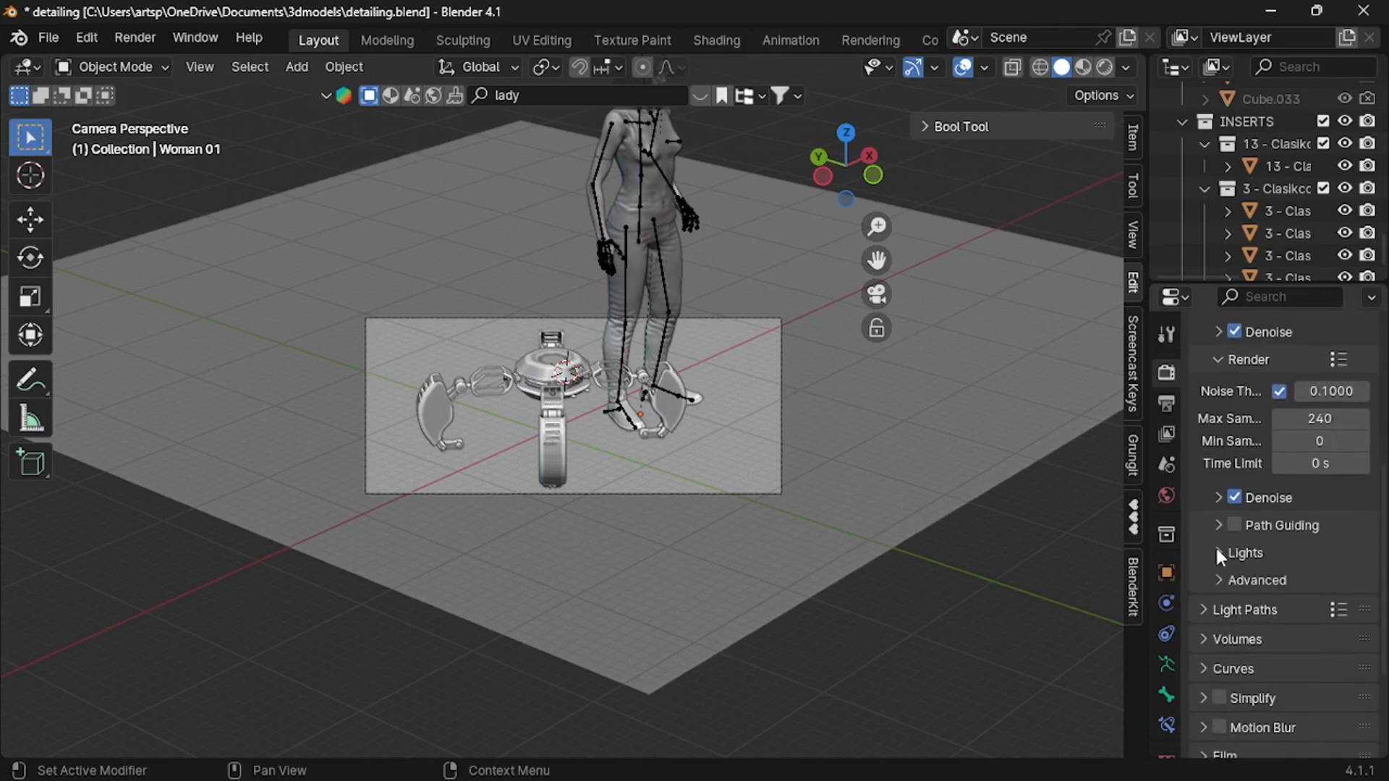
Set Light Paths max bounces to 8, enable Fast GI Approximation and switch on Simplify
scroll(down, 3)
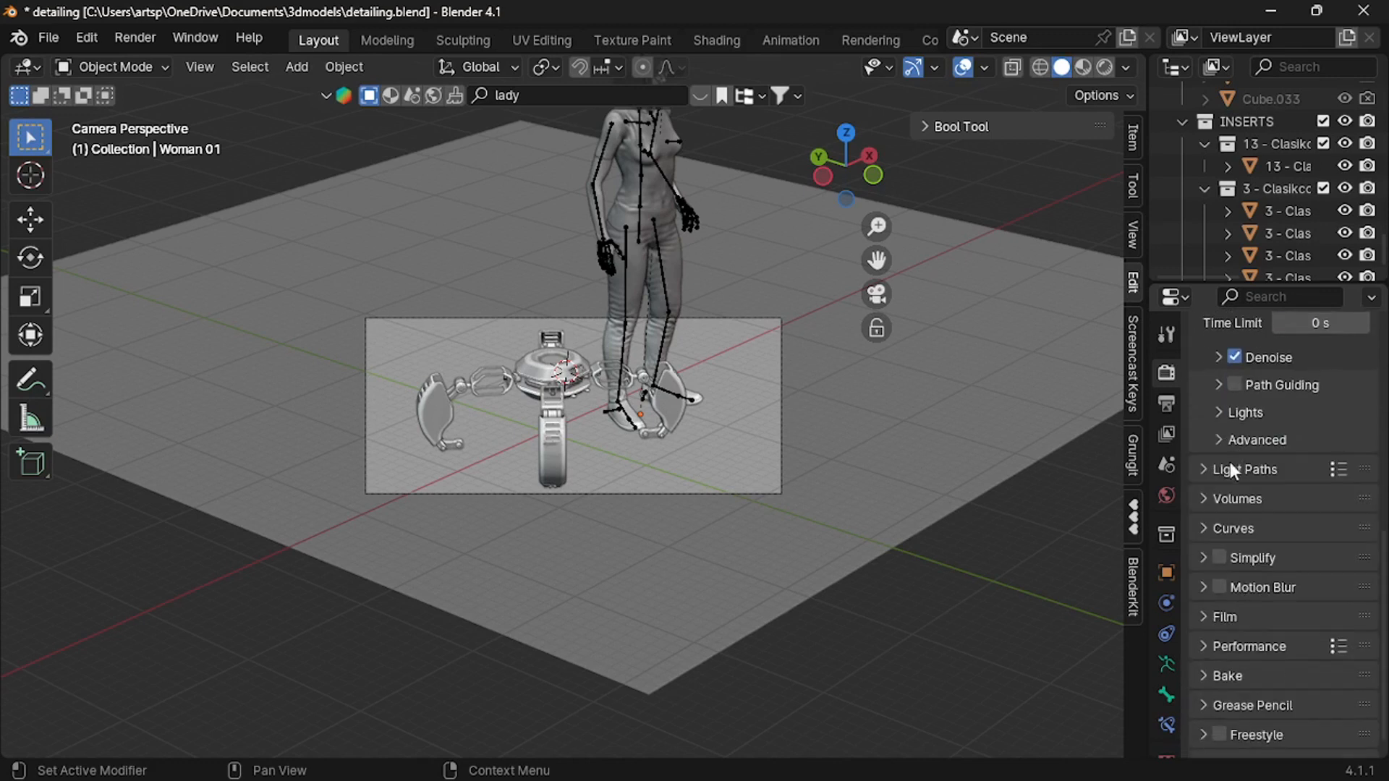
click(1243, 469)
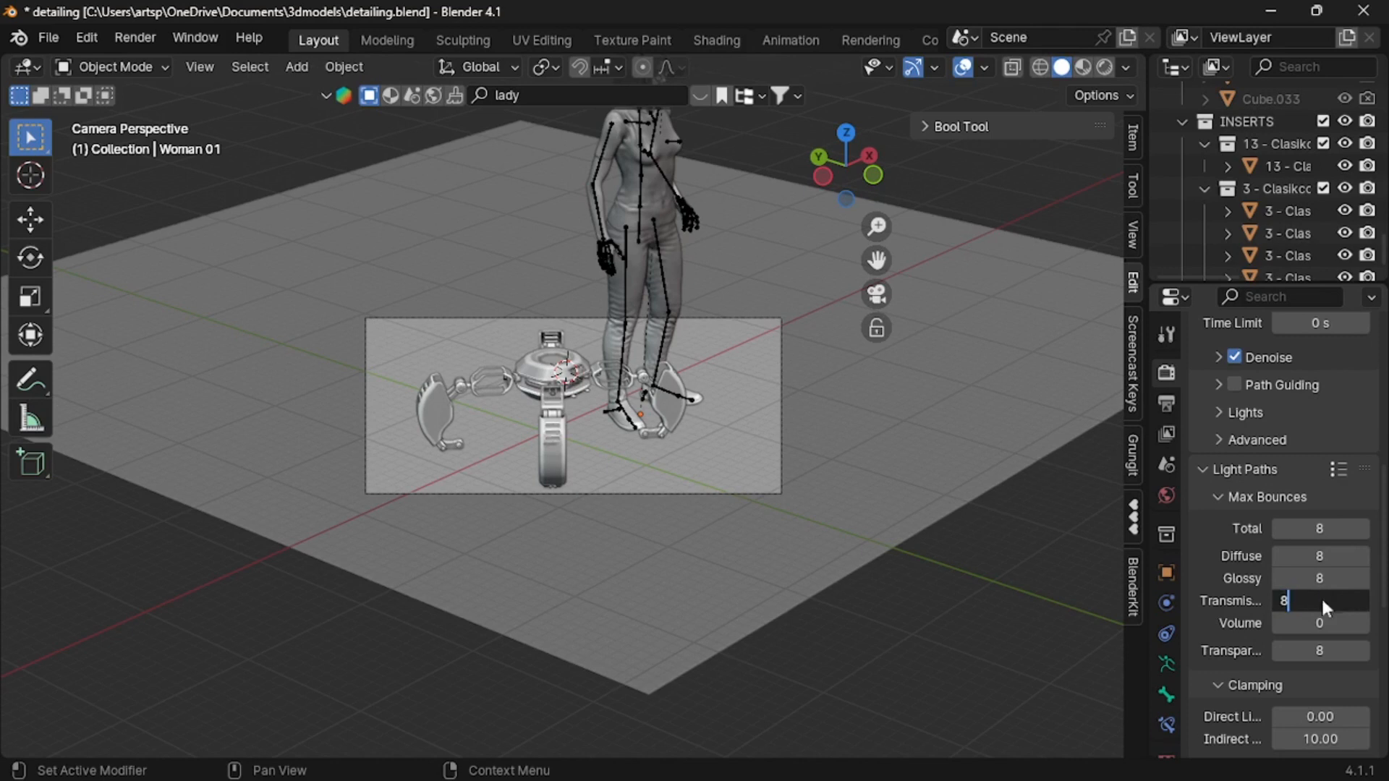
scroll(down, 3)
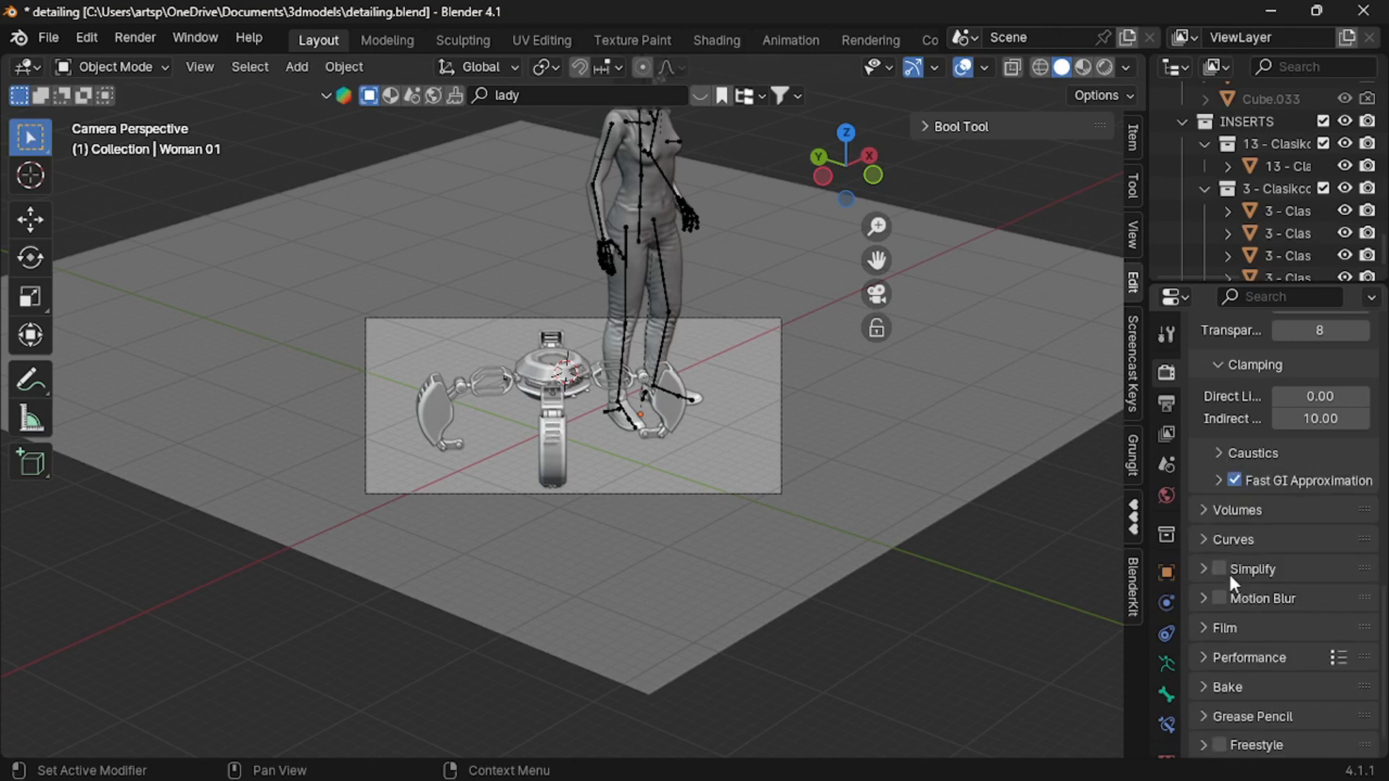
click(1218, 569)
text(64)
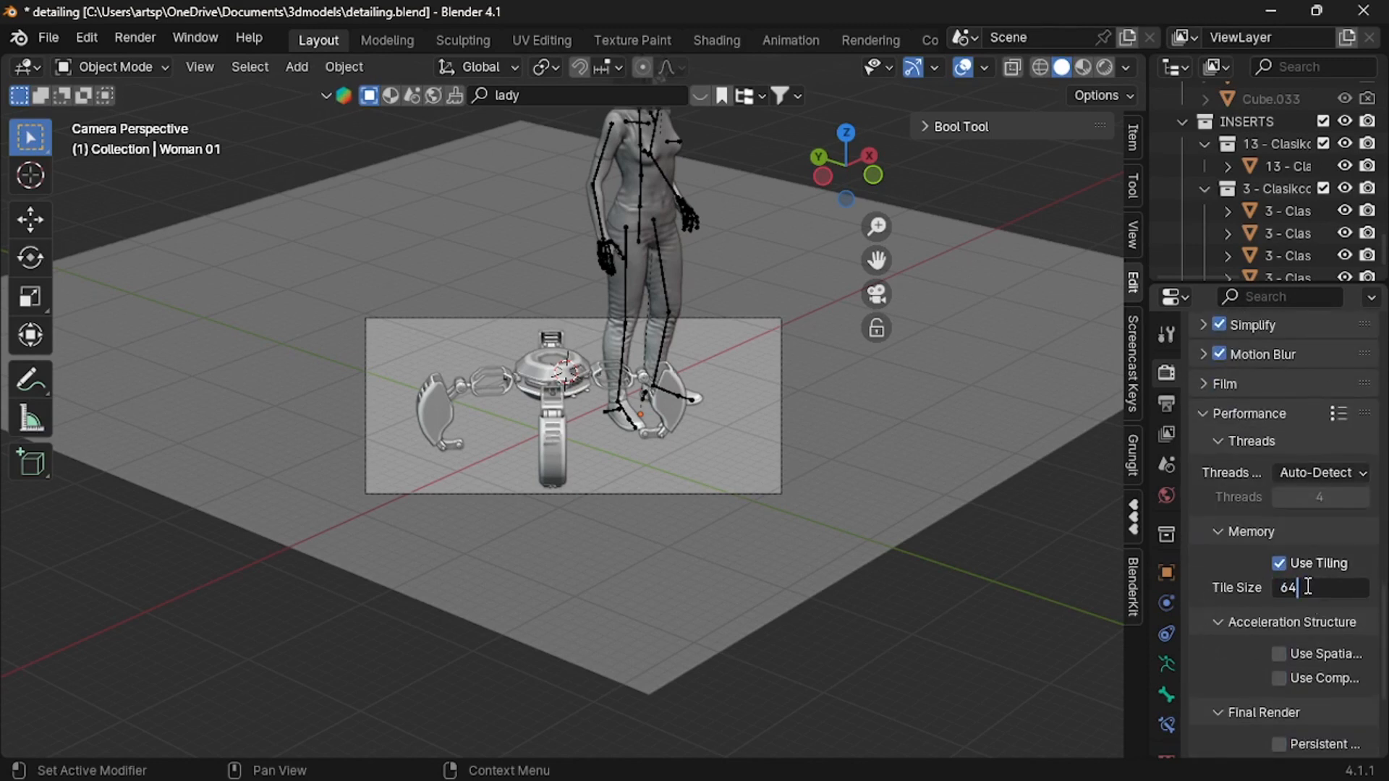
Set the tile size to 4096 and enable Persistent Data for final renders
text(*24)
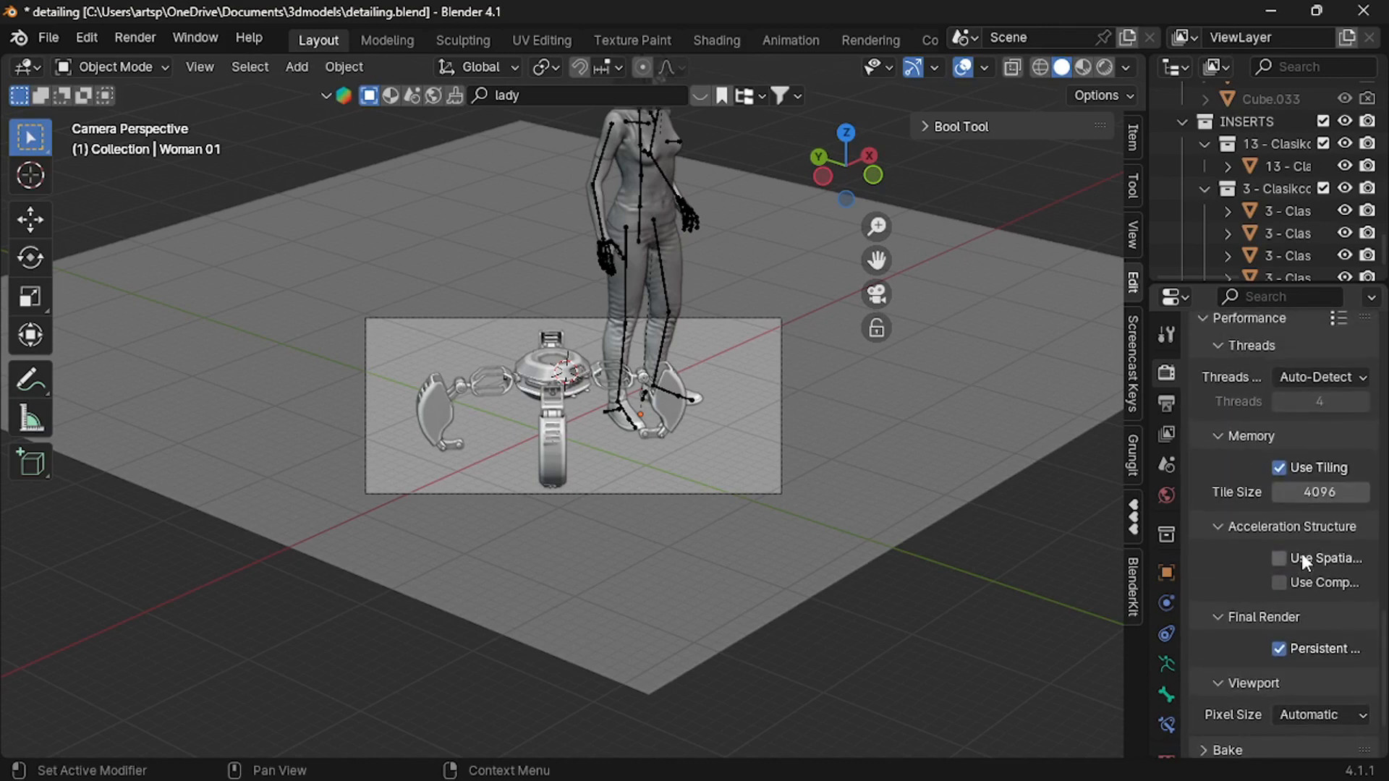
scroll(down, 3)
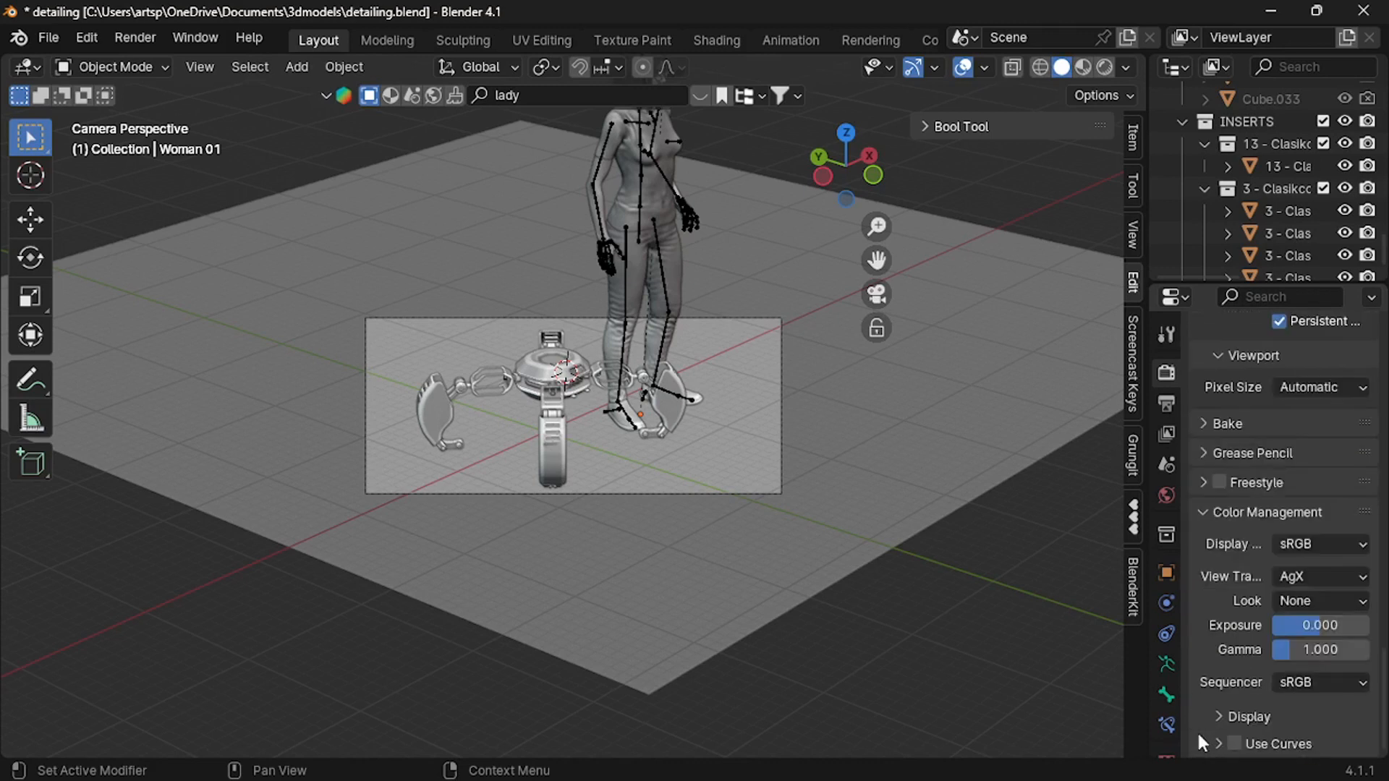
click(1319, 600)
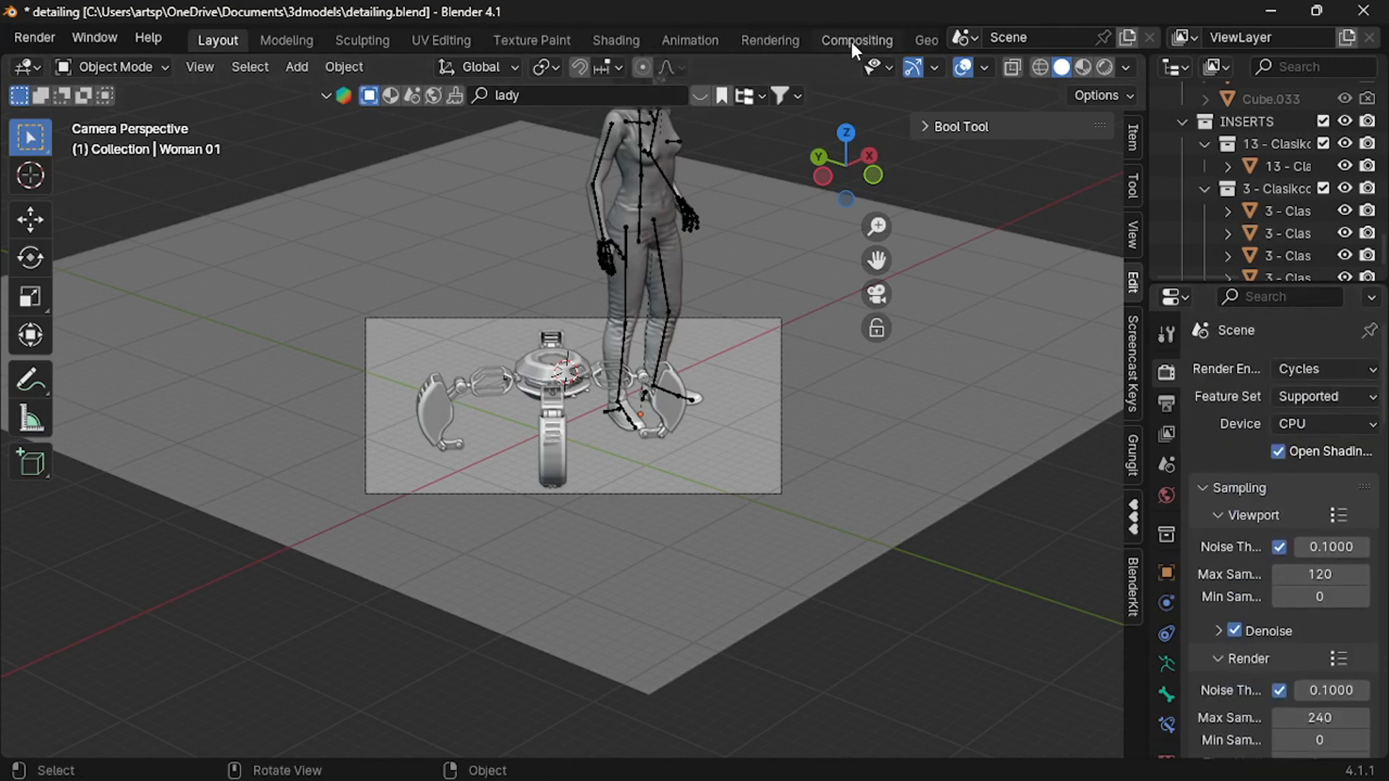
Enable Use Nodes in the Compositing workspace
click(855, 40)
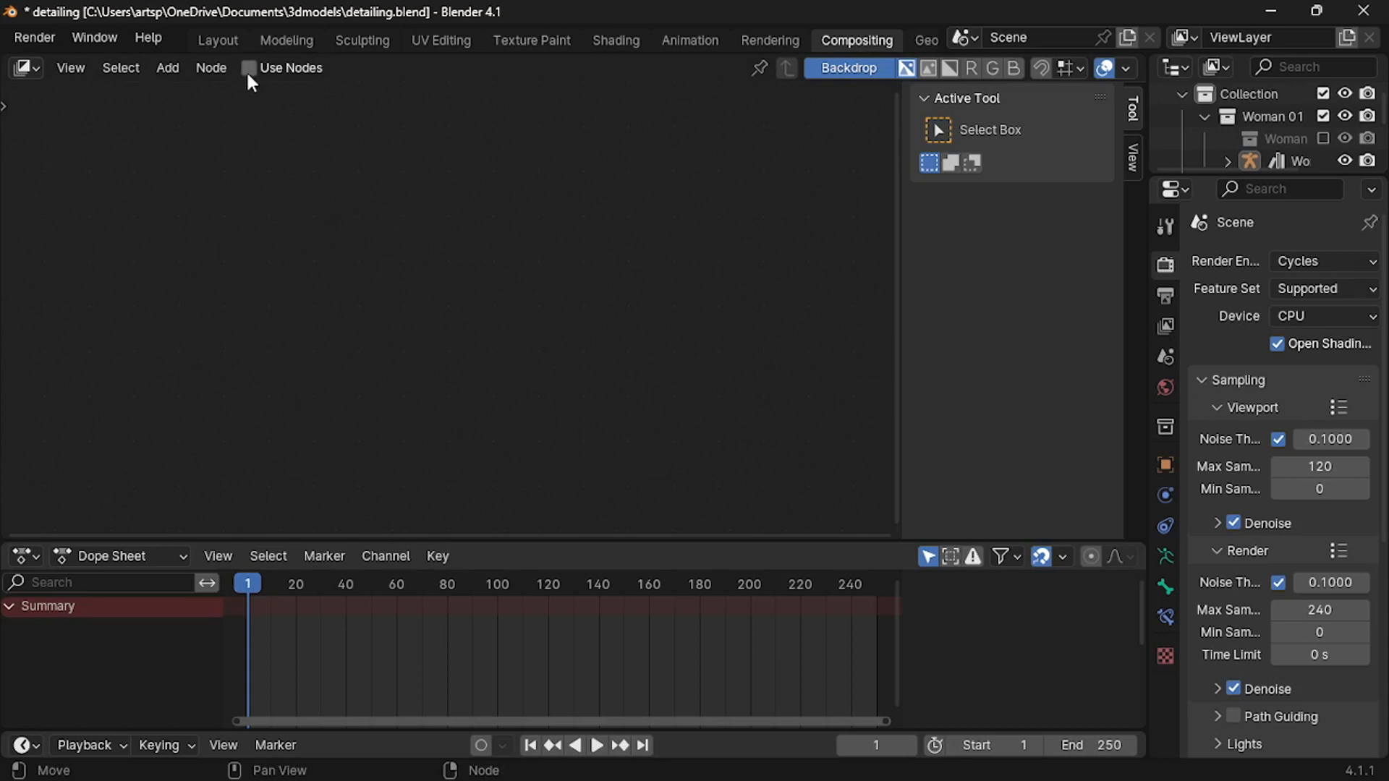
click(249, 68)
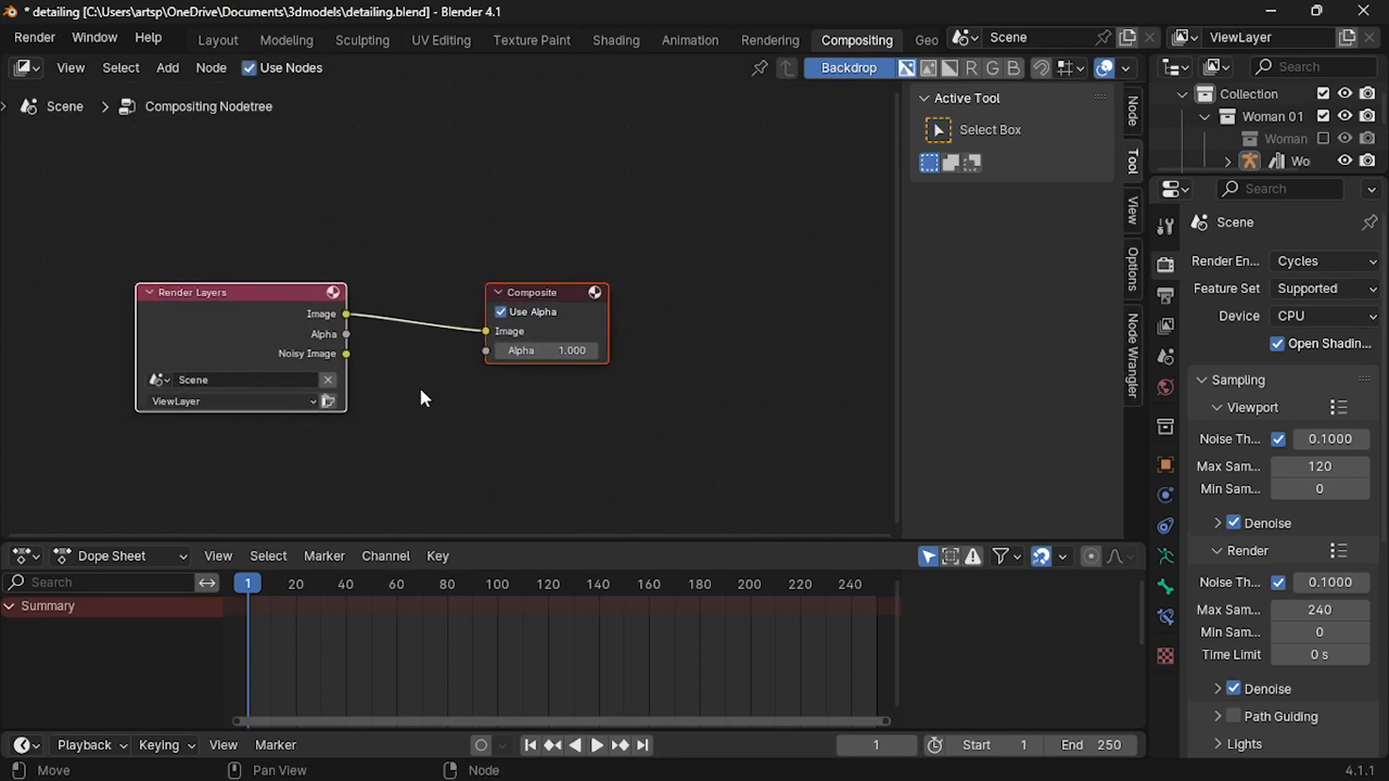
mouse_move(1168, 276)
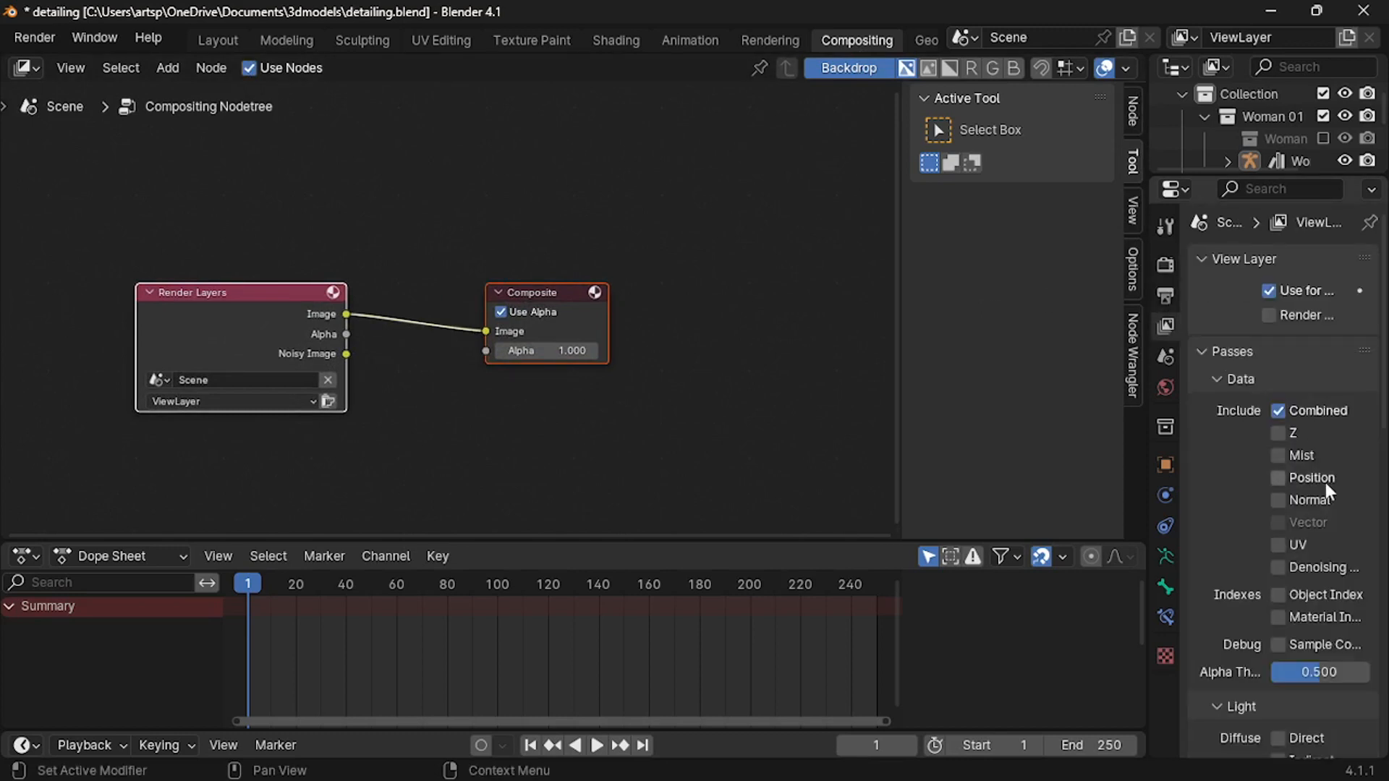
mouse_move(1286, 572)
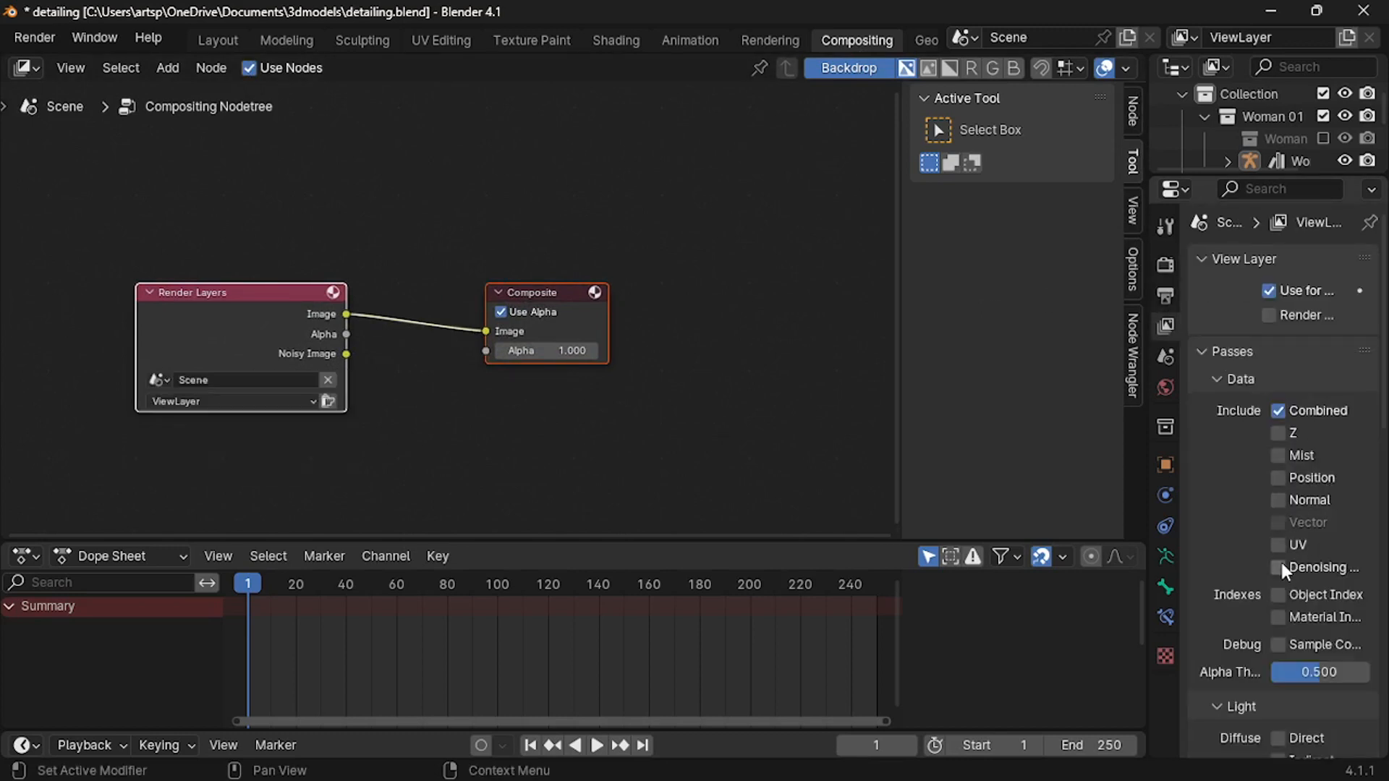
Enable the Ambient Occlusion pass so Render Layers gains an AO output
scroll(down, 3)
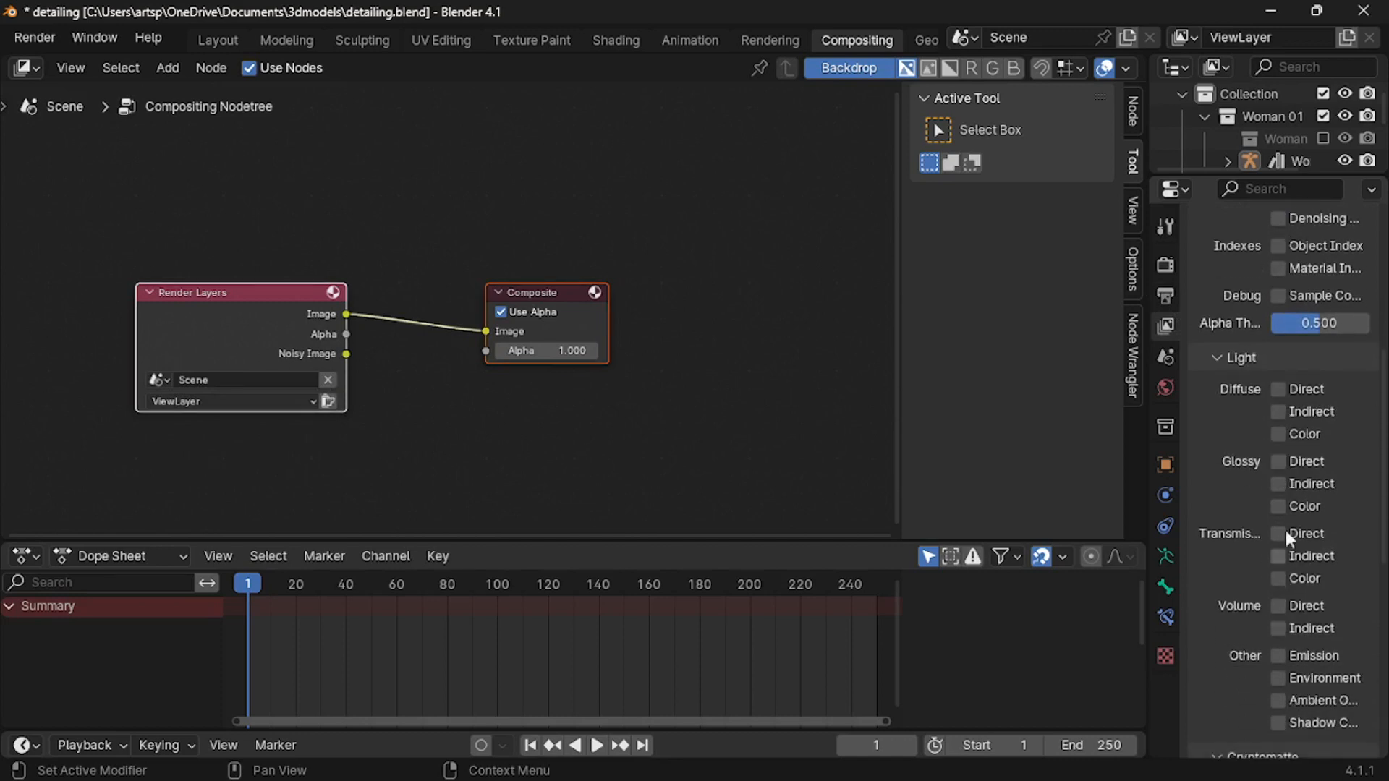
click(1275, 701)
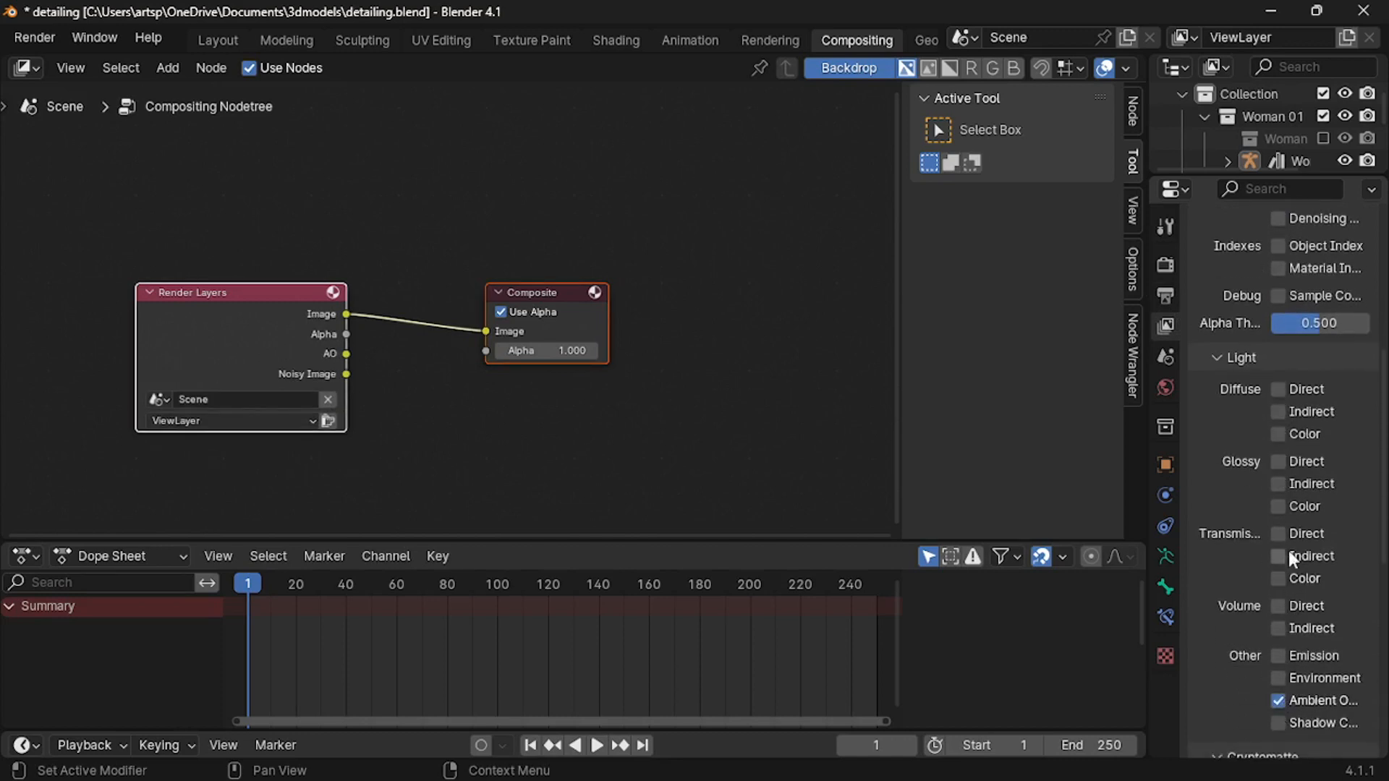
scroll(down, 3)
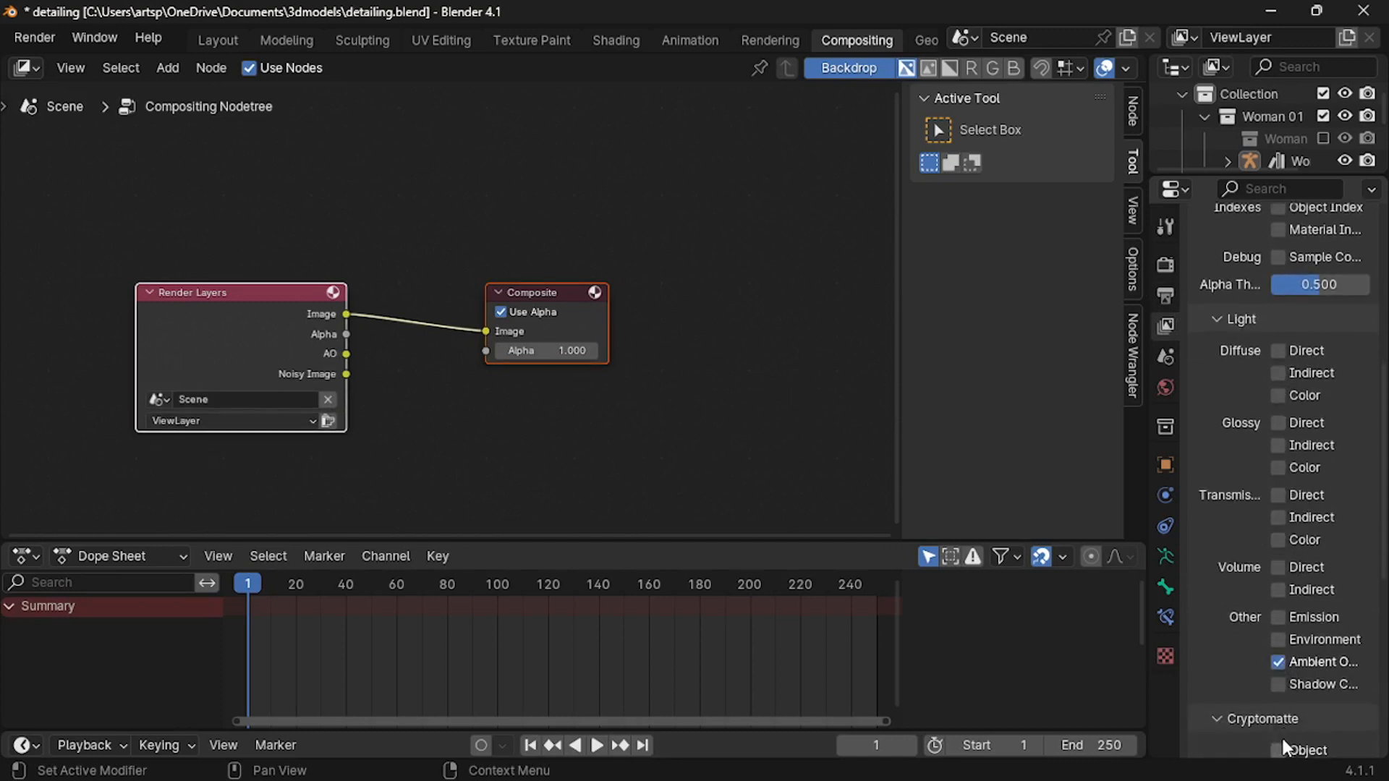
scroll(down, 3)
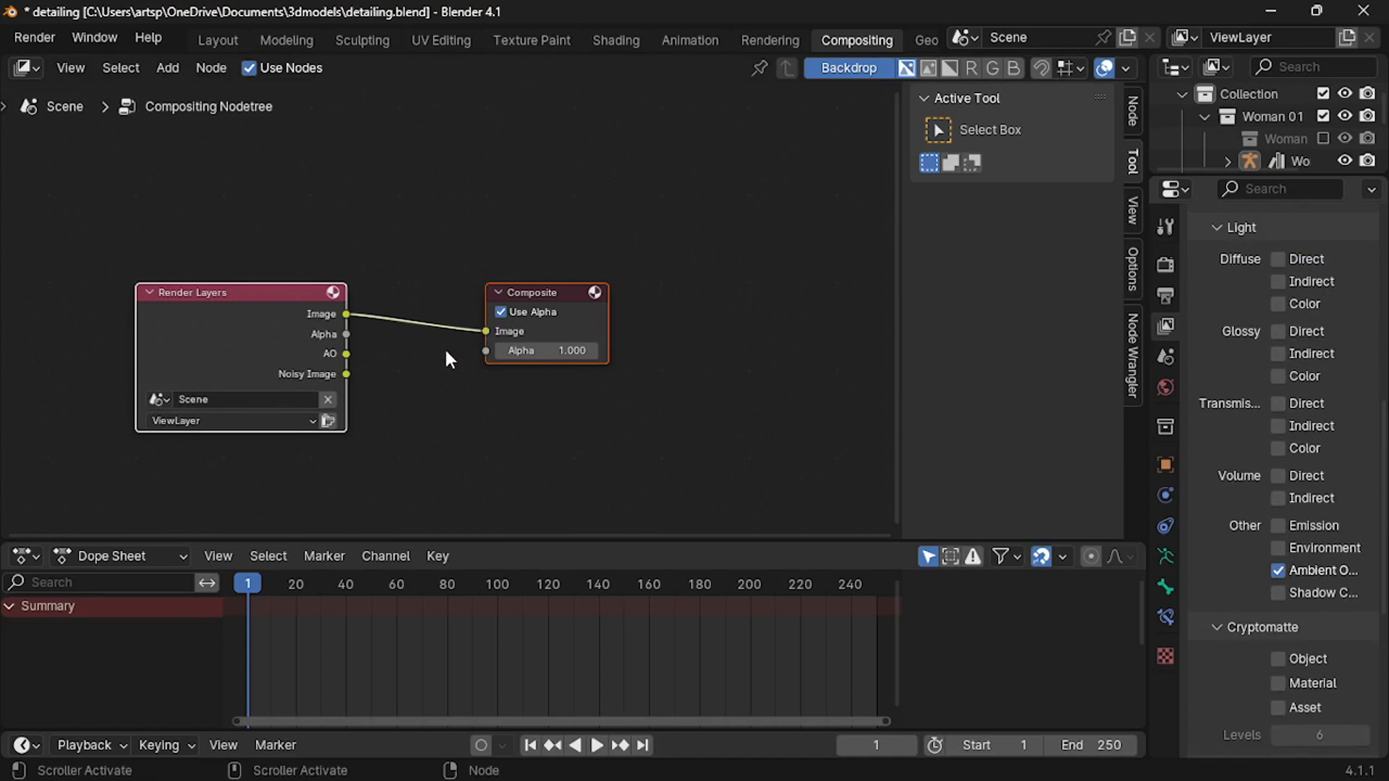
Drop a Denoise node onto the Render Layers to Composite link, fed by the Normal and AO passes
text(de)
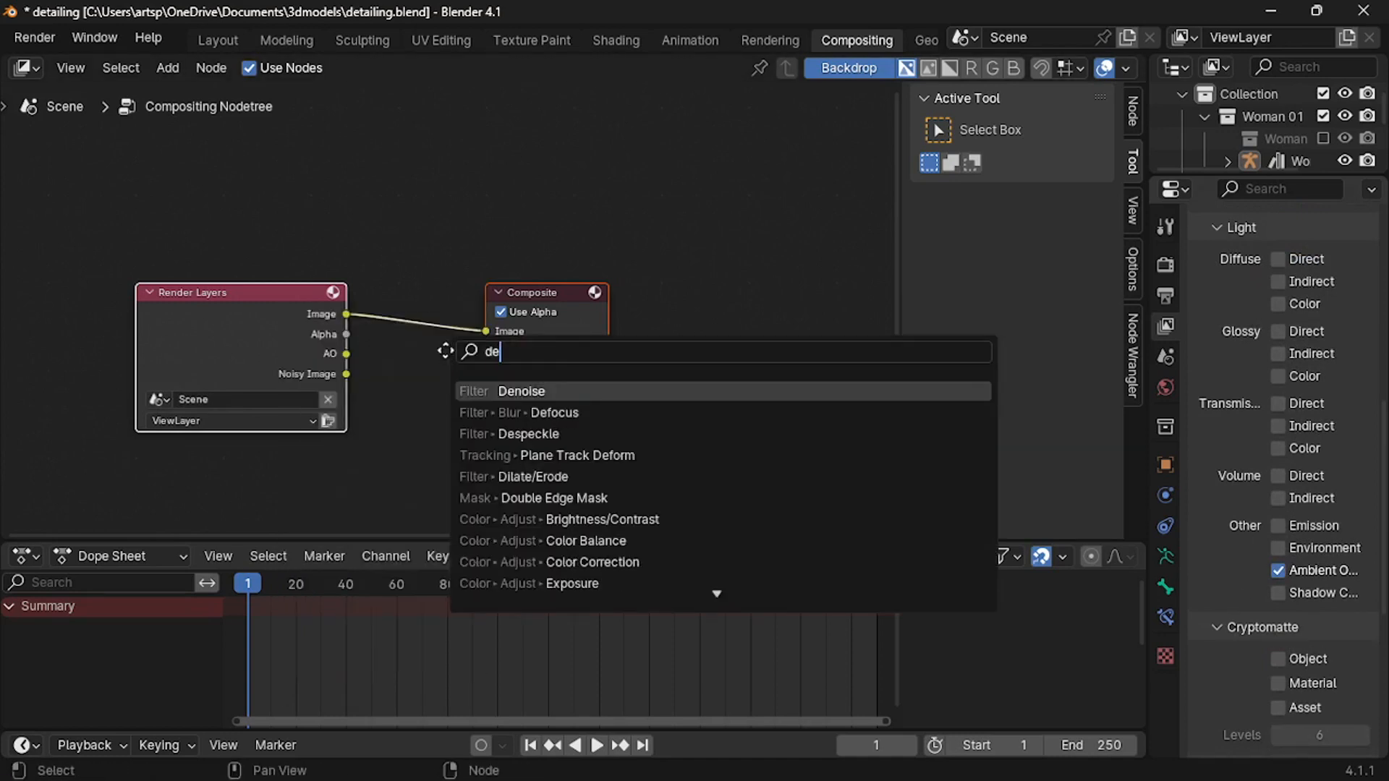
click(521, 391)
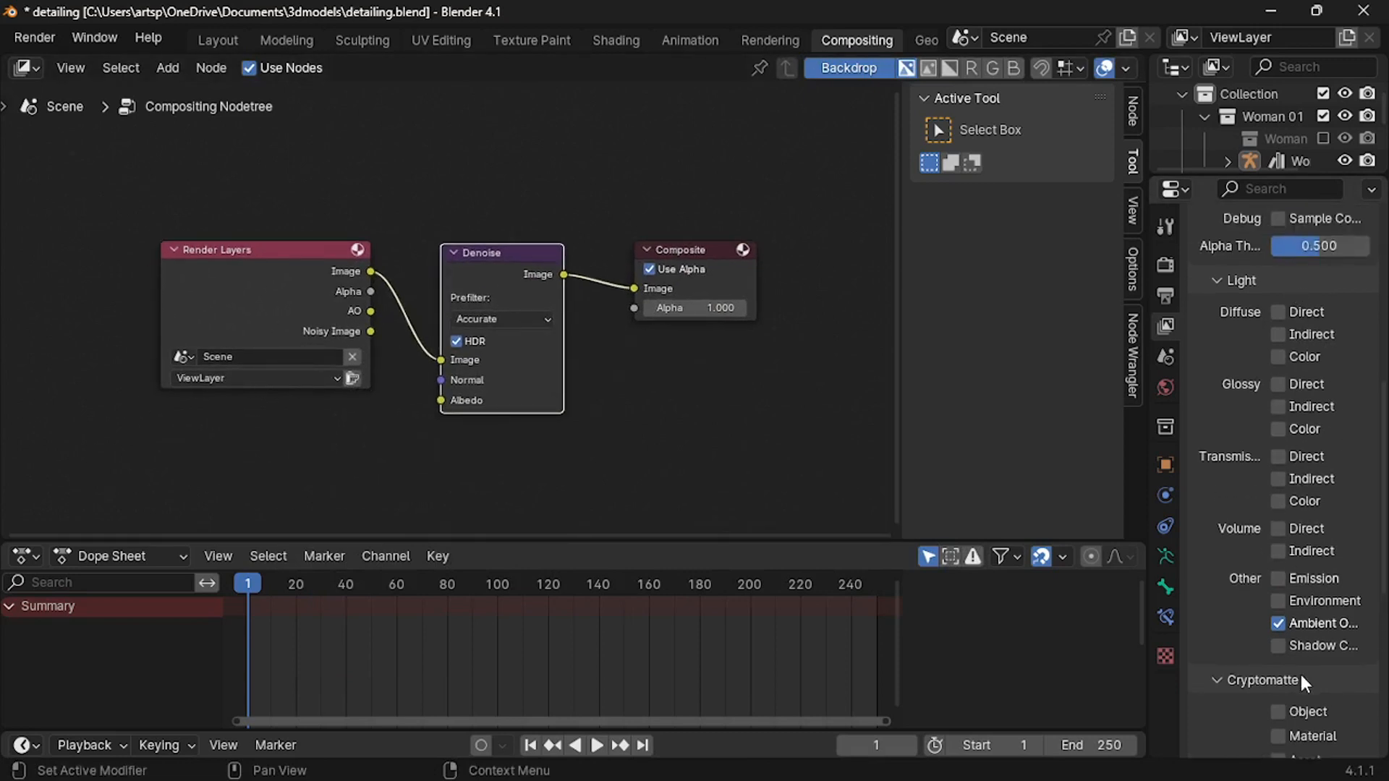
scroll(up, 3)
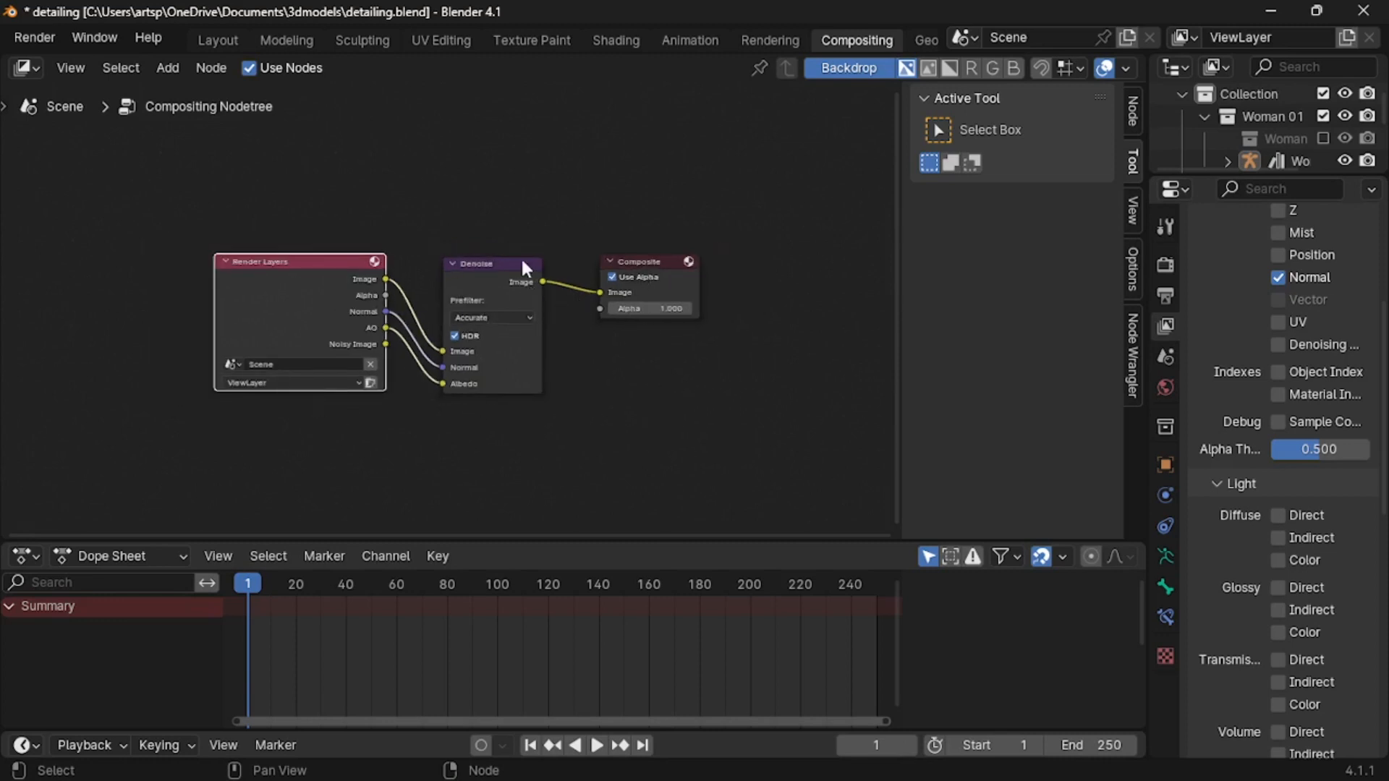
click(217, 40)
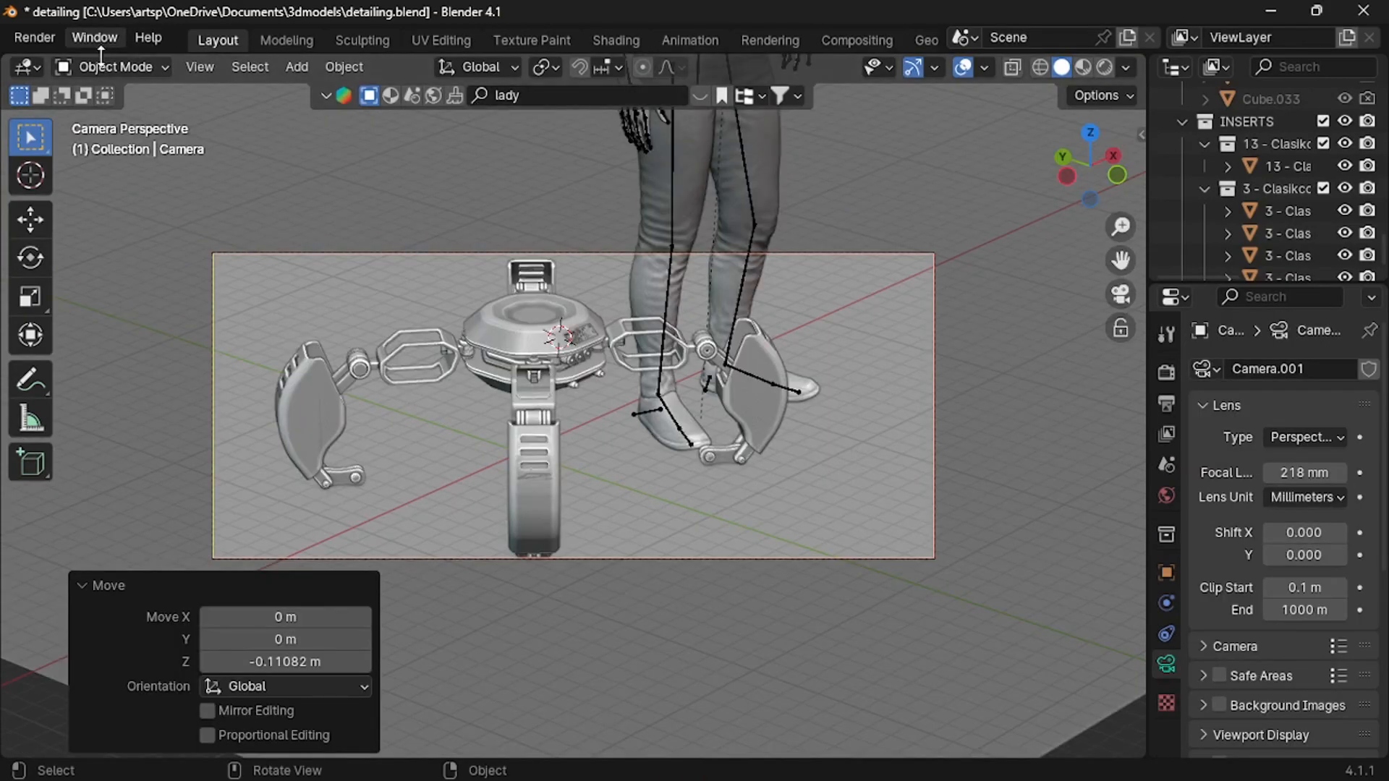
Select the Woman 01 figure beside the robot in the Layout workspace
click(34, 37)
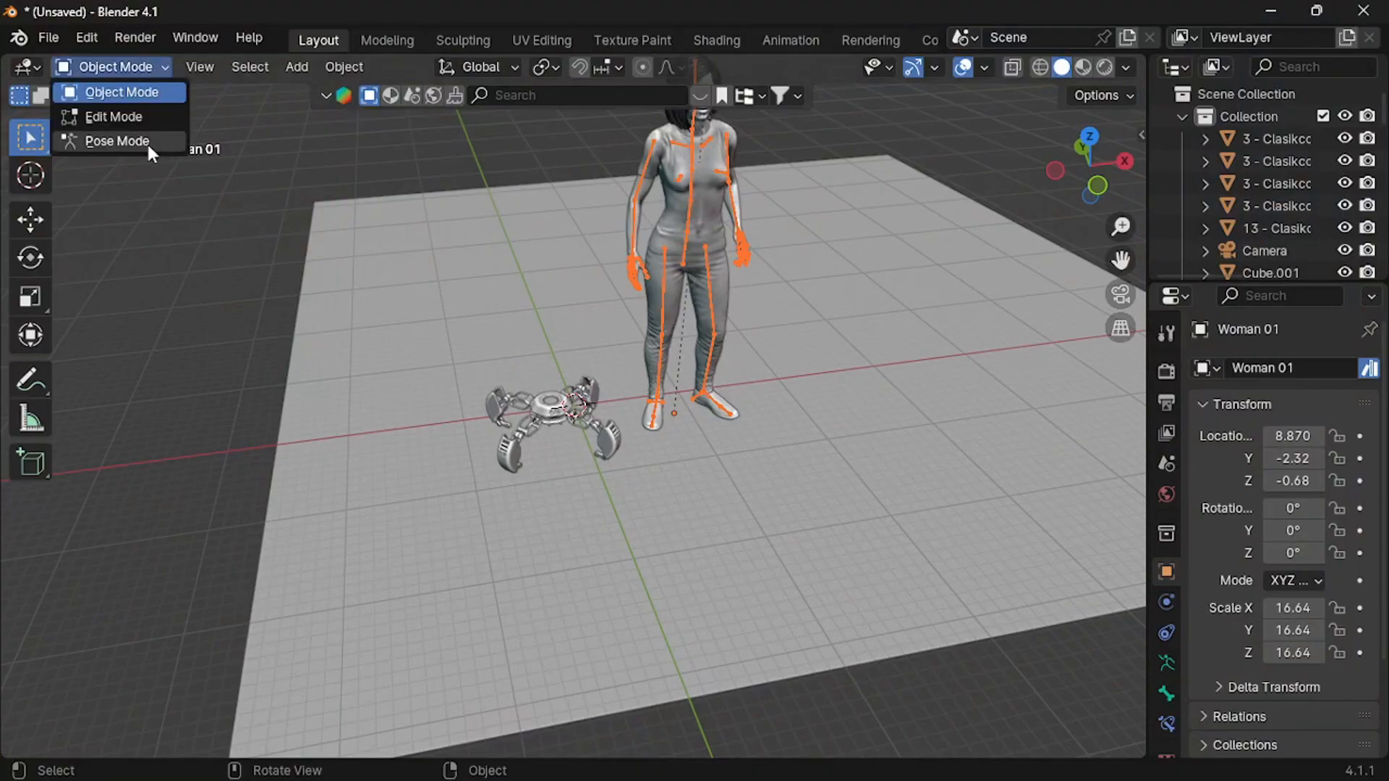
In Pose Mode, rotate the woman's forearm and arm bones into a holding pose
click(116, 141)
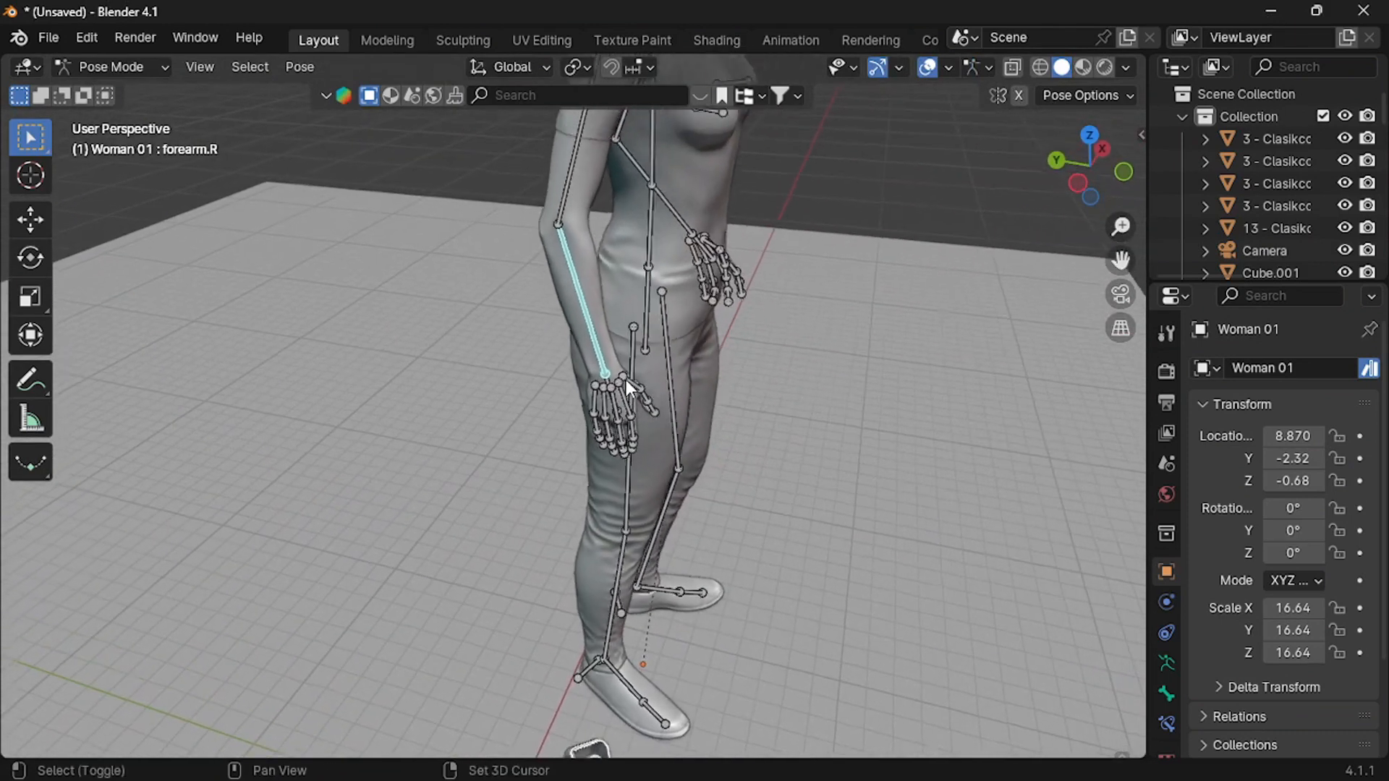
key(g)
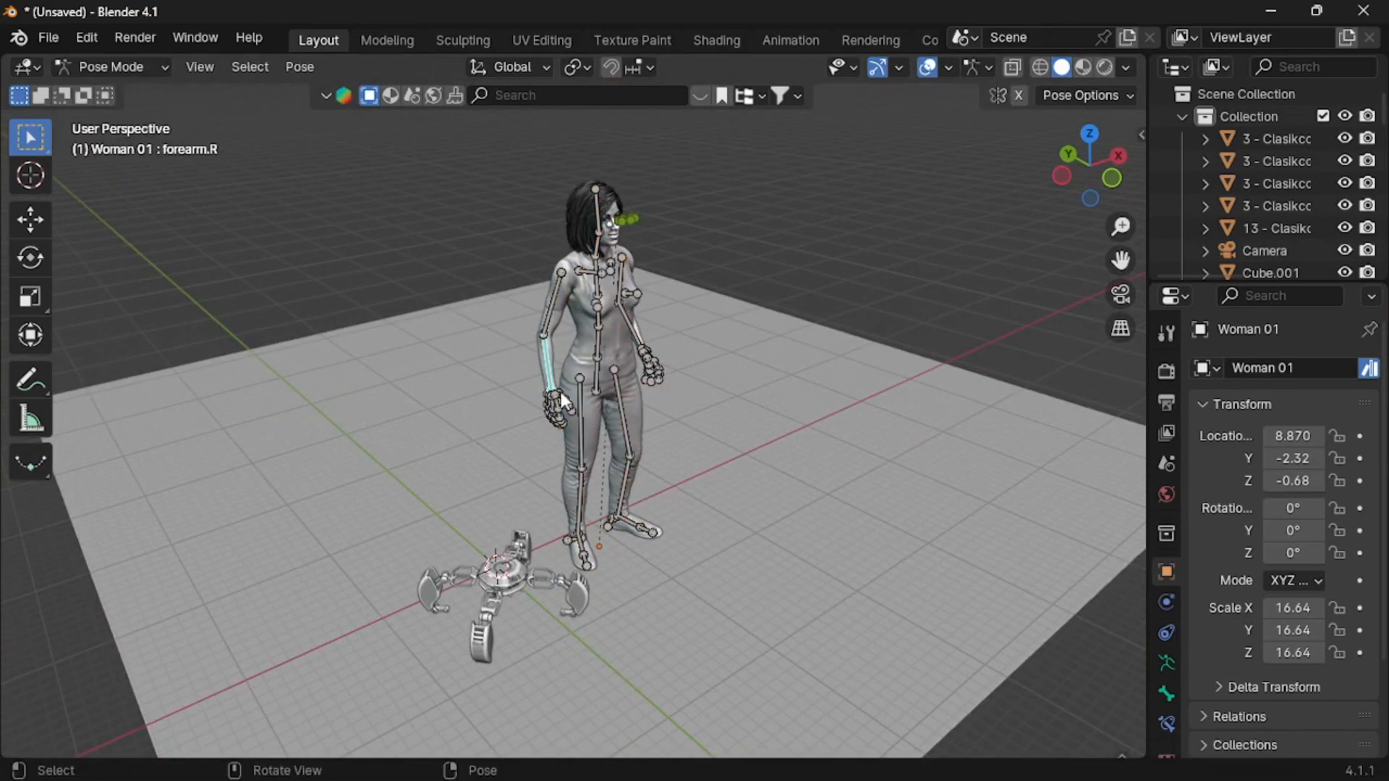
key(g)
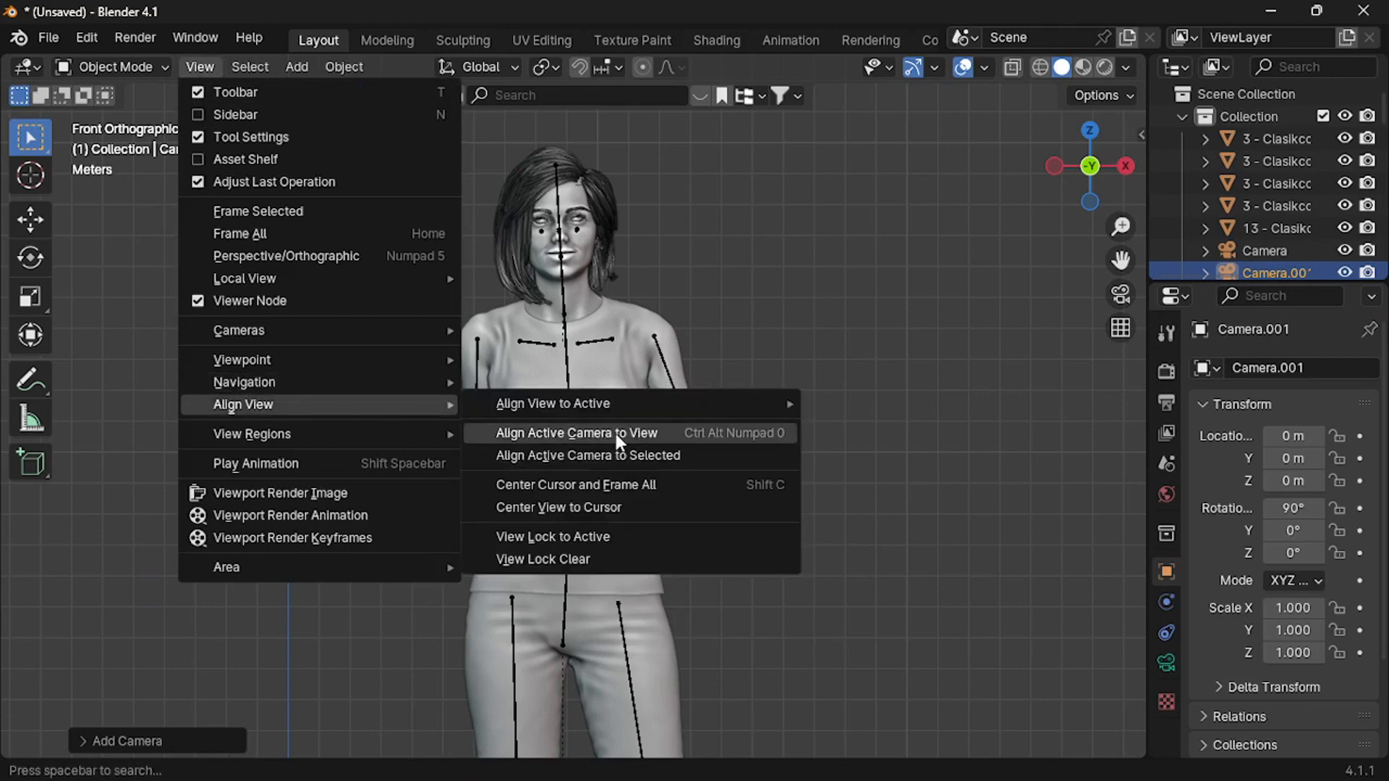
Align Camera.001 to the current view and set its focal length to 200 mm
click(573, 434)
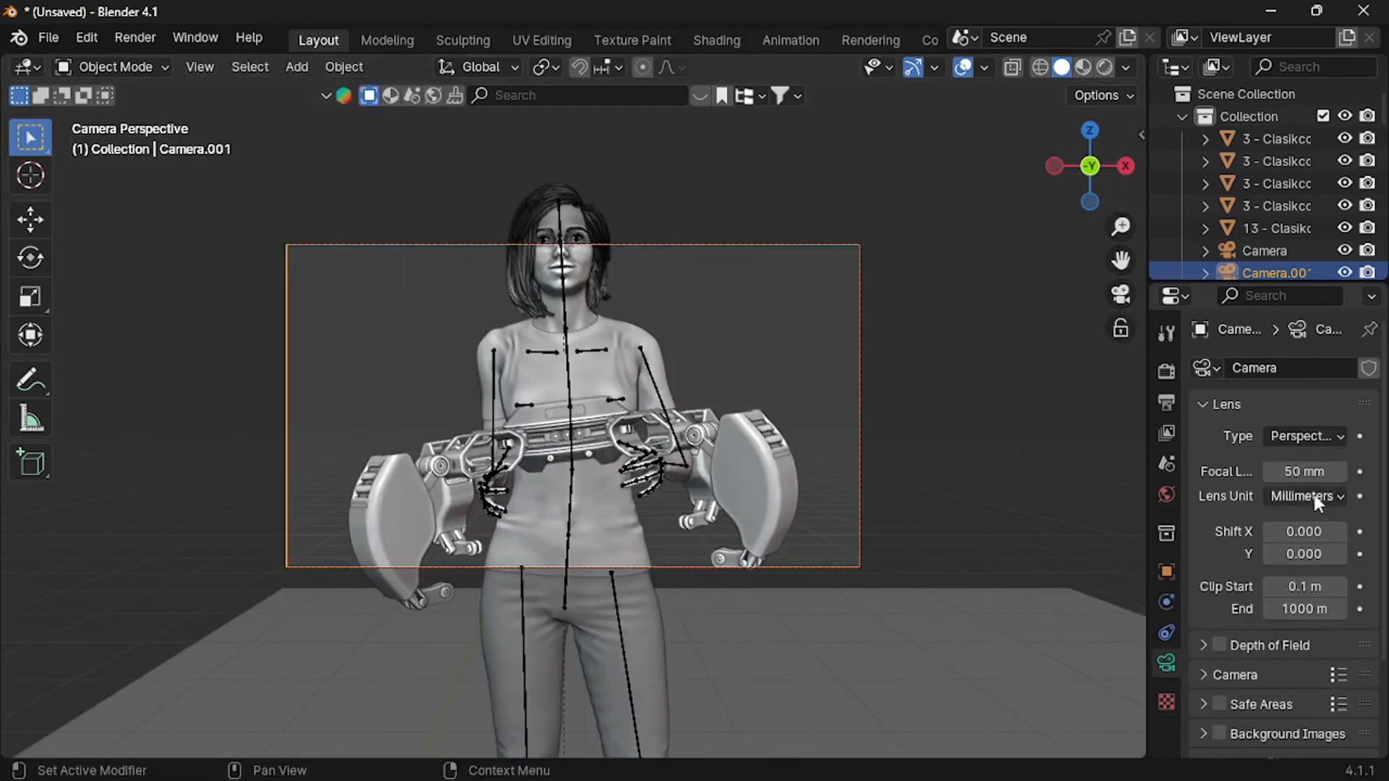
click(1303, 471)
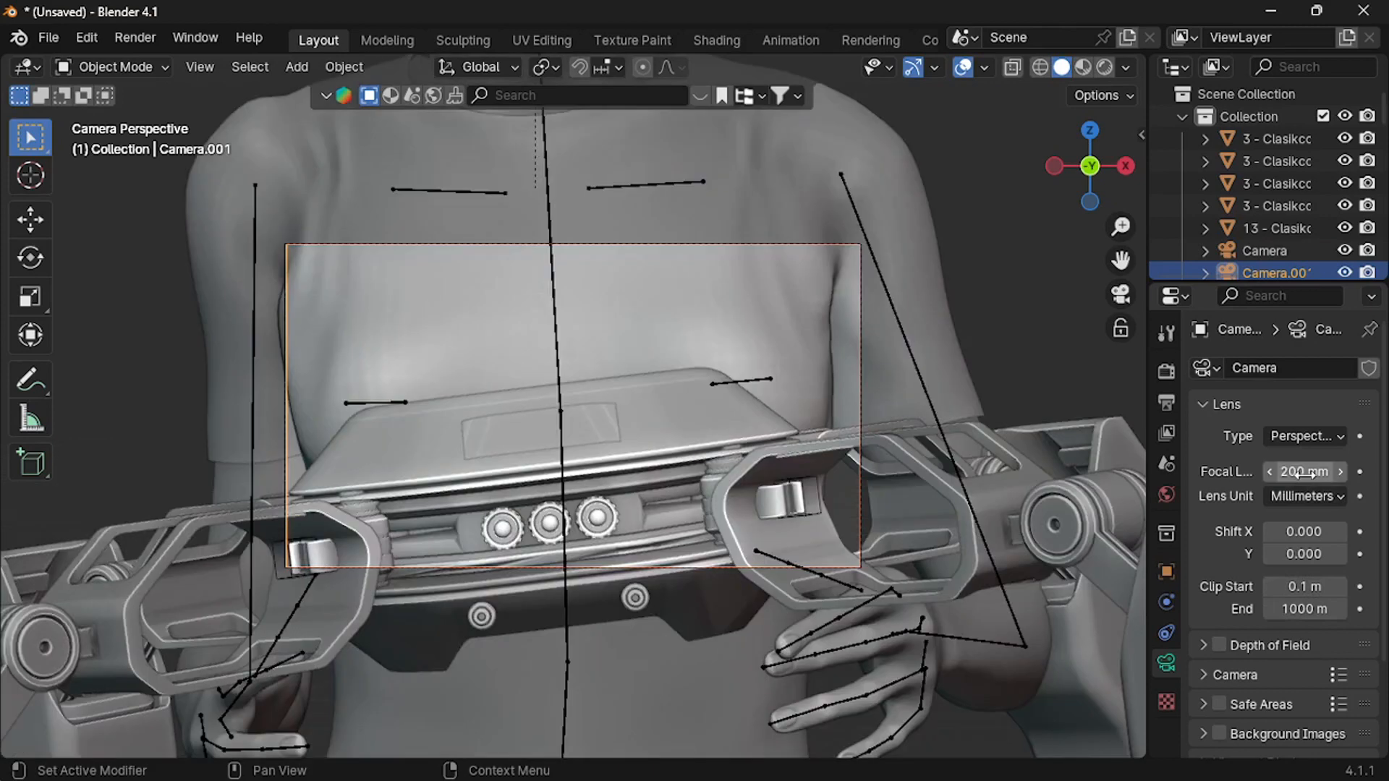
key(g)
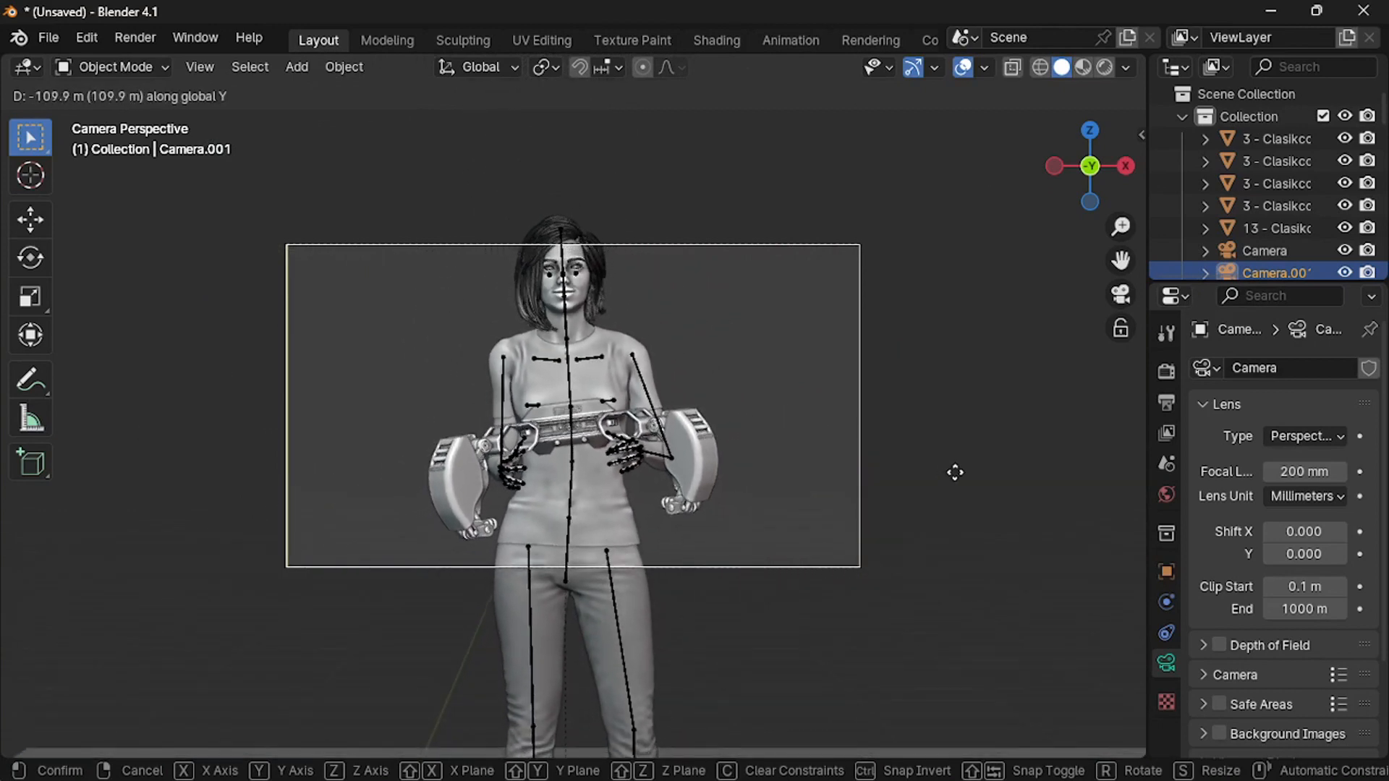
Move the camera back and up so the woman holding the robot fills the frame
key(z)
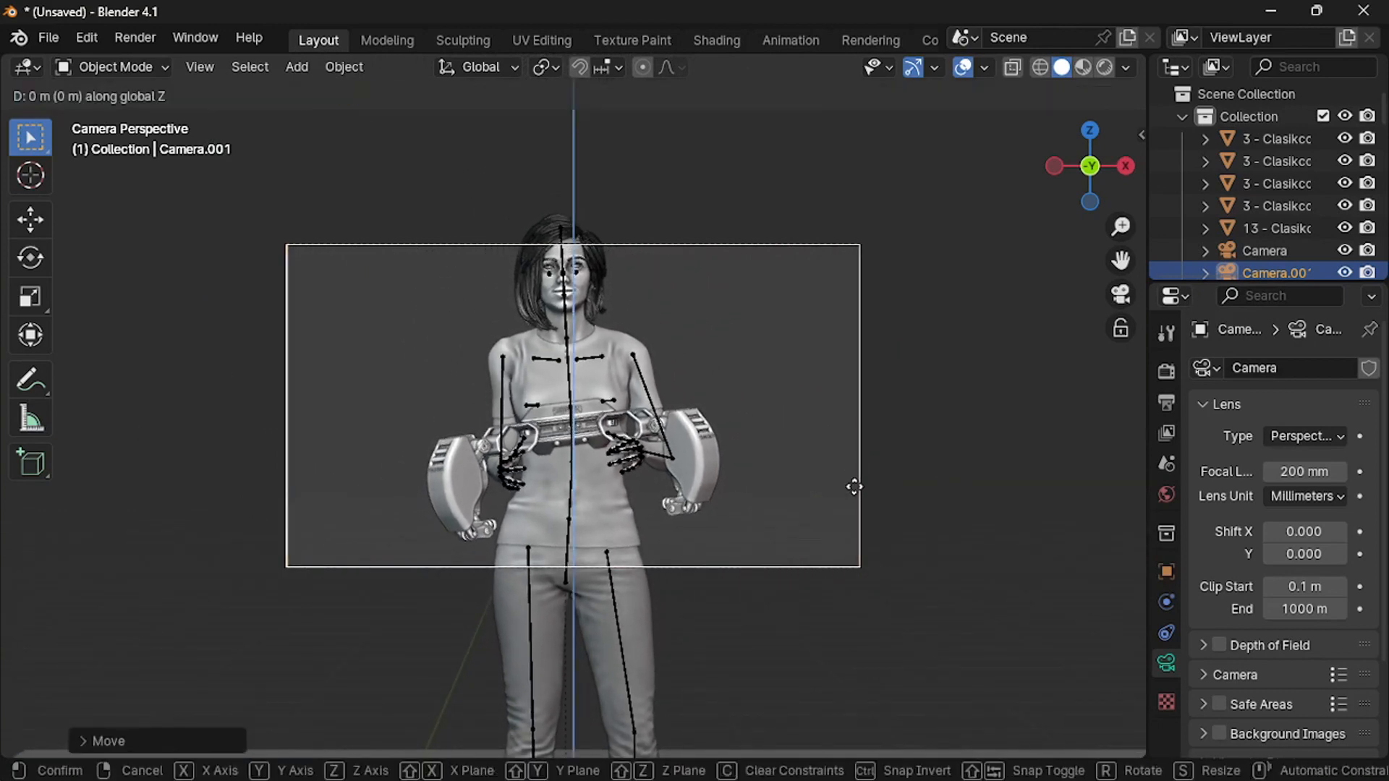
mouse_move(839, 648)
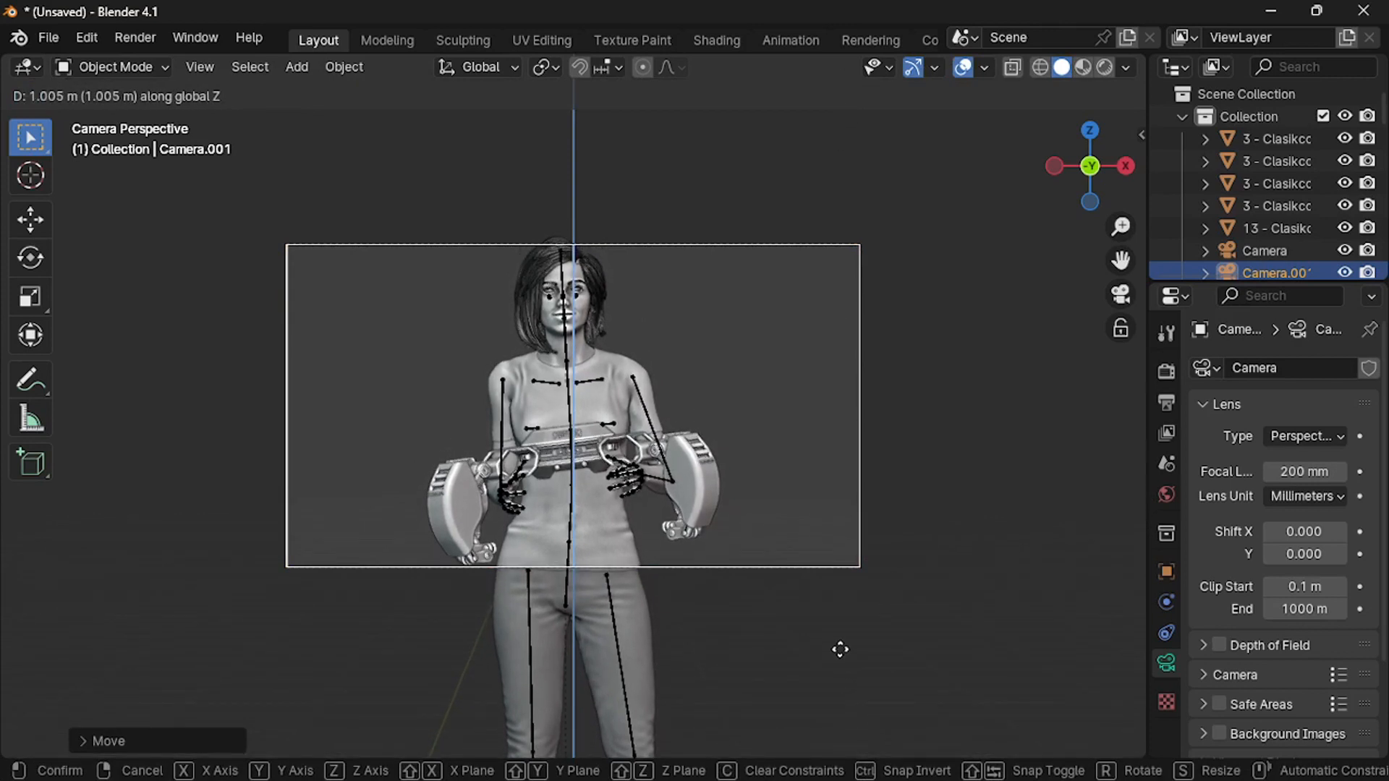
click(585, 409)
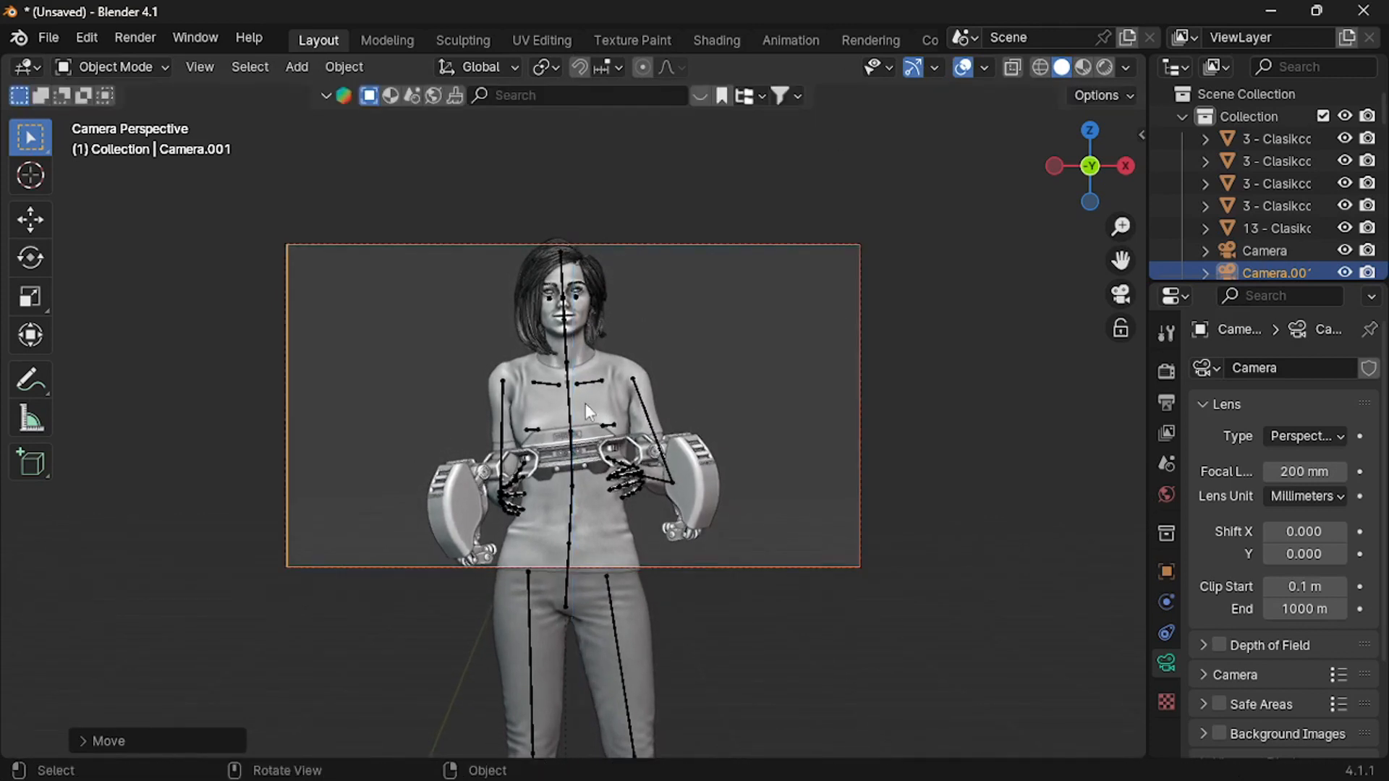
mouse_move(734, 485)
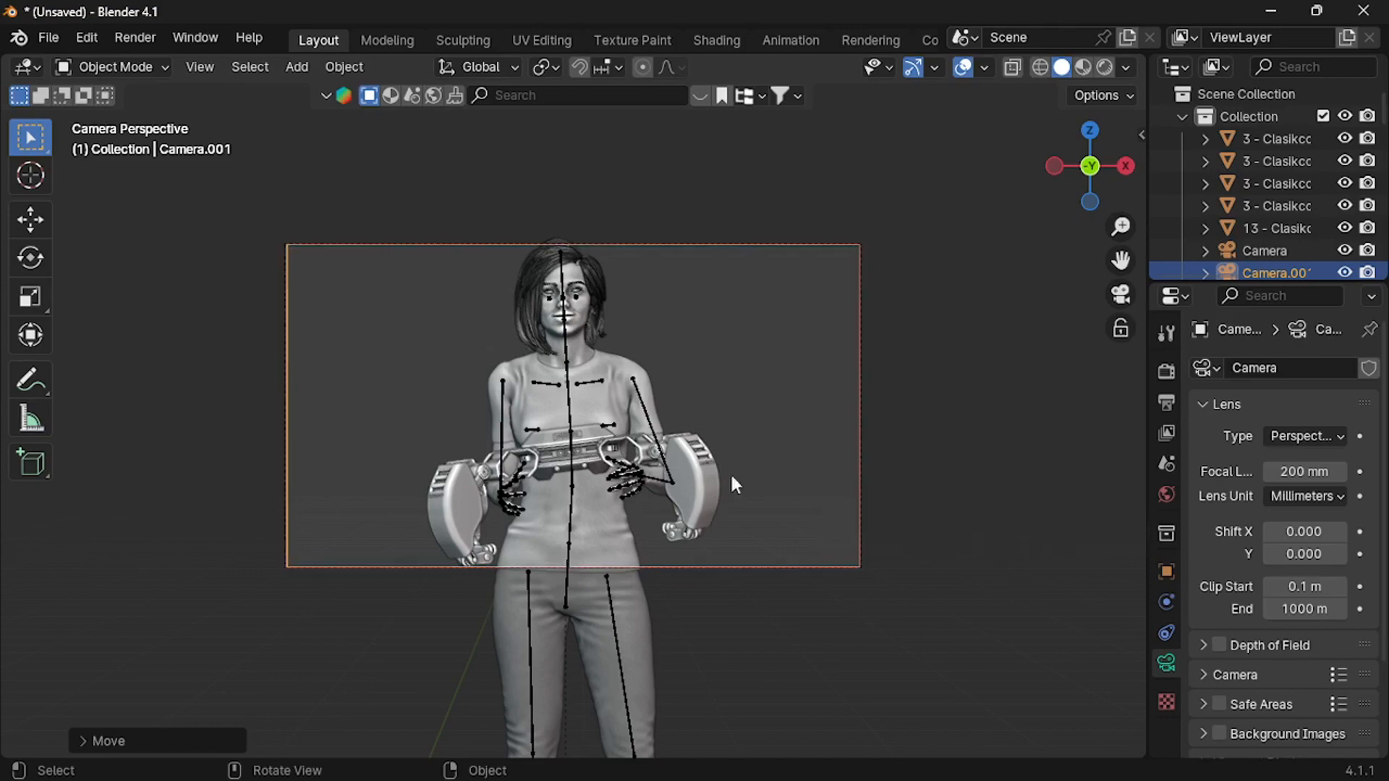